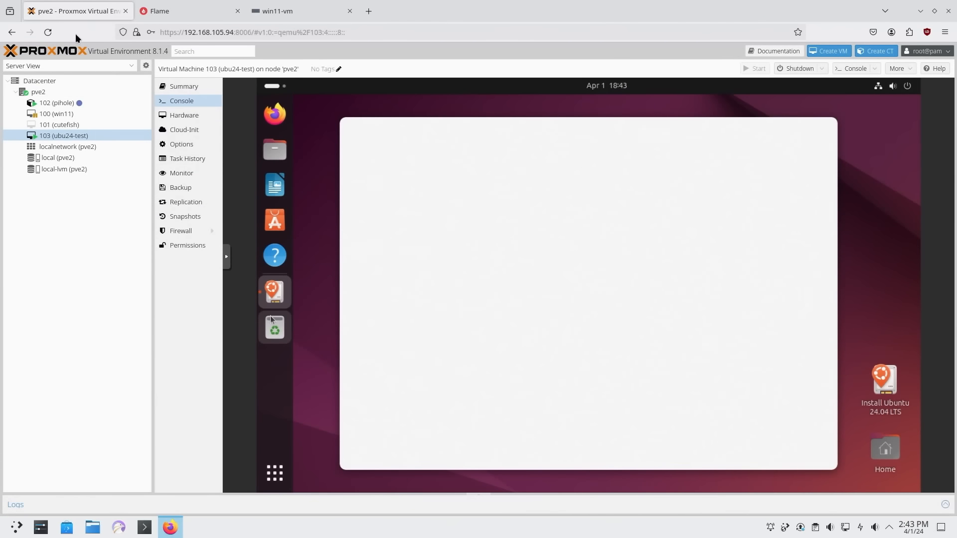
mouse_move(488, 283)
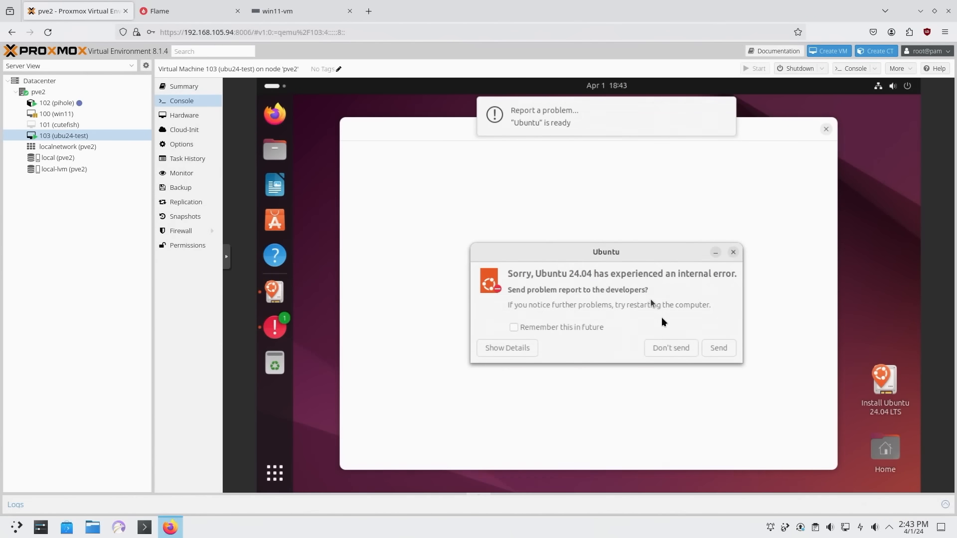
Dismiss the error report, keep English, and toggle desktop zoom on then back off.
left_click(670, 348)
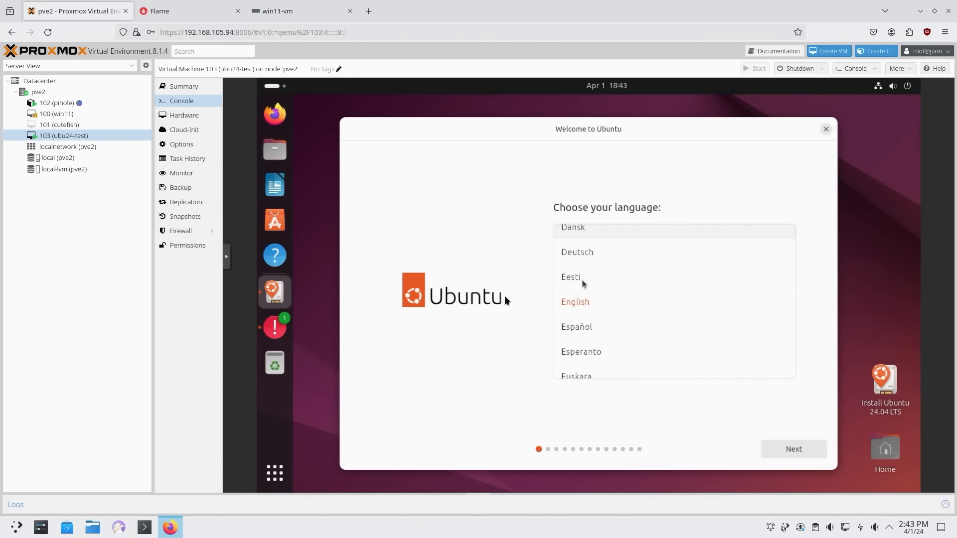
left_click(793, 449)
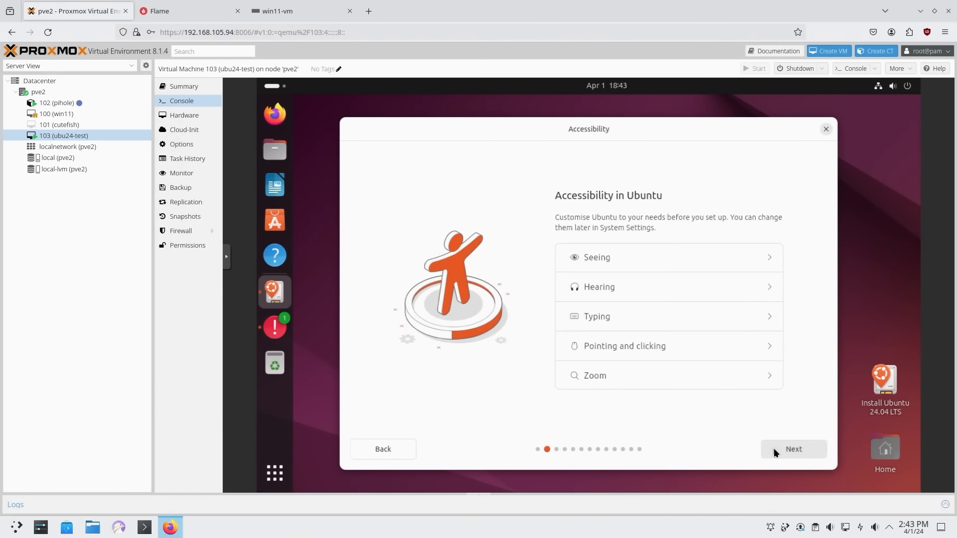
mouse_move(632, 288)
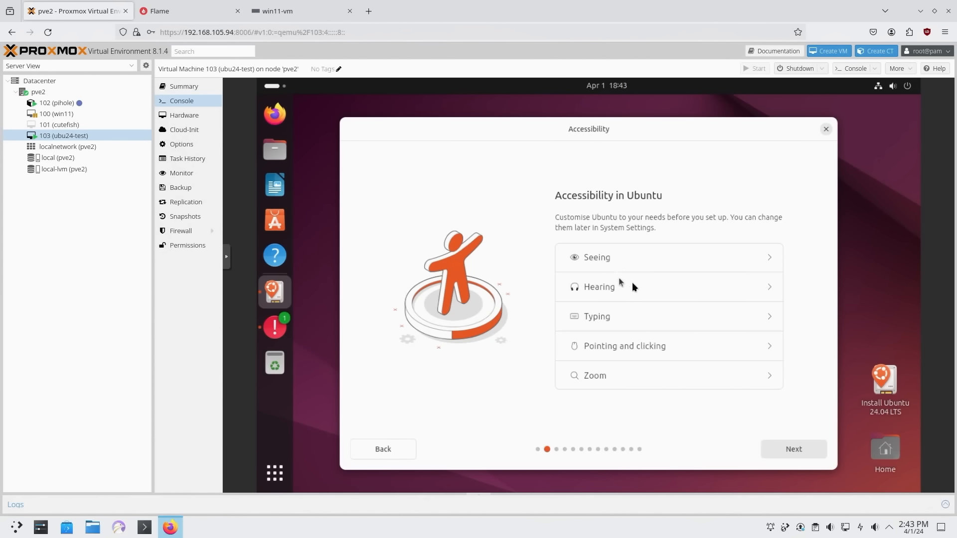
mouse_move(682, 354)
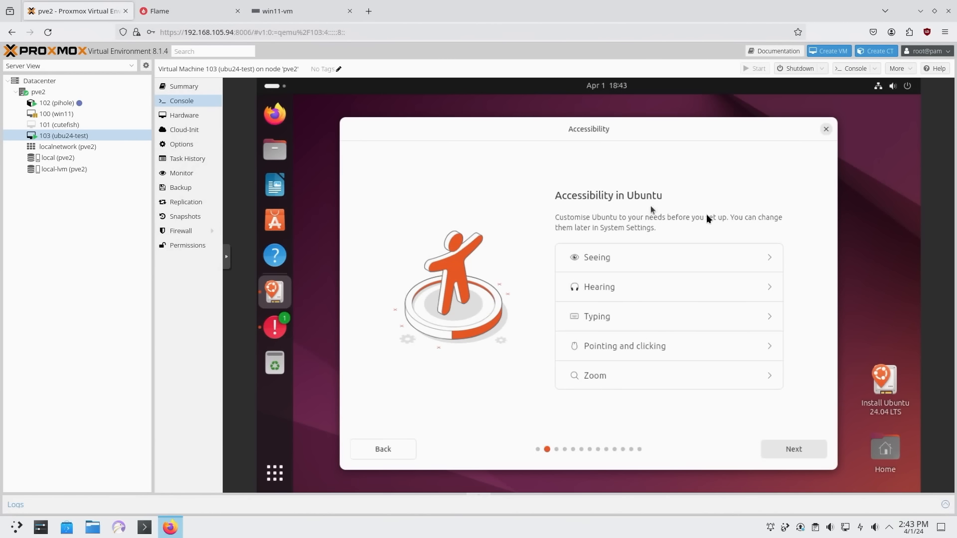
mouse_move(676, 330)
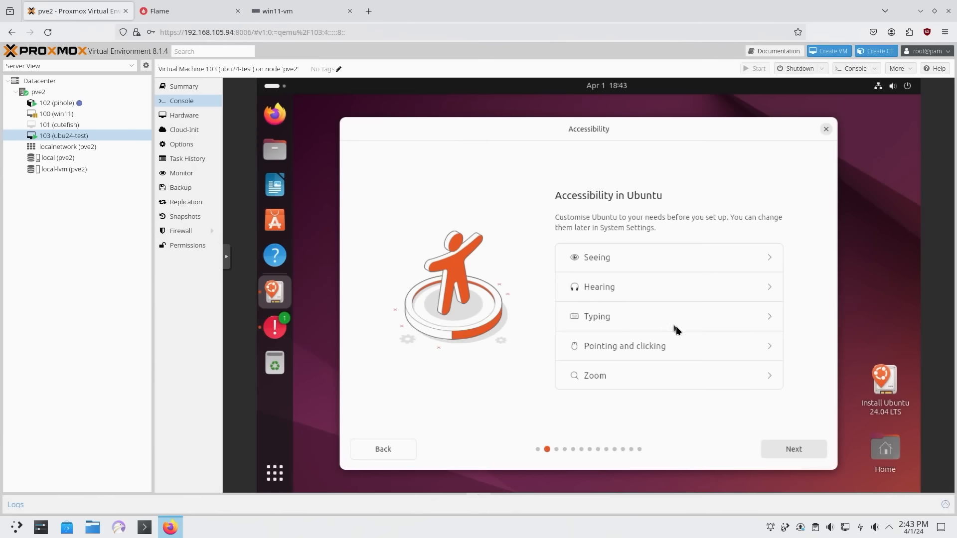
left_click(595, 376)
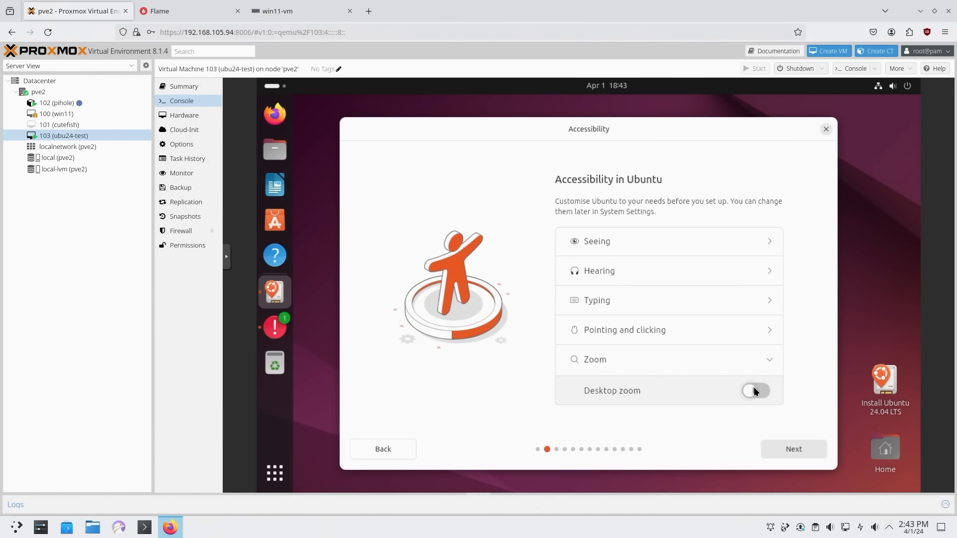
left_click(756, 391)
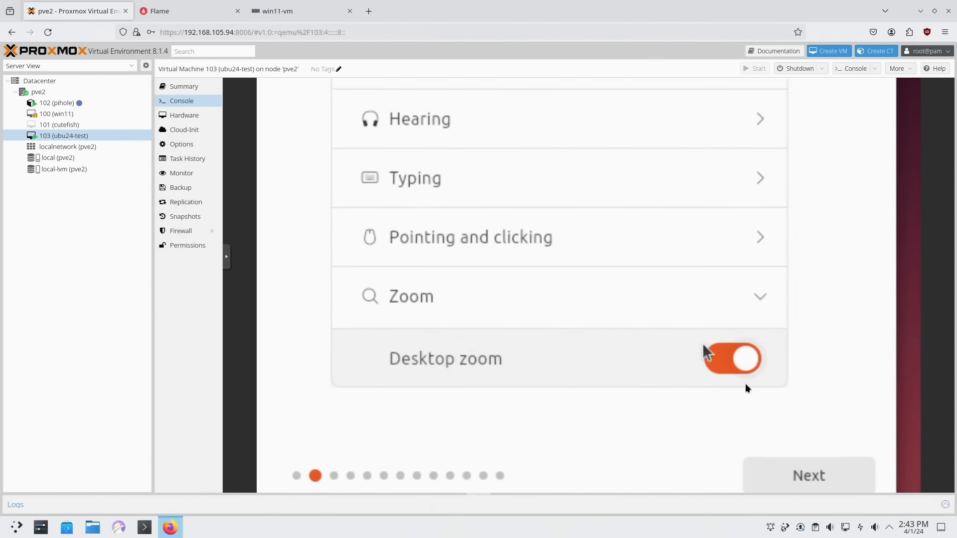
left_click(731, 358)
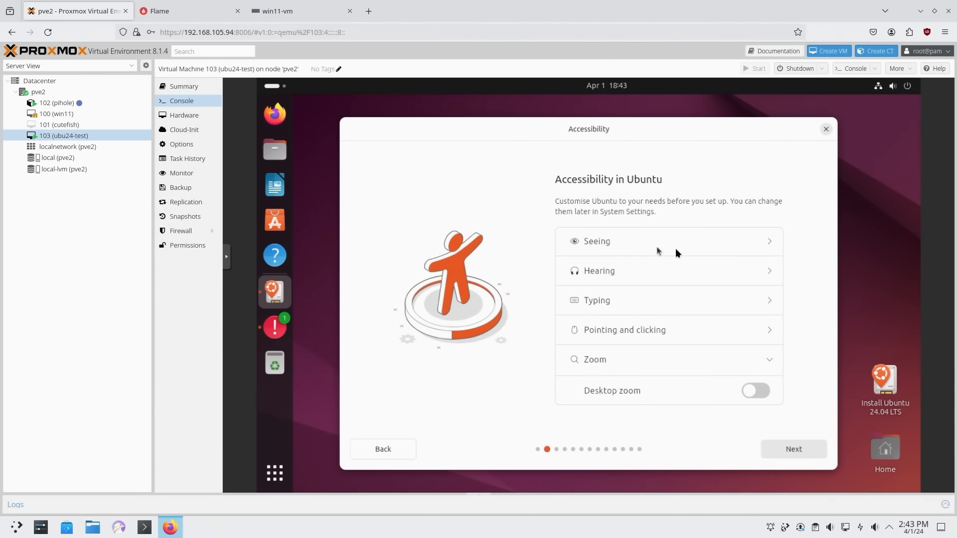
mouse_move(677, 230)
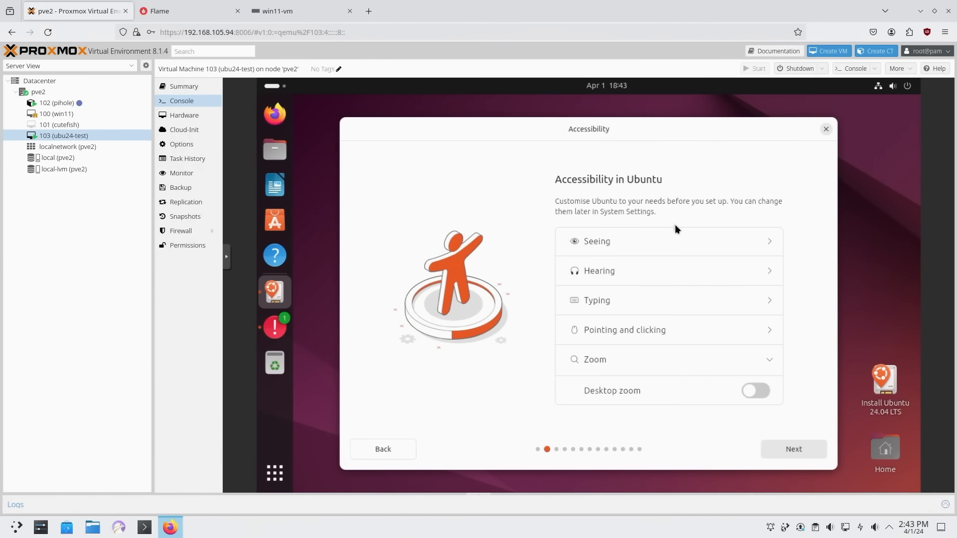
mouse_move(596, 228)
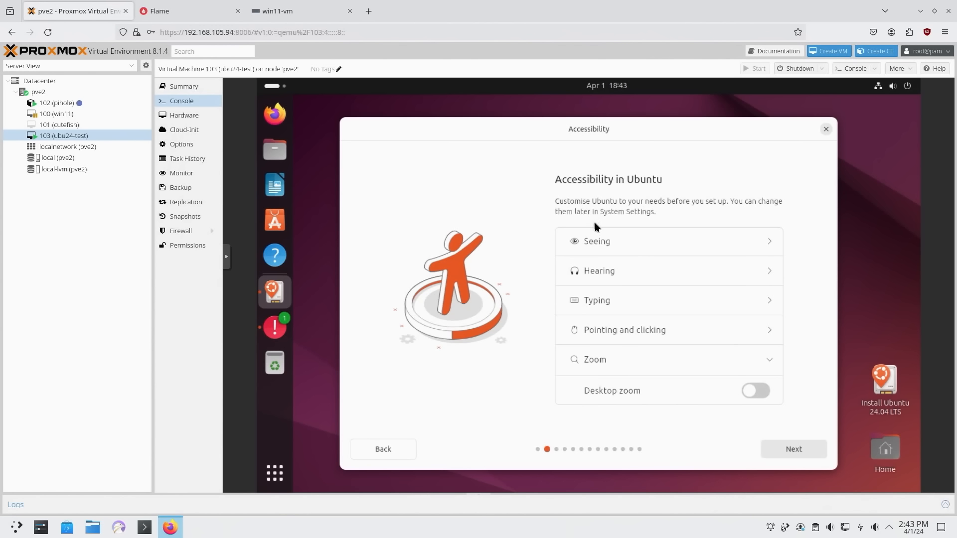
mouse_move(737, 314)
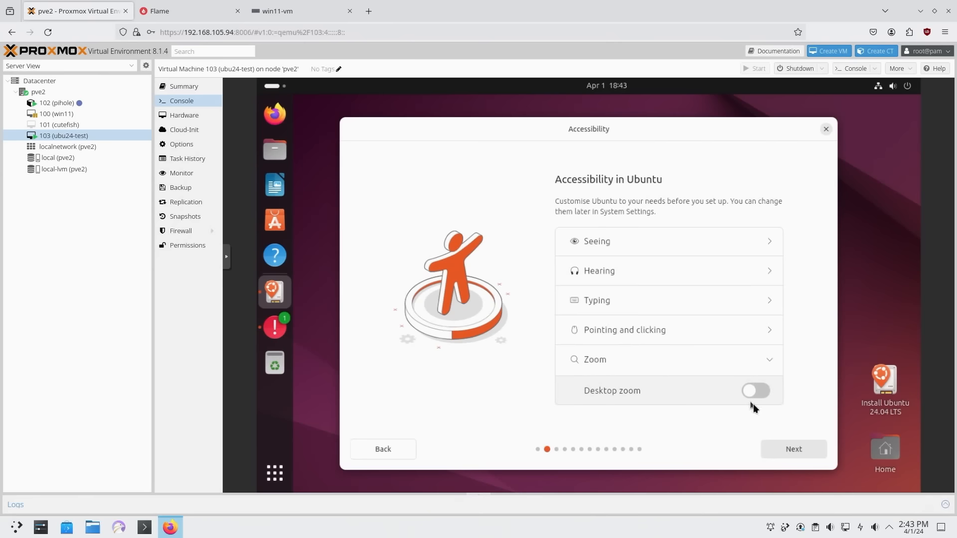
Keep the wired connection, skip the installer update, and choose Install Ubuntu.
left_click(792, 449)
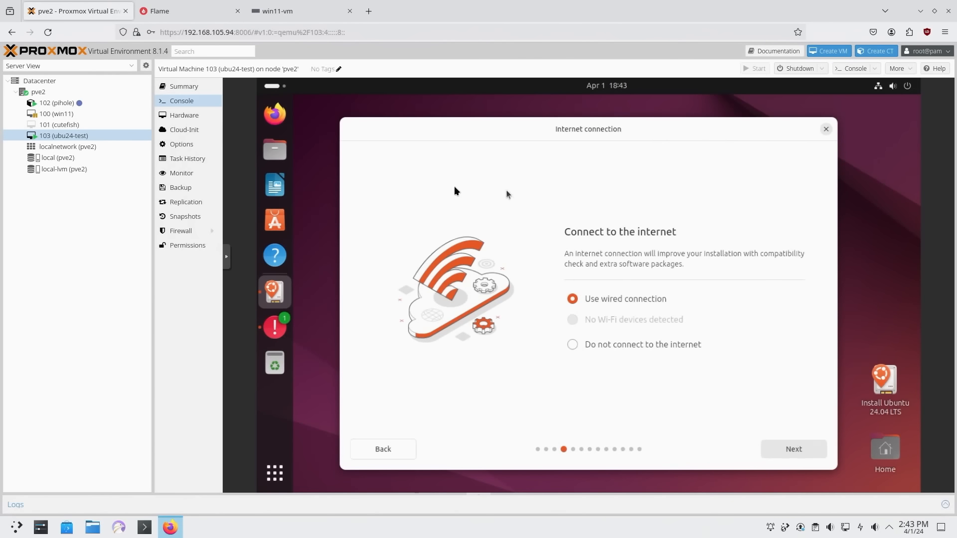
left_click(793, 449)
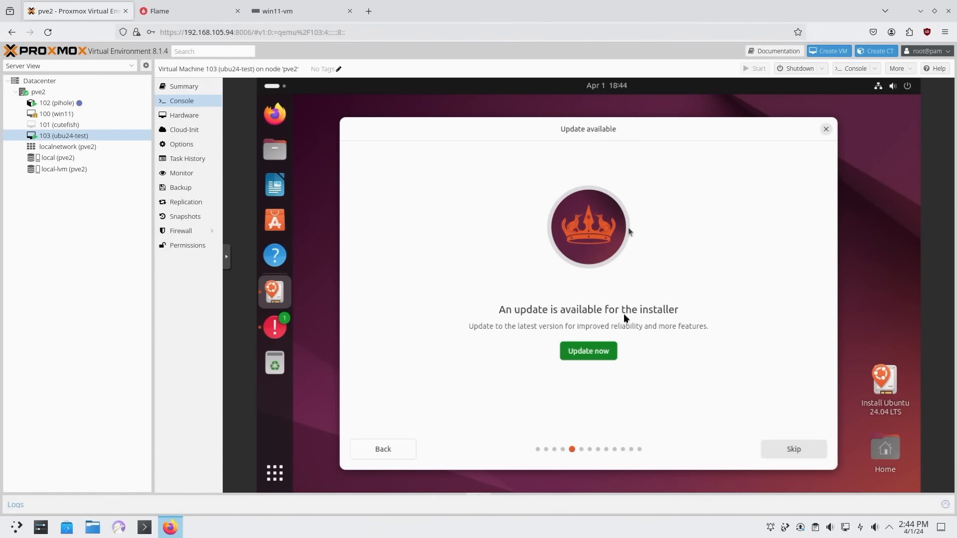
mouse_move(723, 396)
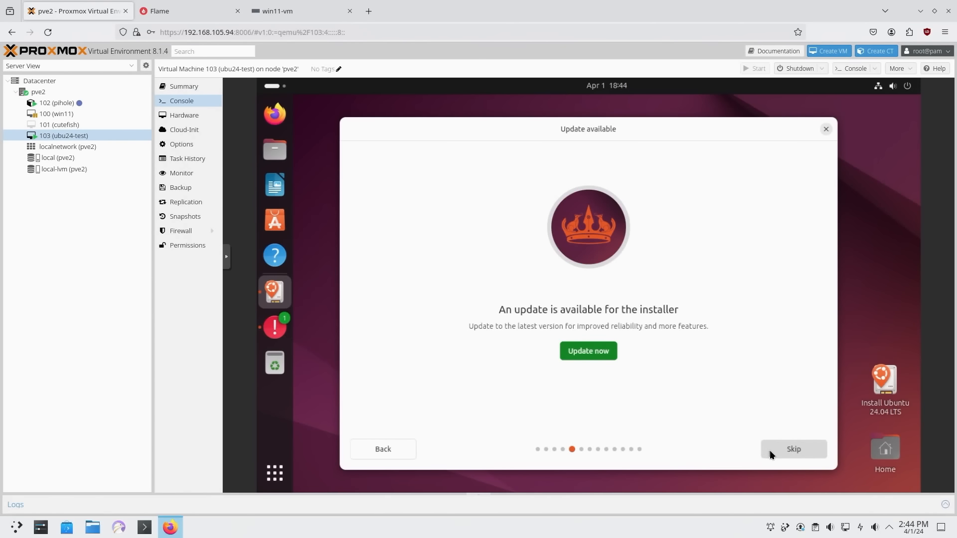
left_click(793, 449)
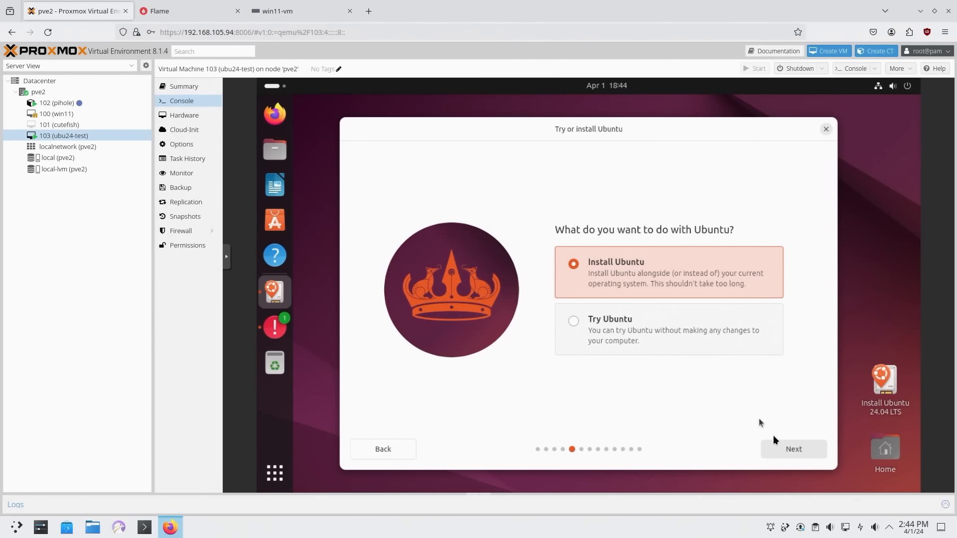
left_click(794, 449)
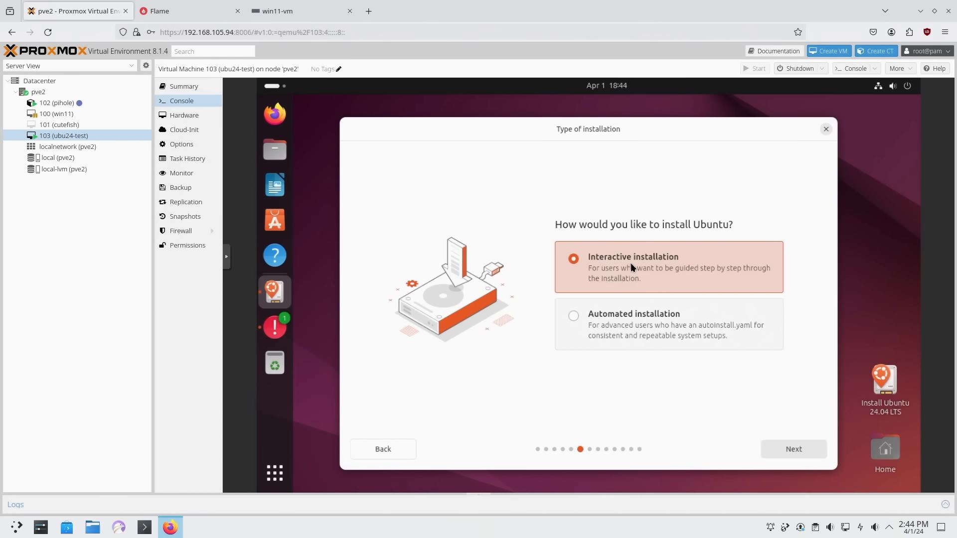
mouse_move(642, 317)
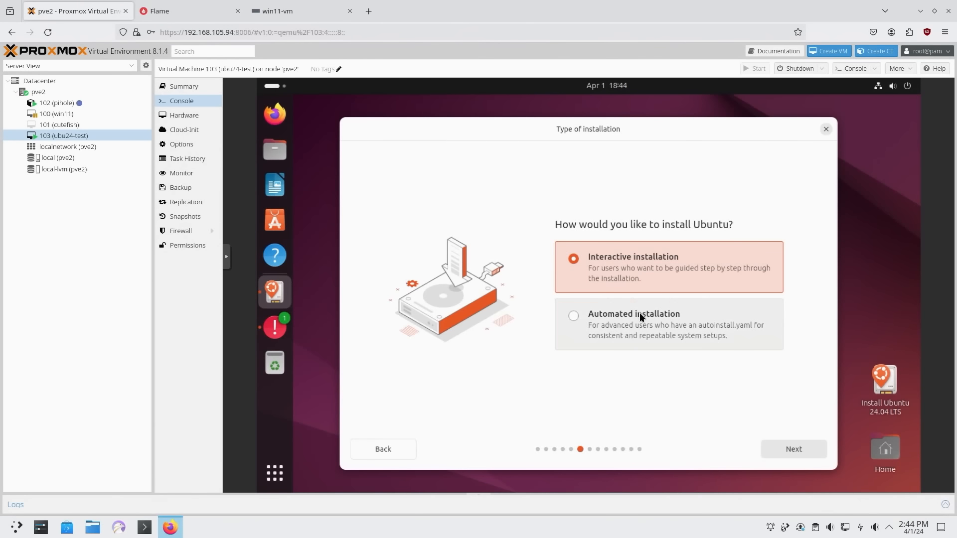
Select Automated installation on the Type of installation page.
left_click(573, 316)
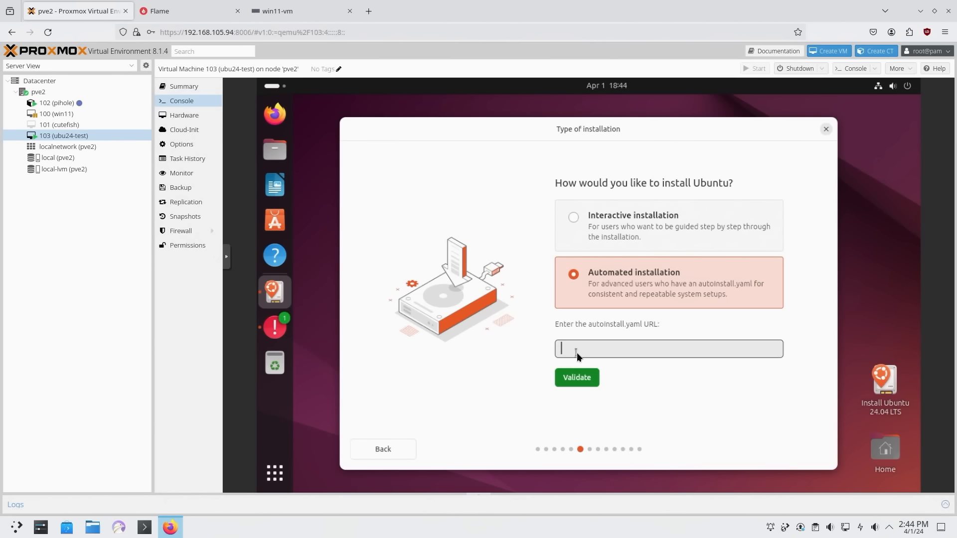
mouse_move(584, 354)
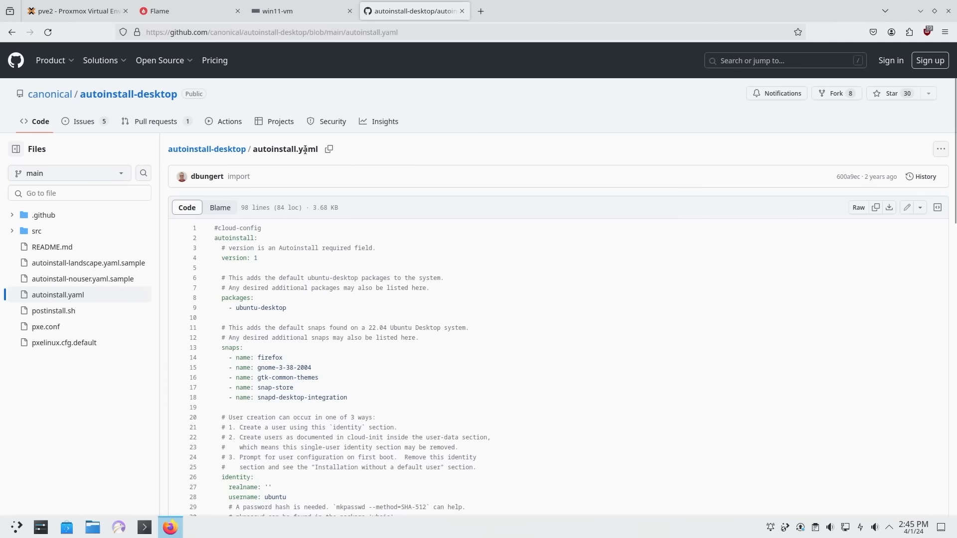
Look up the ubuntu-desktop, name and snap-store references, then scroll to late-commands.
double_click(256, 308)
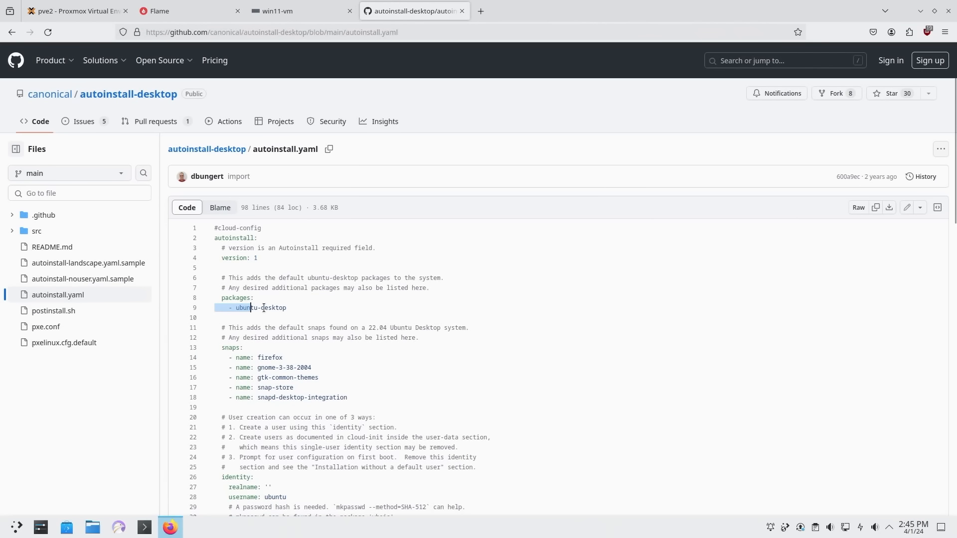
left_click(244, 357)
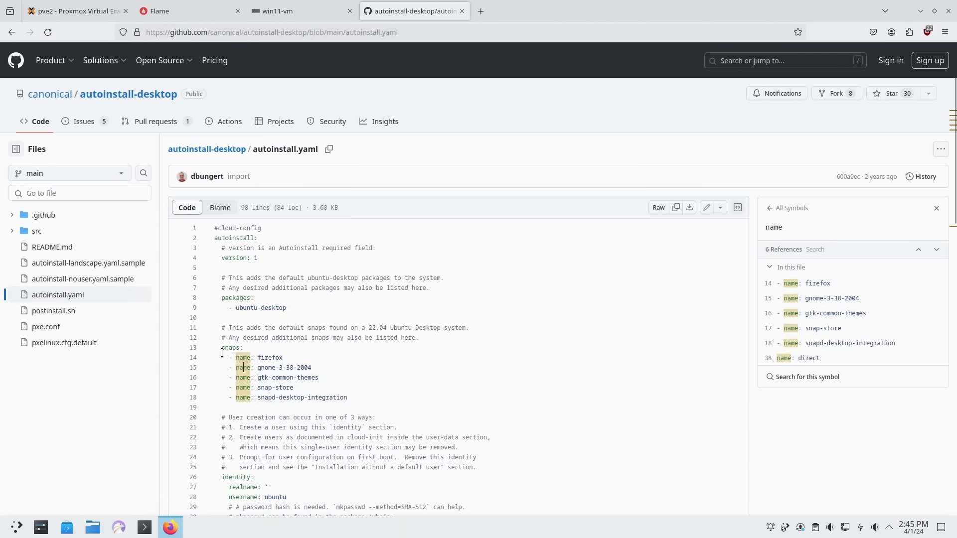
double_click(283, 367)
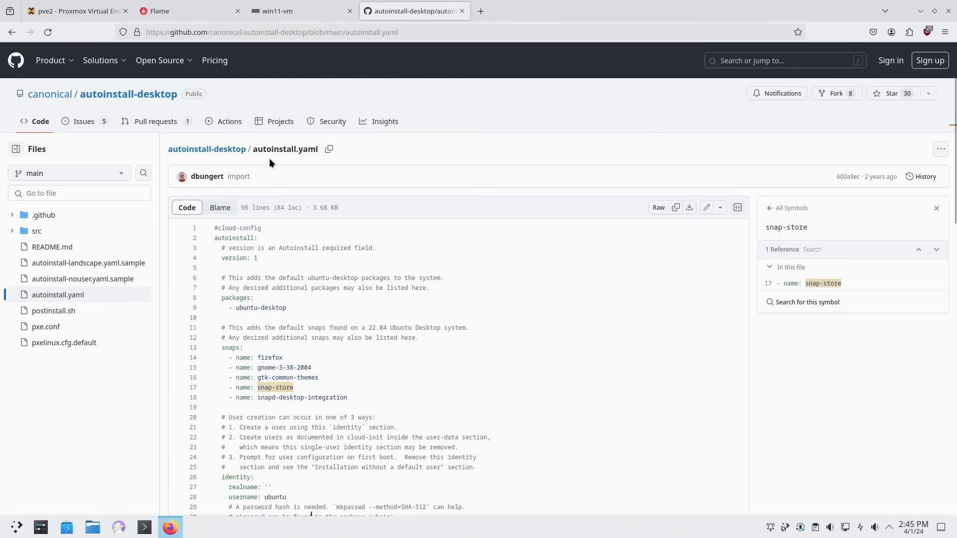
left_click(190, 11)
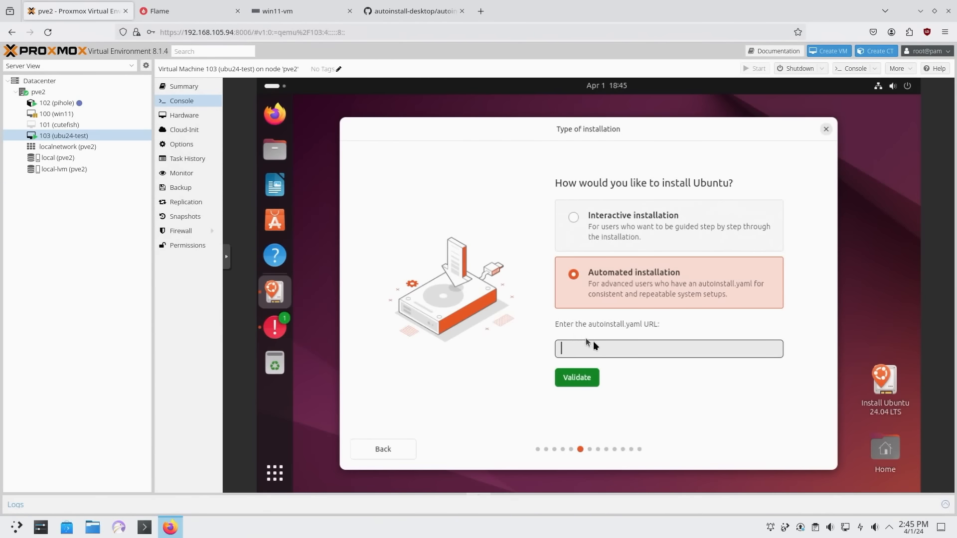
mouse_move(603, 353)
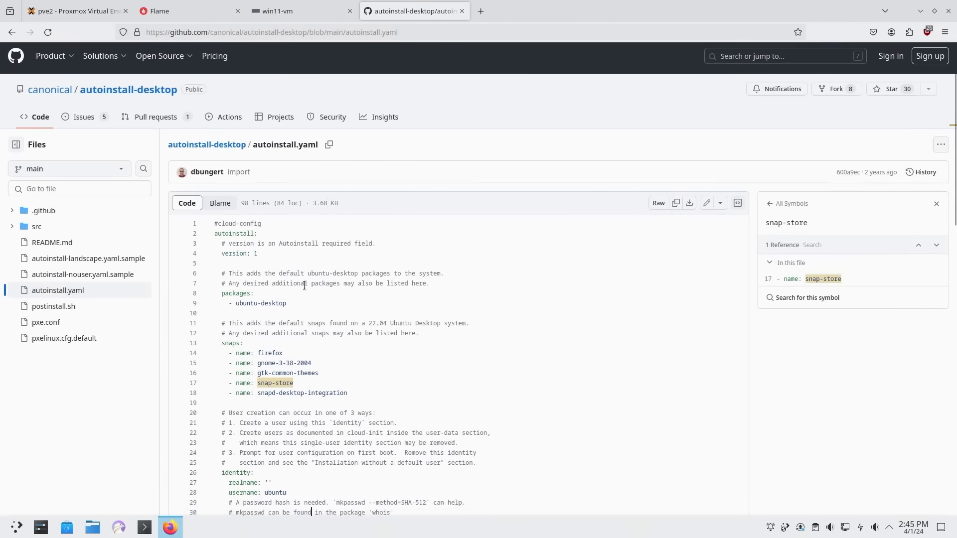
scroll("down", 3)
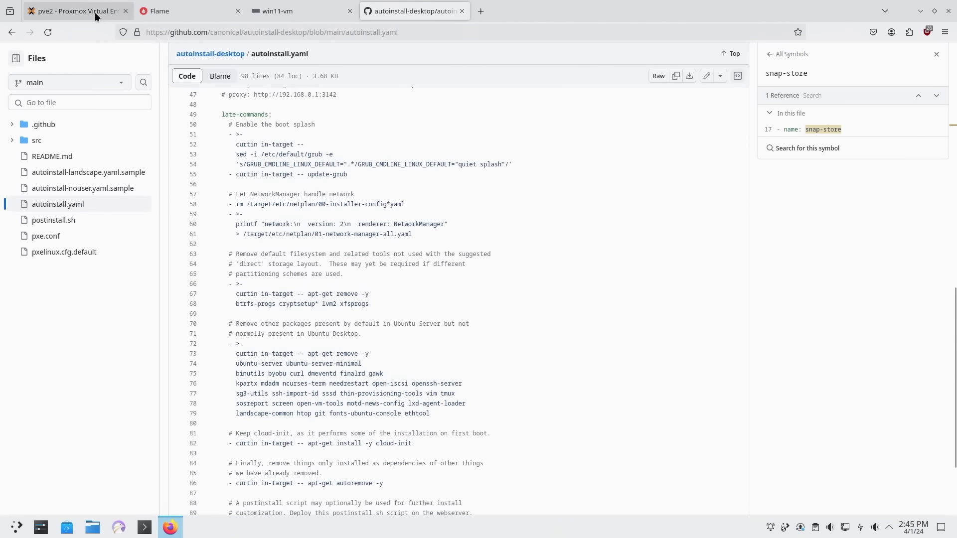
Return to the installer console and switch to Interactive installation.
left_click(73, 11)
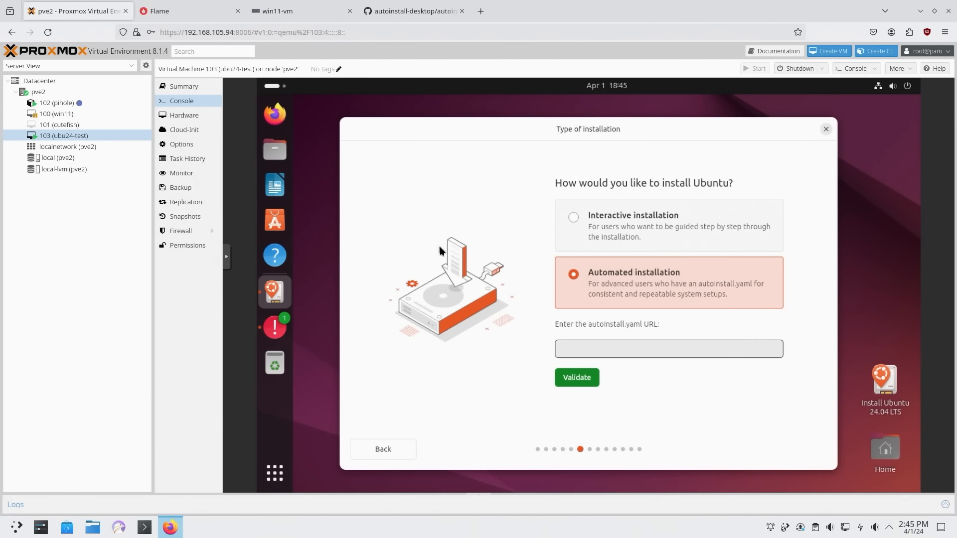
left_click(669, 349)
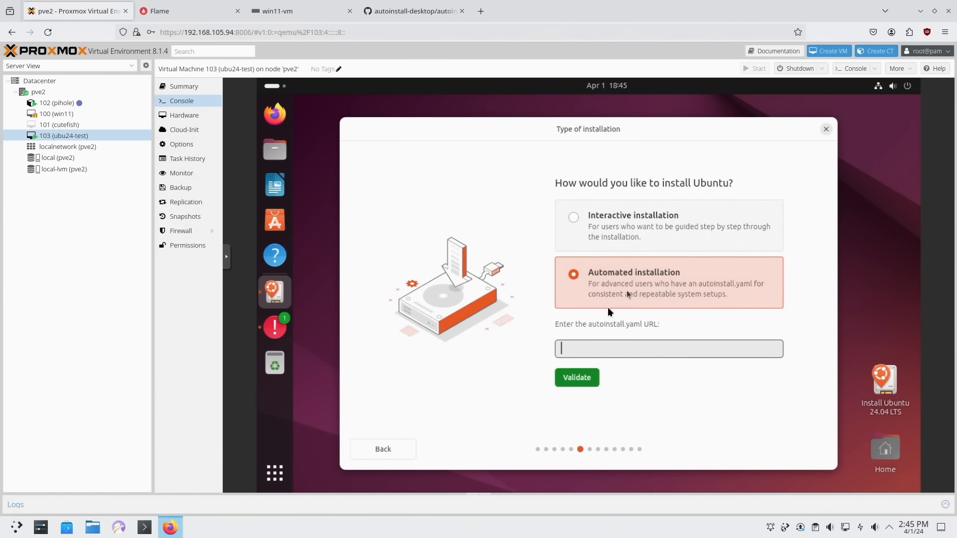
mouse_move(532, 308)
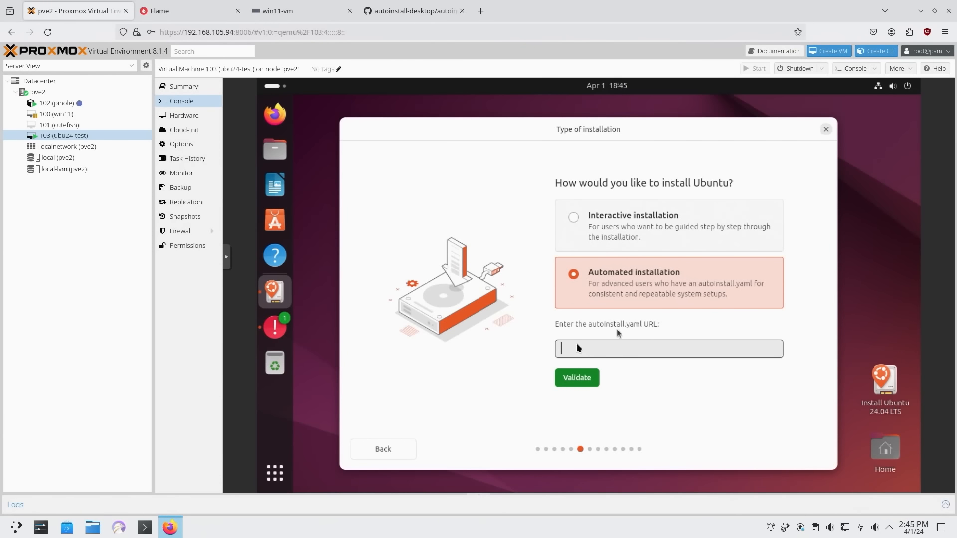
mouse_move(623, 303)
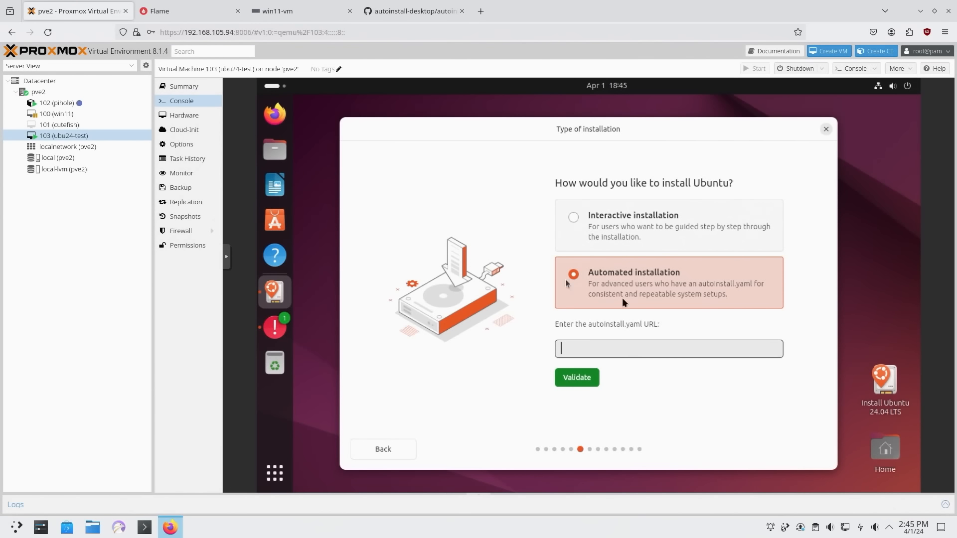
left_click(573, 259)
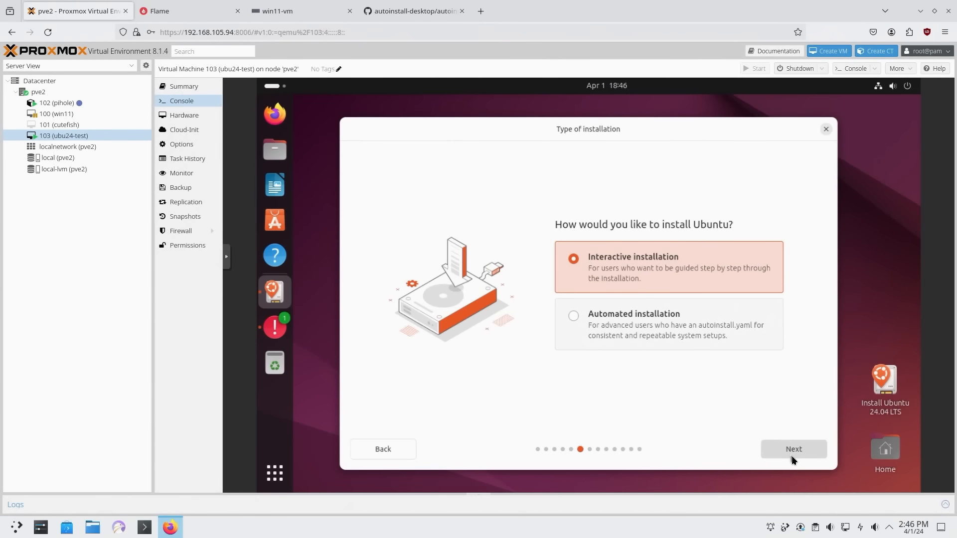
left_click(793, 449)
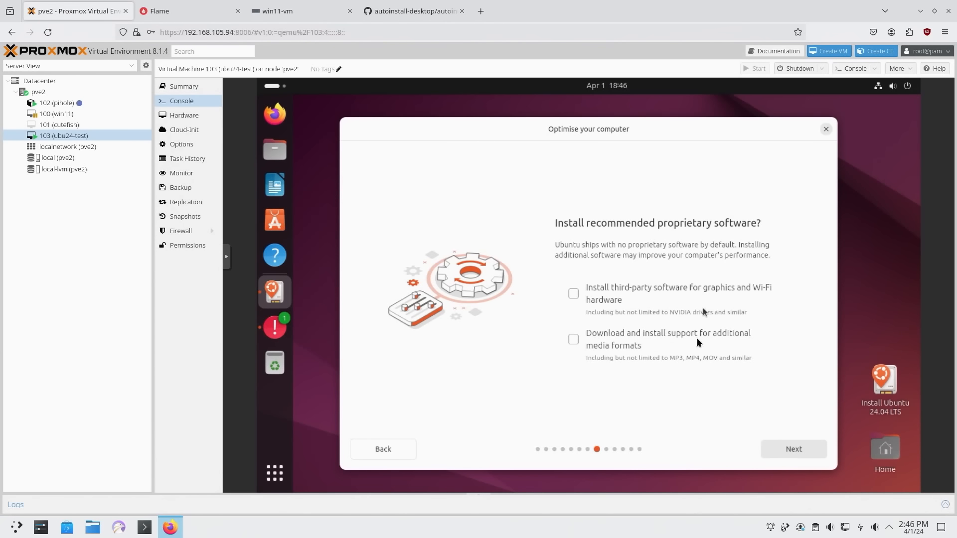
Enable third-party software, choose Erase disk, accept account and New York timezone, then go back.
left_click(573, 339)
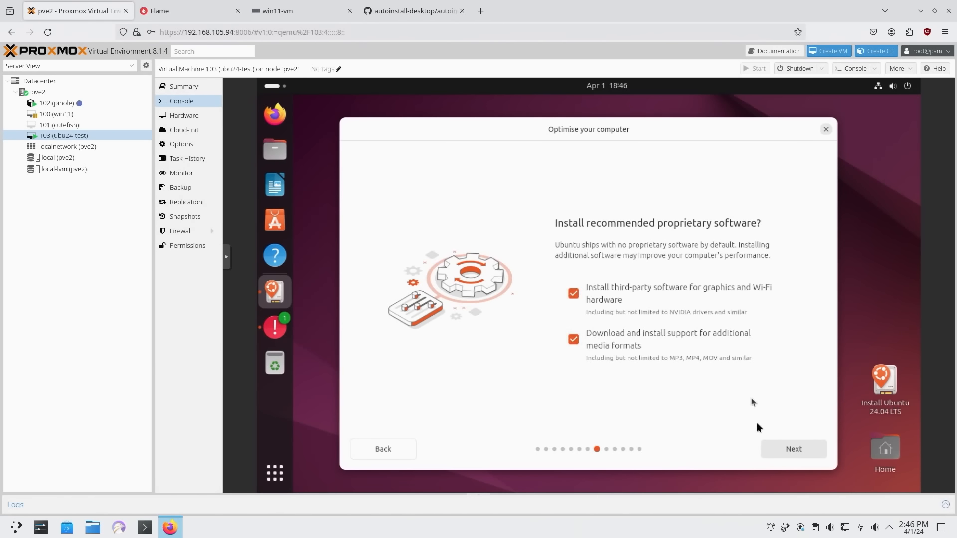
left_click(794, 448)
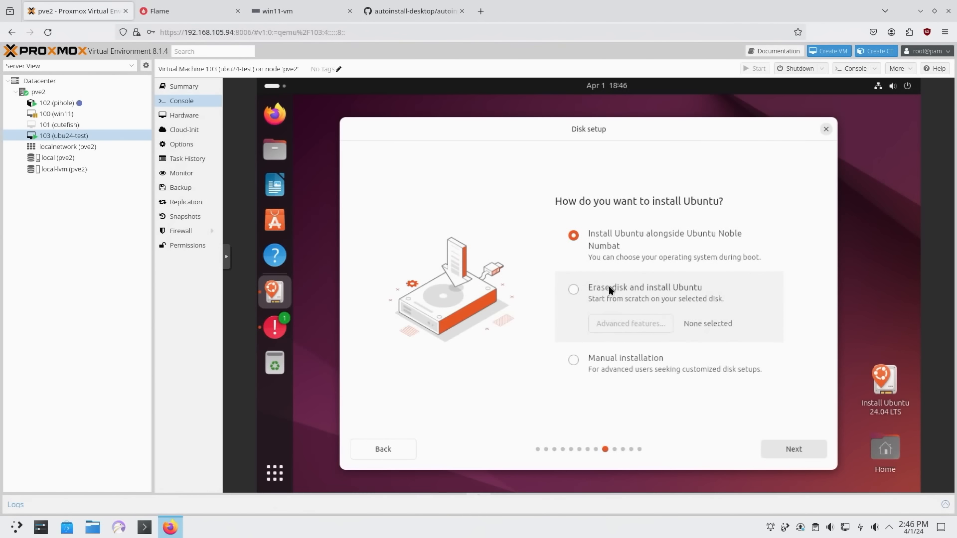
left_click(793, 448)
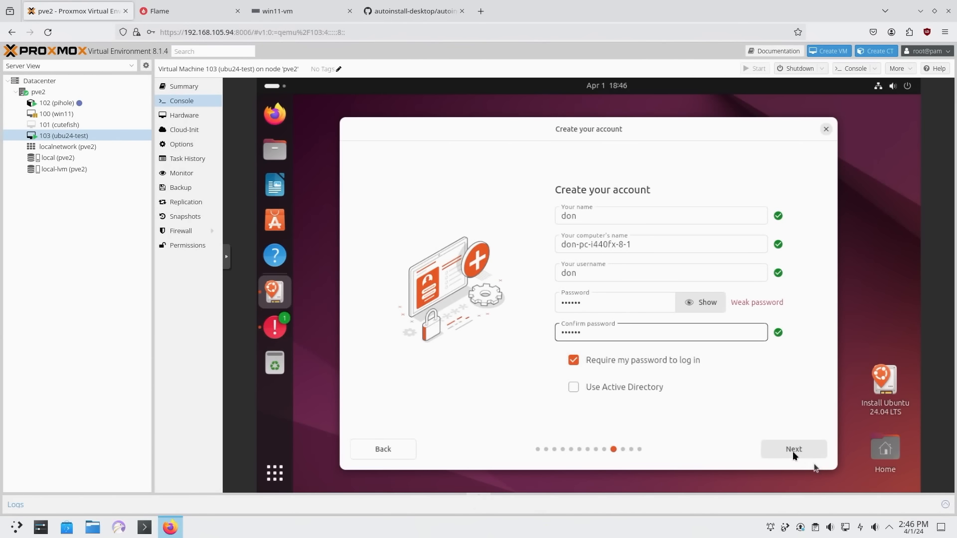
left_click(794, 449)
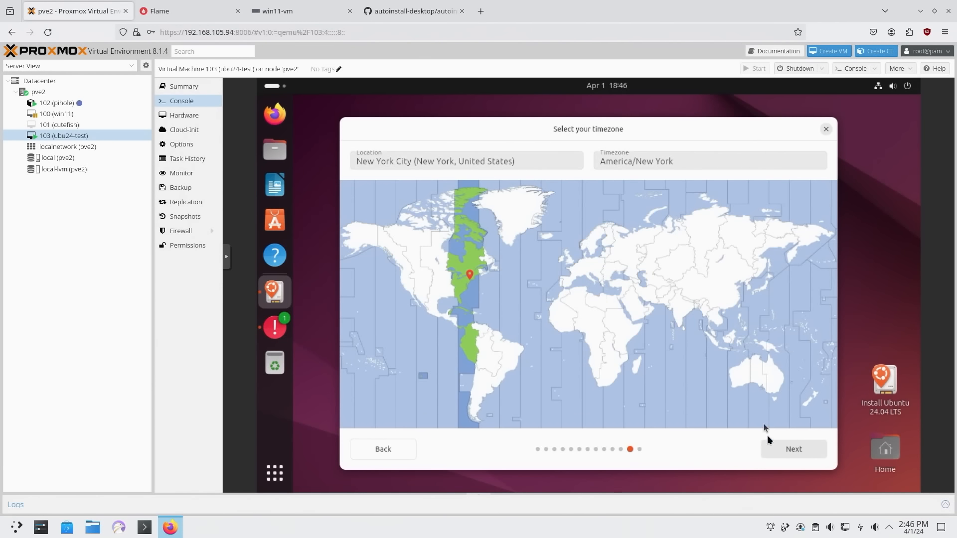
left_click(793, 449)
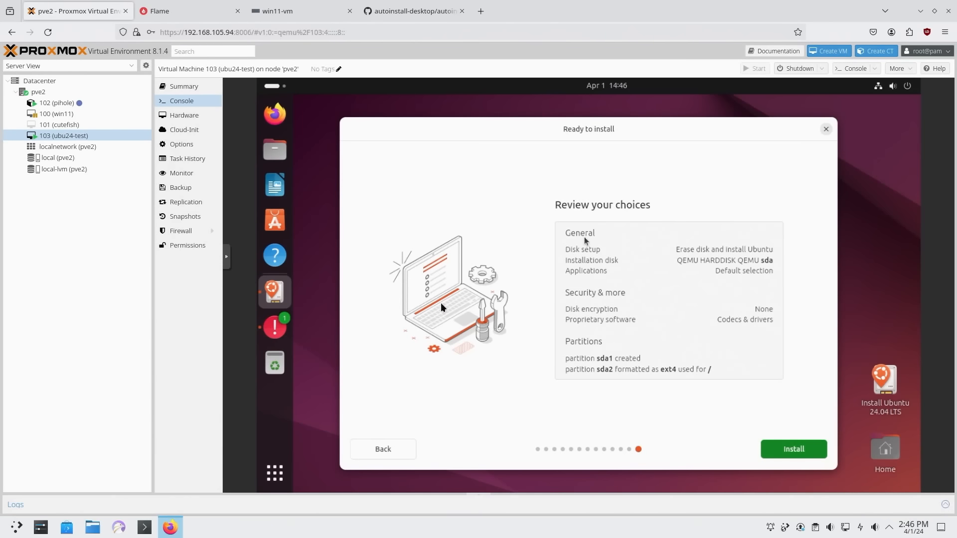
left_click(383, 449)
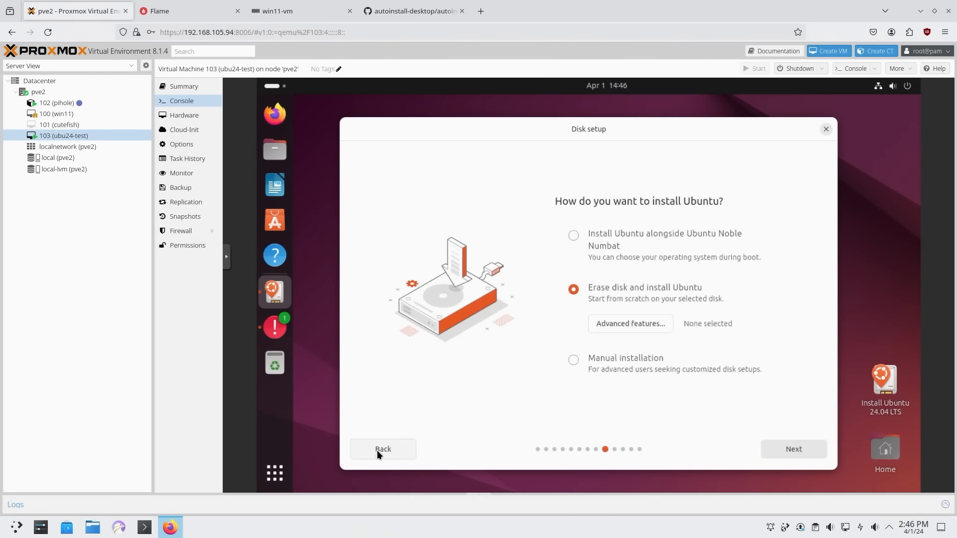
left_click(793, 449)
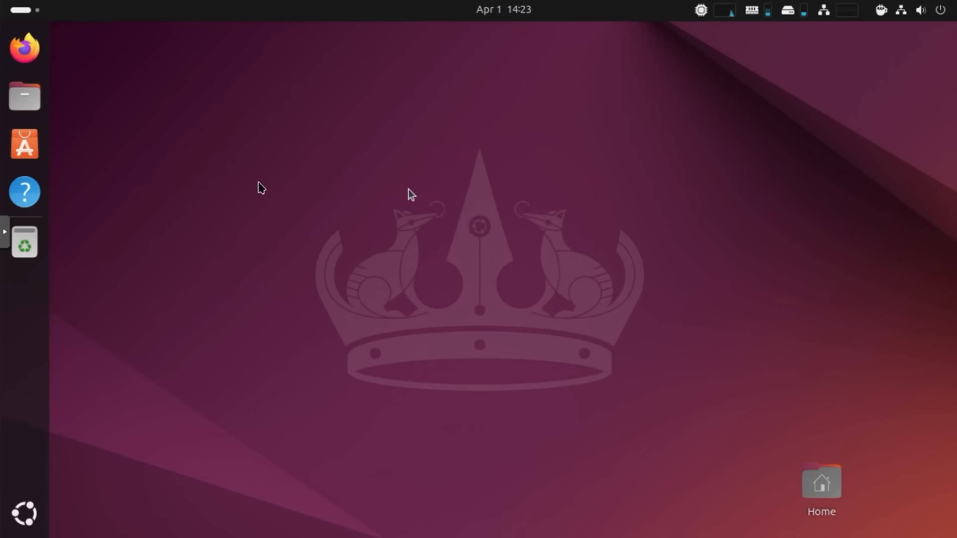
mouse_move(107, 262)
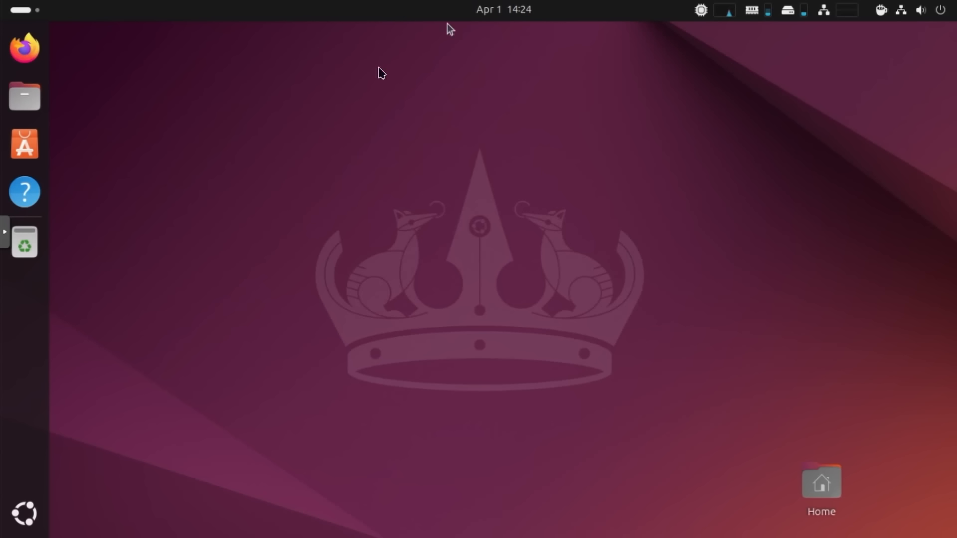
mouse_move(83, 245)
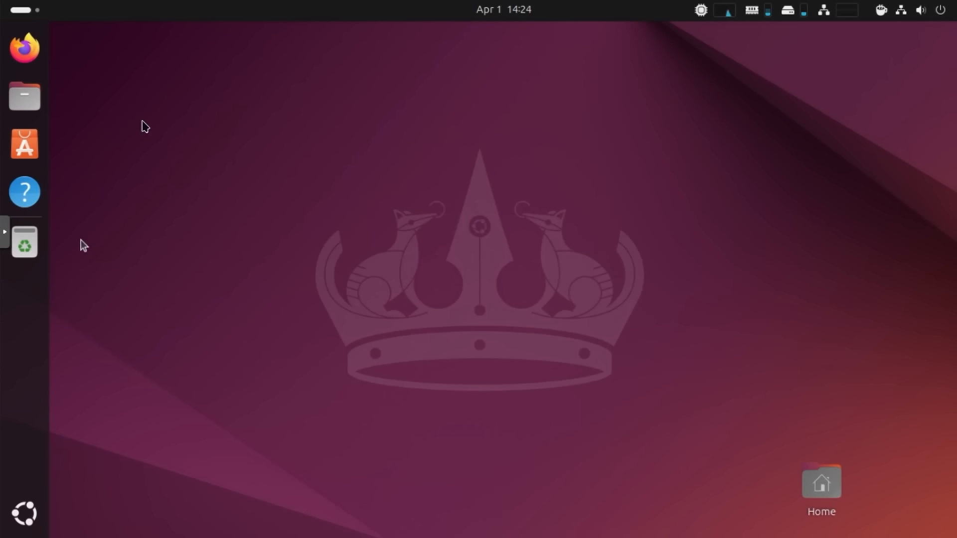
mouse_move(696, 205)
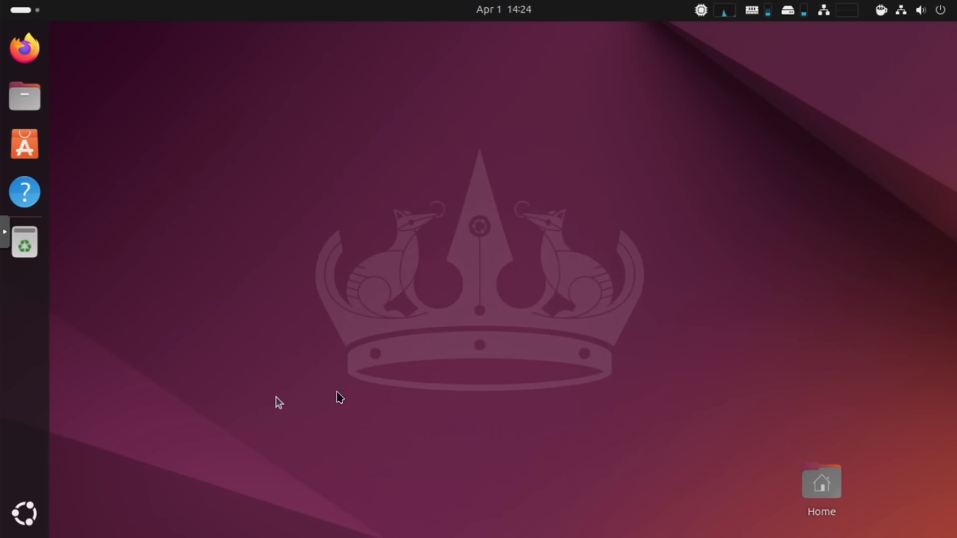
mouse_move(25, 513)
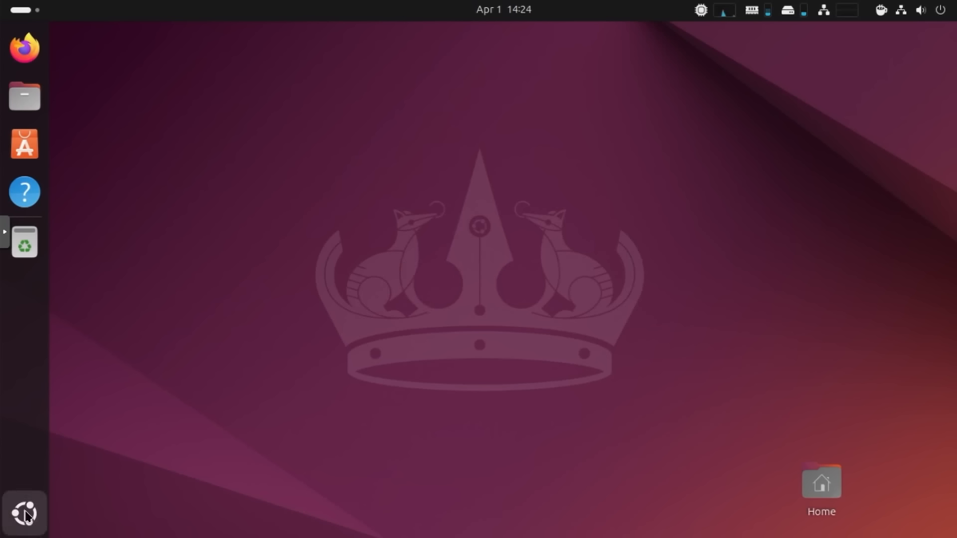
Open Settings on the Network page and scroll the category sidebar down.
left_click(24, 513)
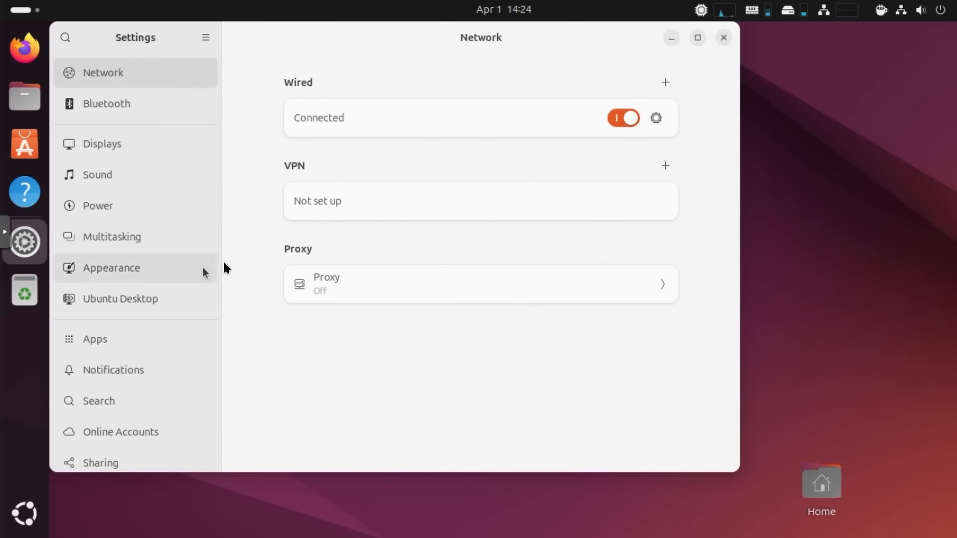
mouse_move(137, 394)
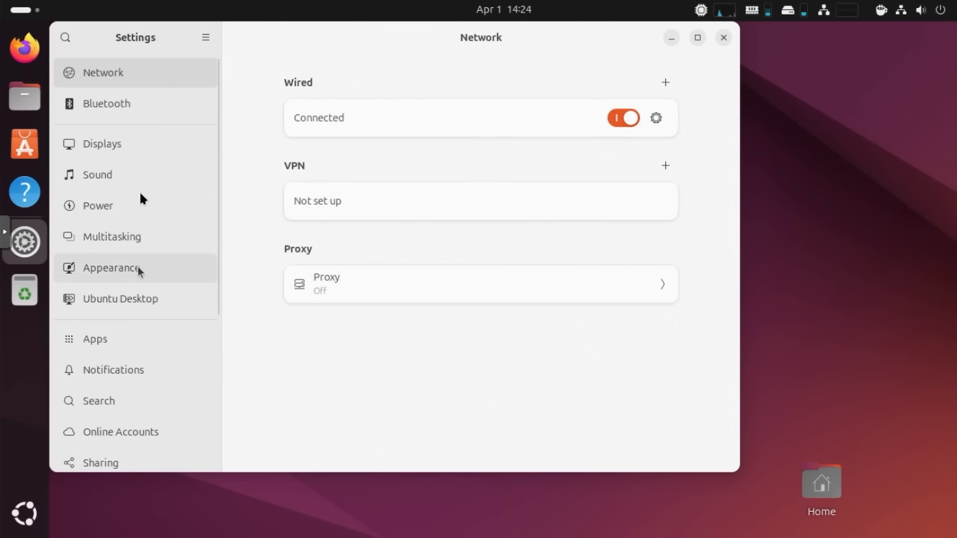
scroll("down", 3)
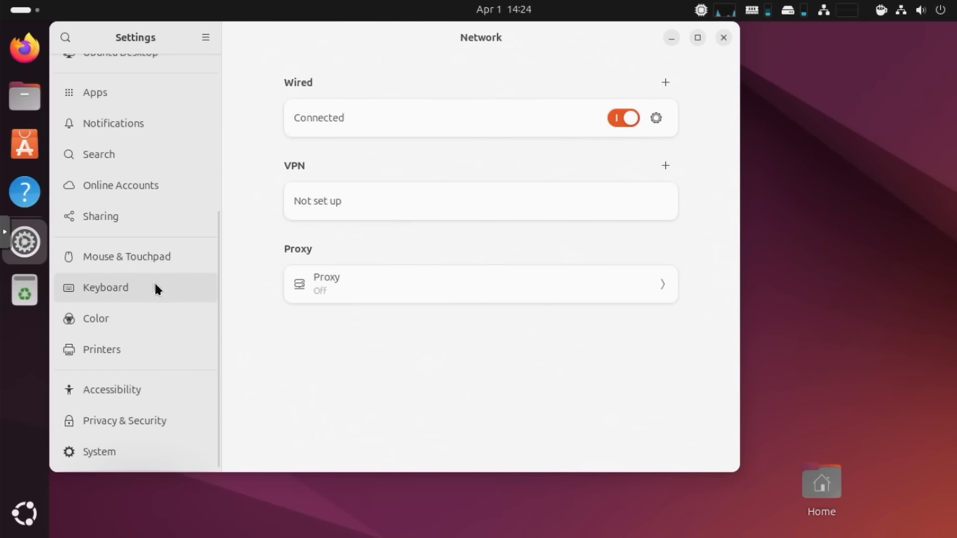
mouse_move(145, 283)
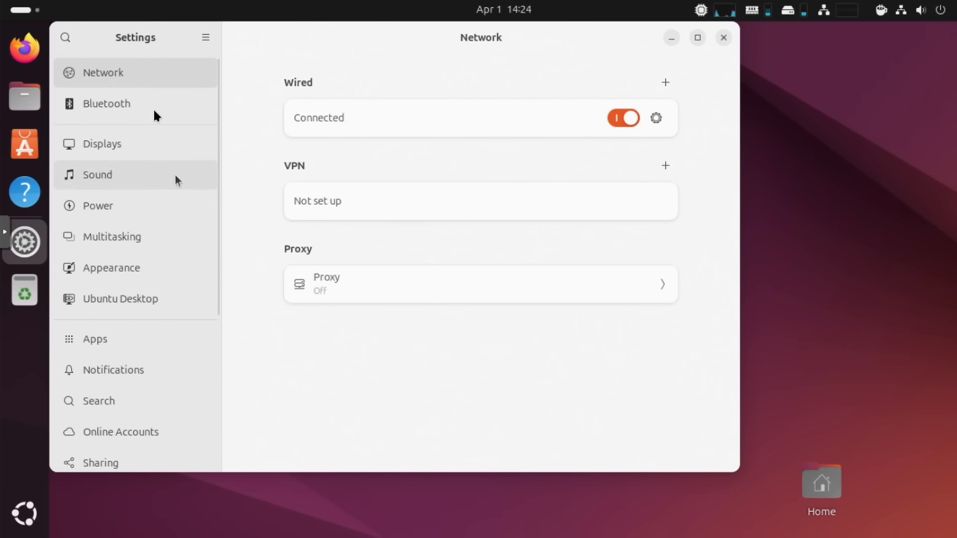
mouse_move(362, 242)
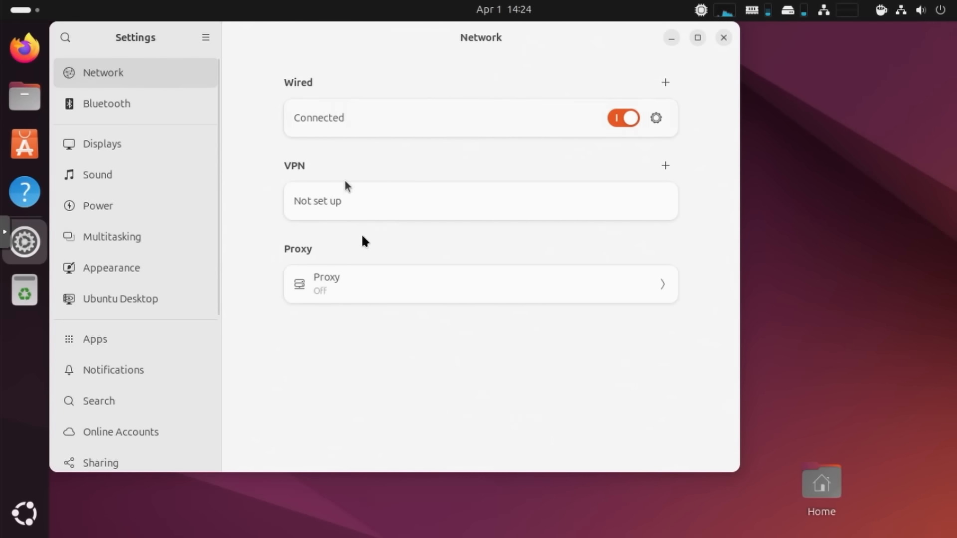
mouse_move(615, 112)
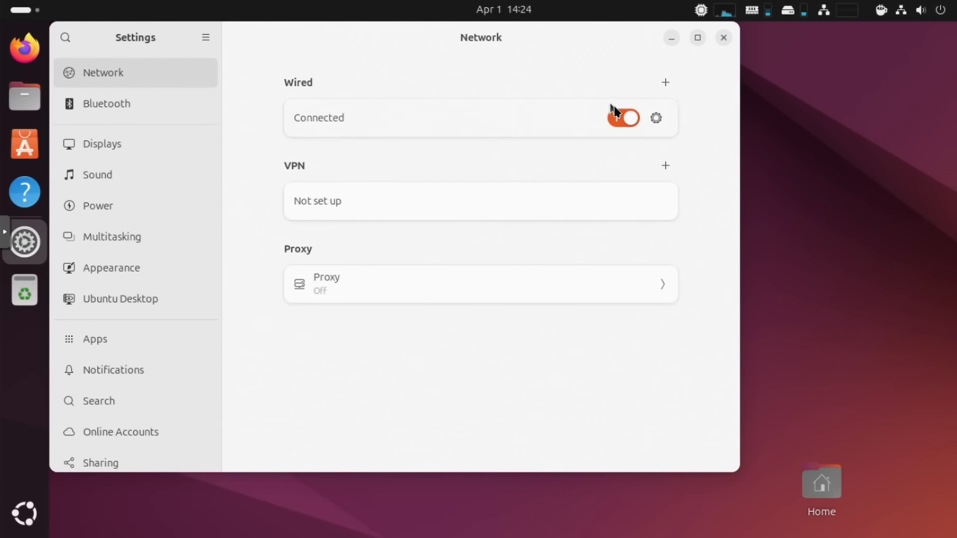
Visit Bluetooth, switch on Fractional Scaling in Displays, then go to Sound.
left_click(105, 103)
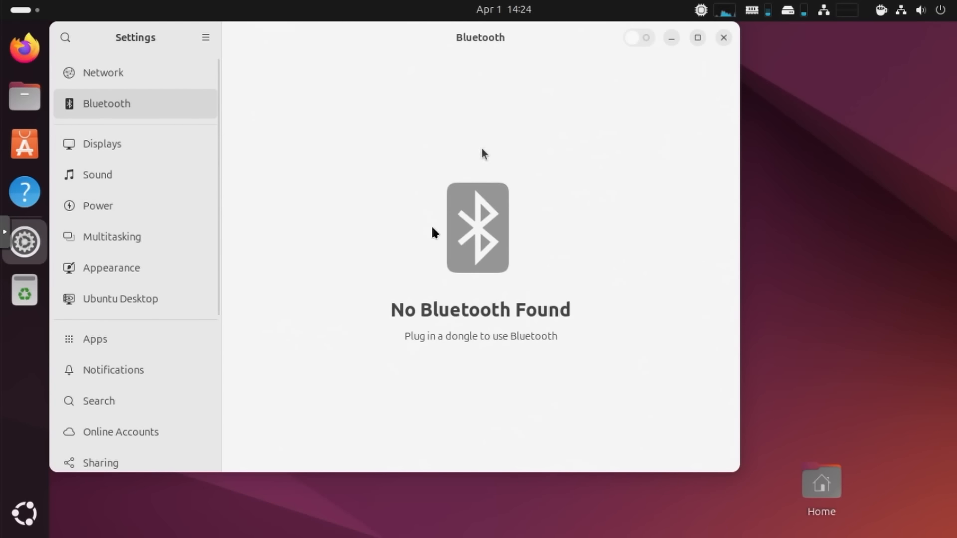
left_click(101, 144)
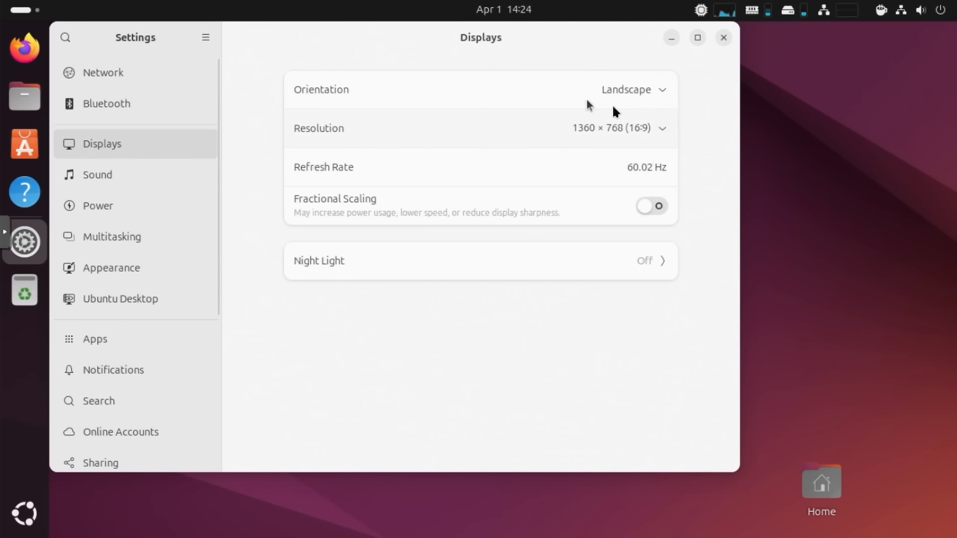
left_click(651, 206)
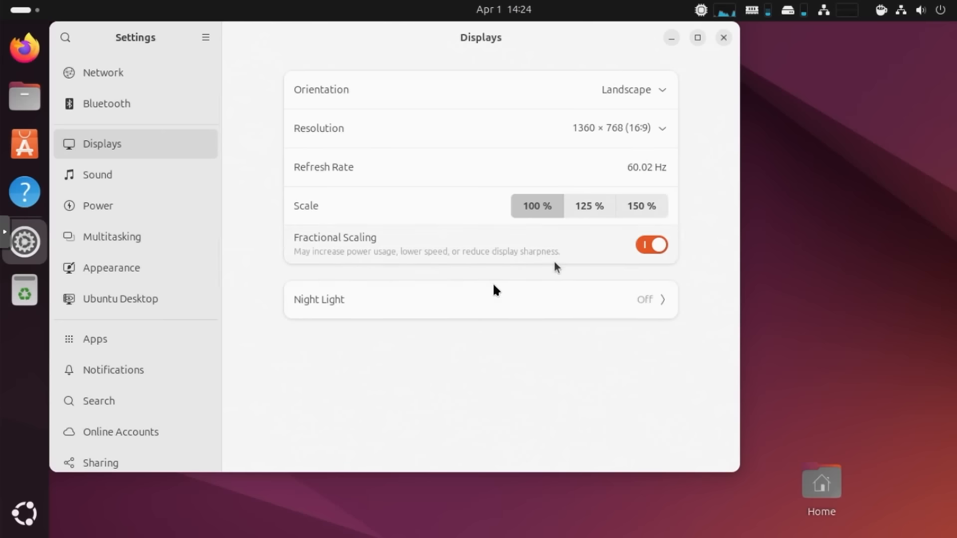
left_click(652, 245)
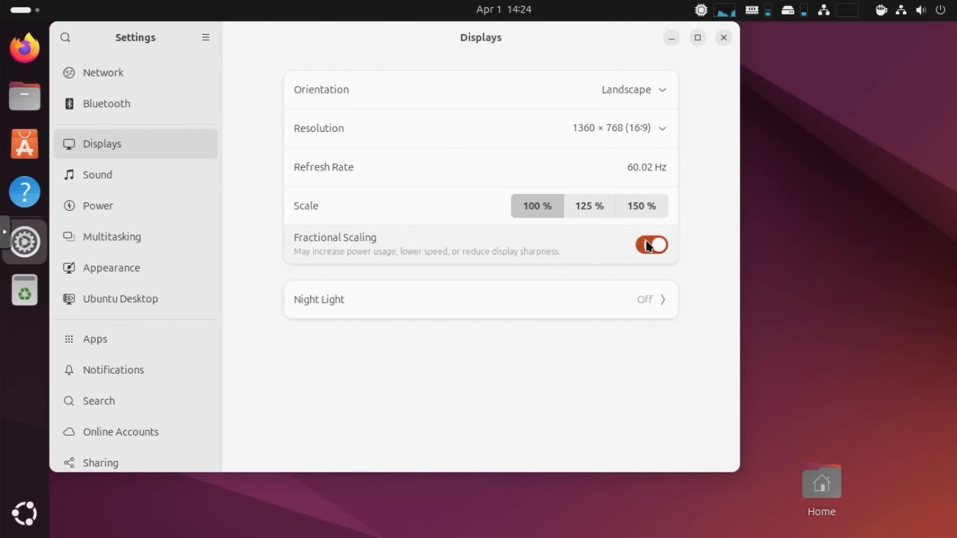
left_click(96, 175)
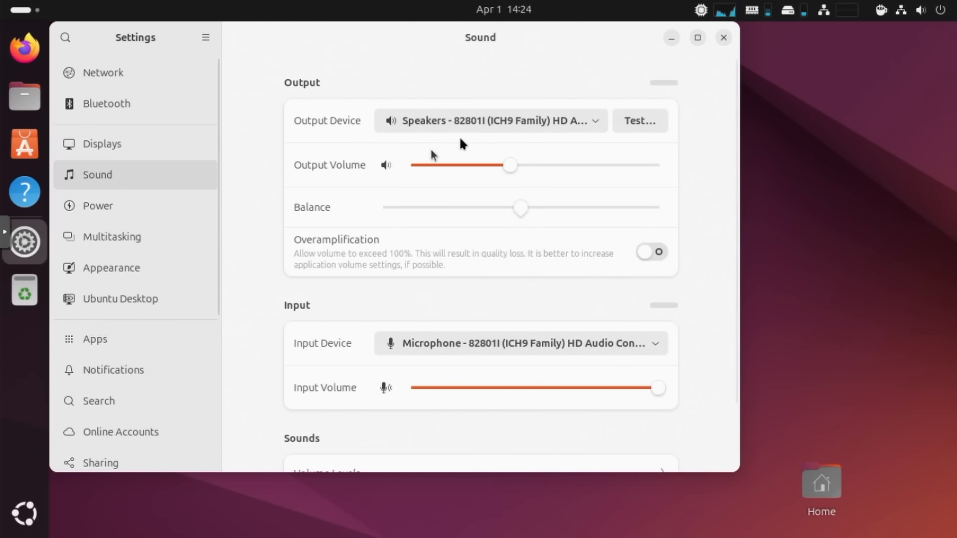
mouse_move(510, 239)
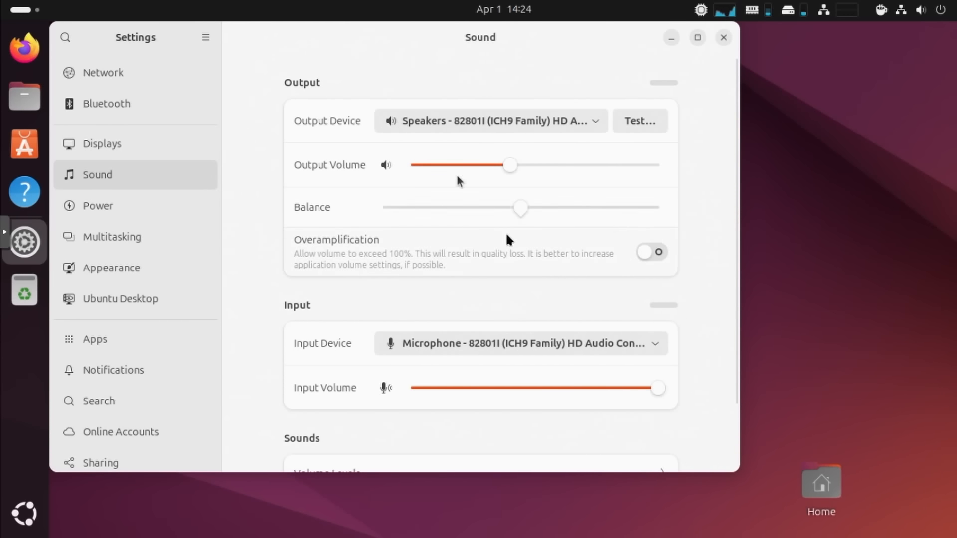
Drag the audio balance fully right and pick the speakers as sound output.
left_click_drag(520, 208, 658, 208)
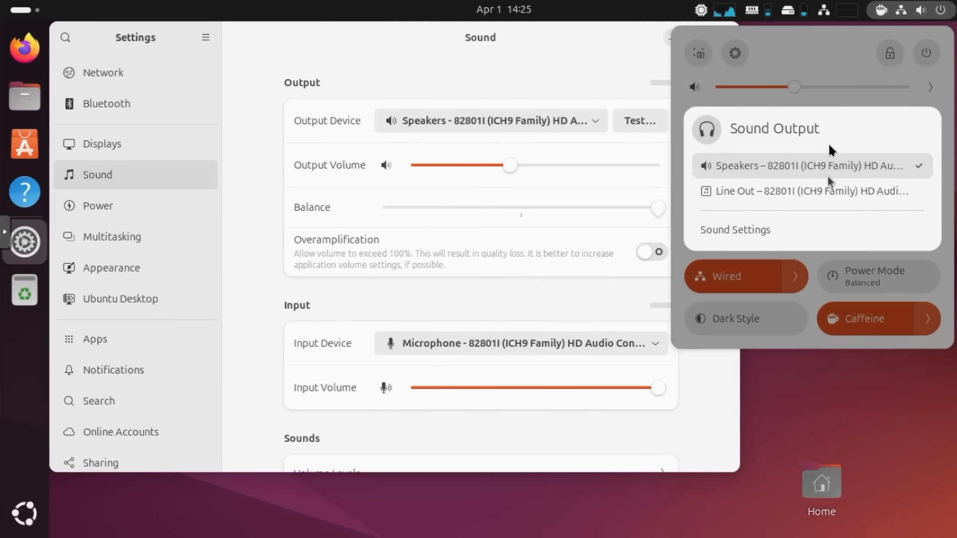
mouse_move(865, 169)
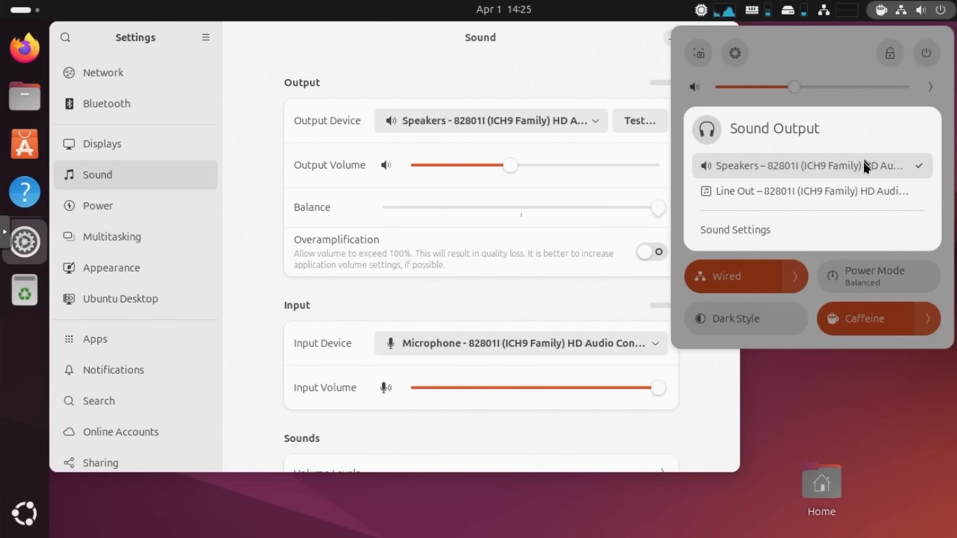
left_click(793, 165)
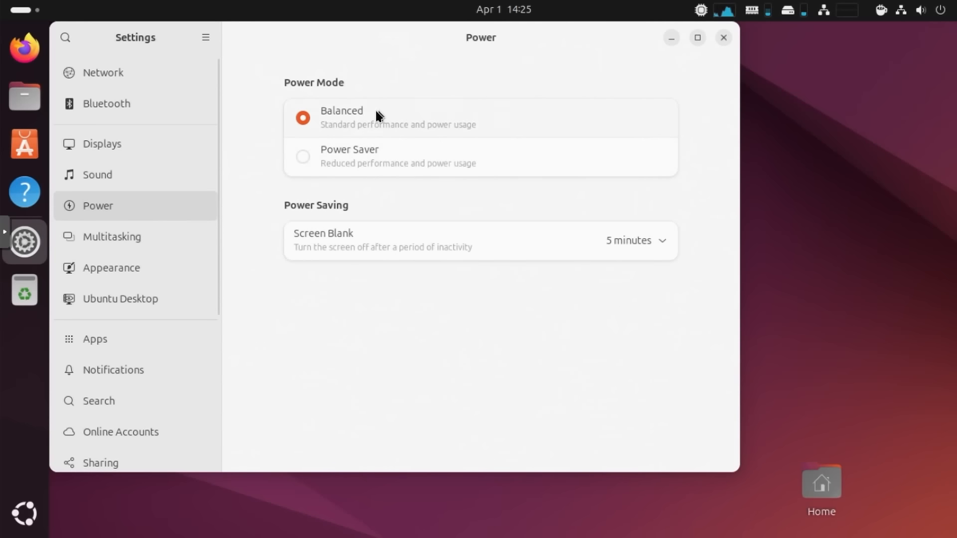
mouse_move(142, 256)
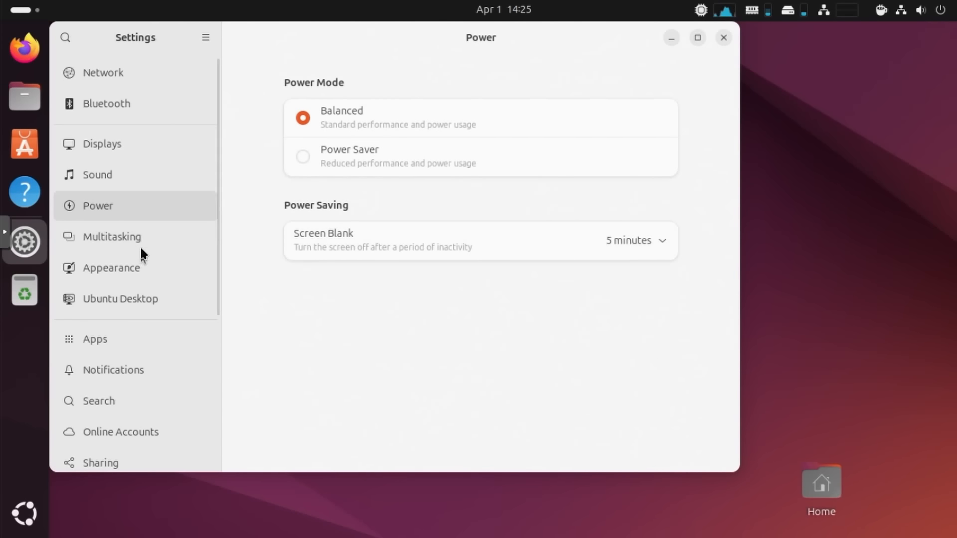
Pass through Multitasking and open the Appearance page.
left_click(112, 236)
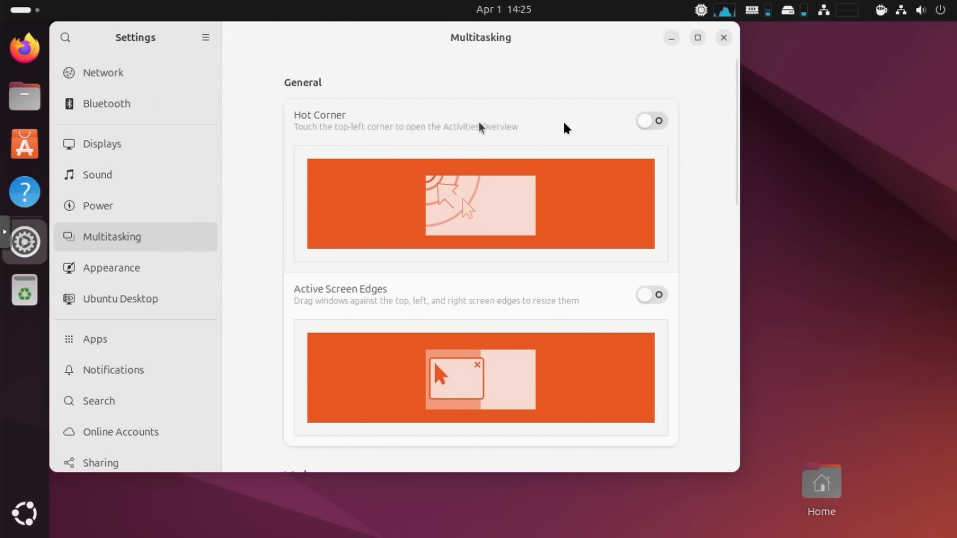
mouse_move(650, 120)
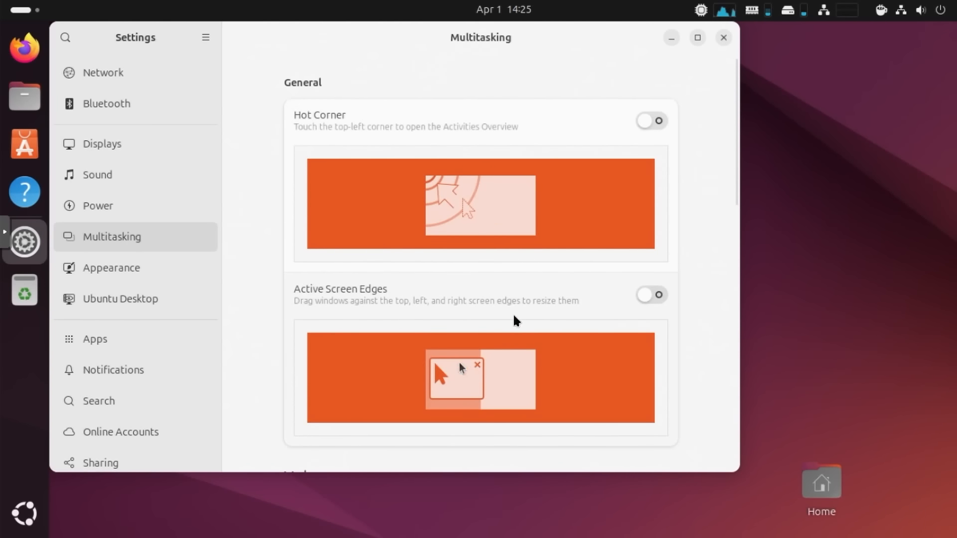
mouse_move(110, 267)
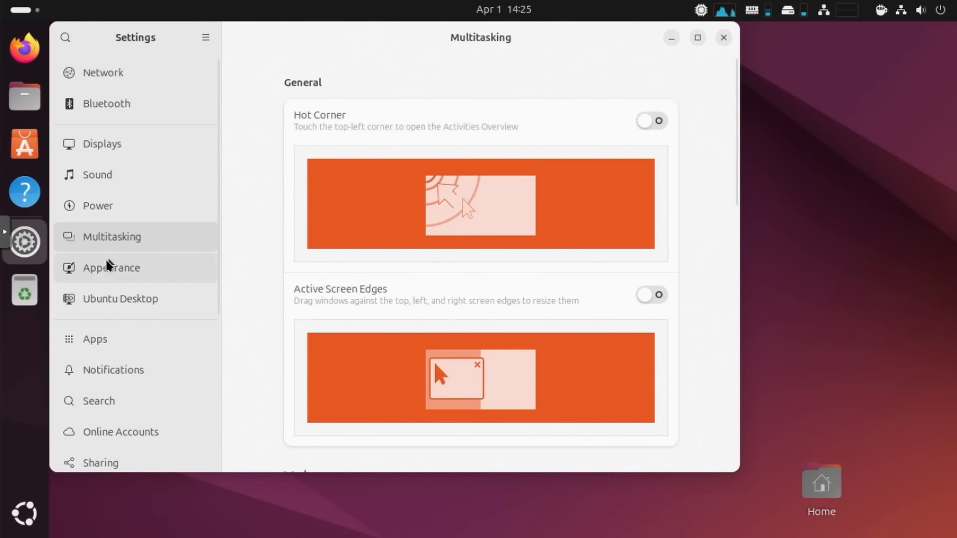
left_click(111, 268)
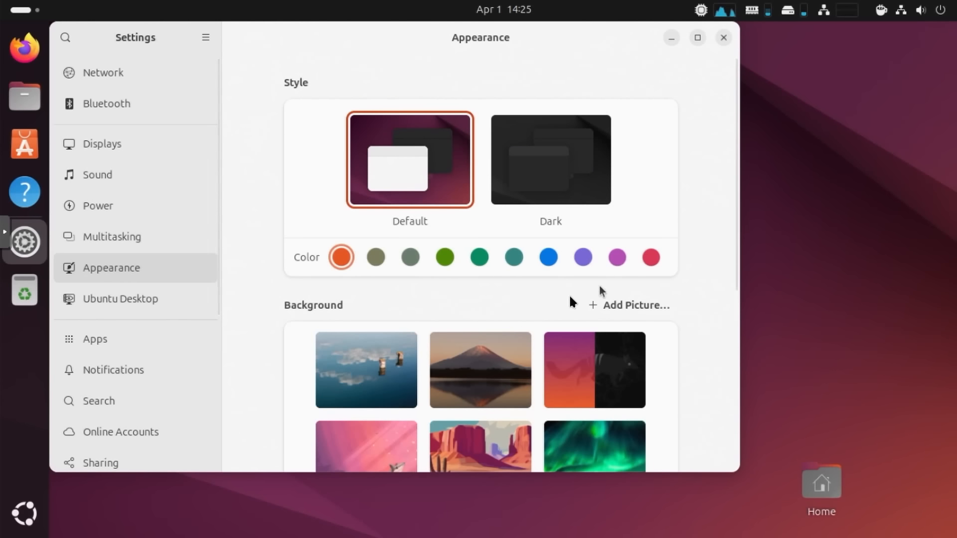
Try Dark style and blue accent, revert to Default and orange, then open Ubuntu Desktop.
left_click(549, 159)
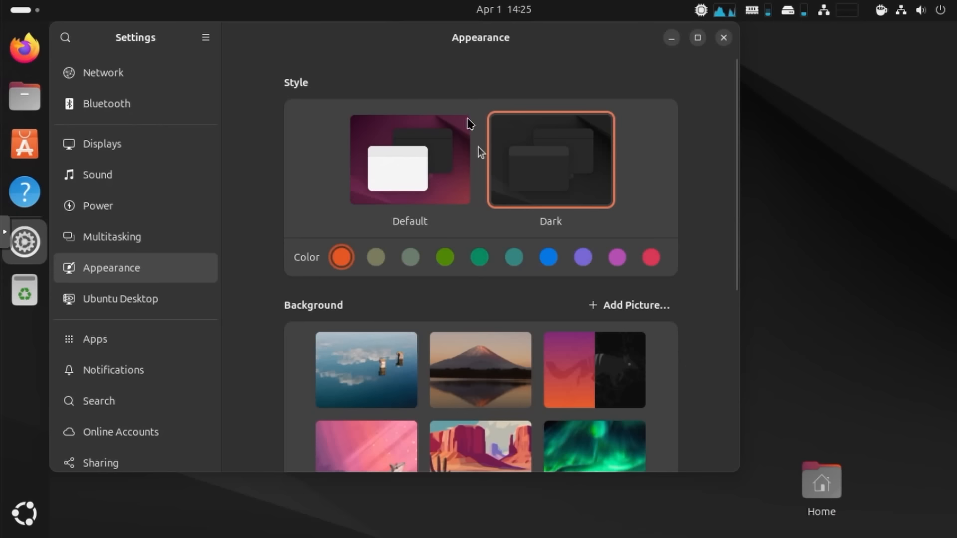
mouse_move(635, 263)
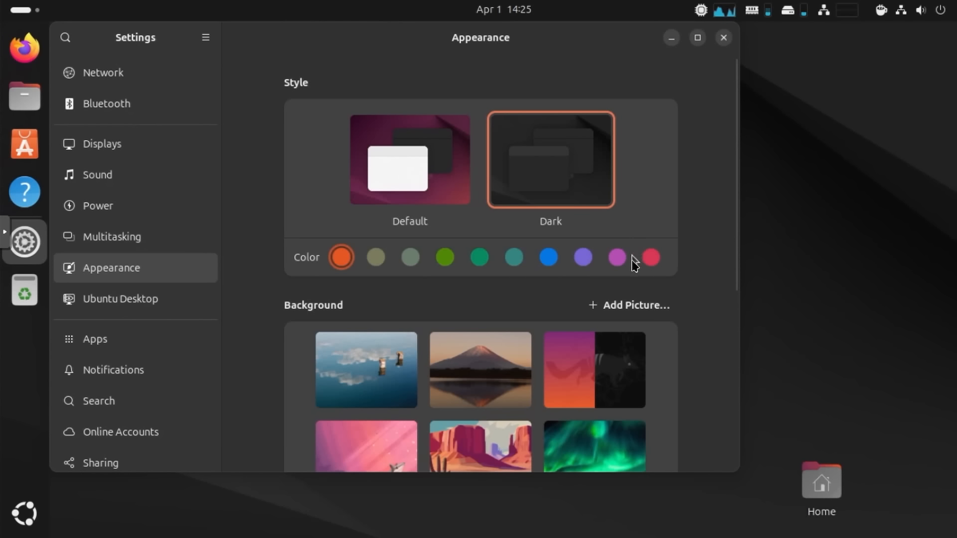
scroll("down", 3)
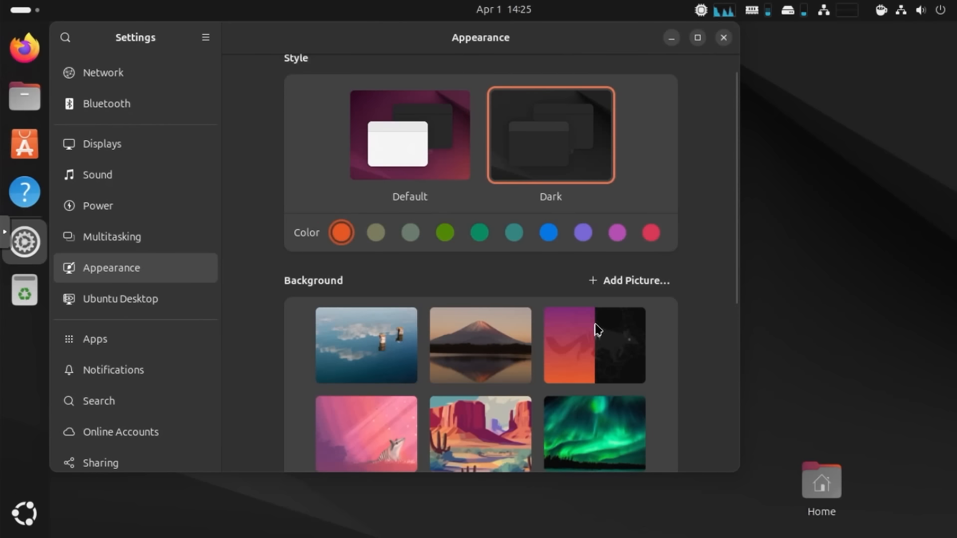
mouse_move(641, 347)
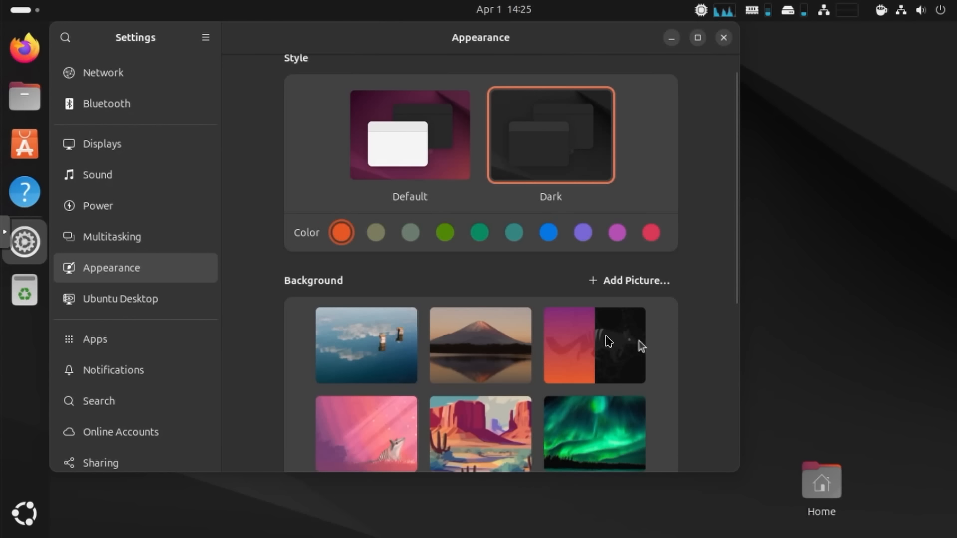
left_click(410, 135)
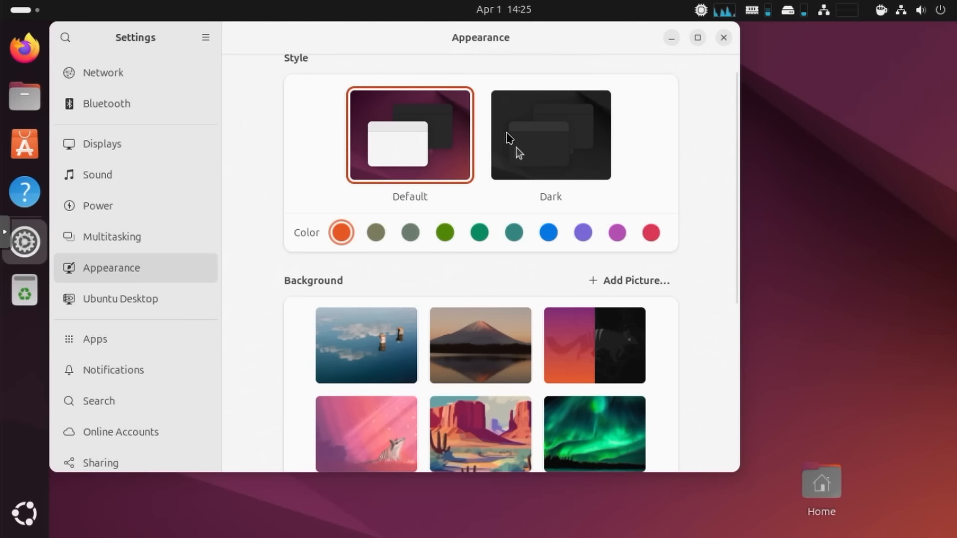
mouse_move(554, 160)
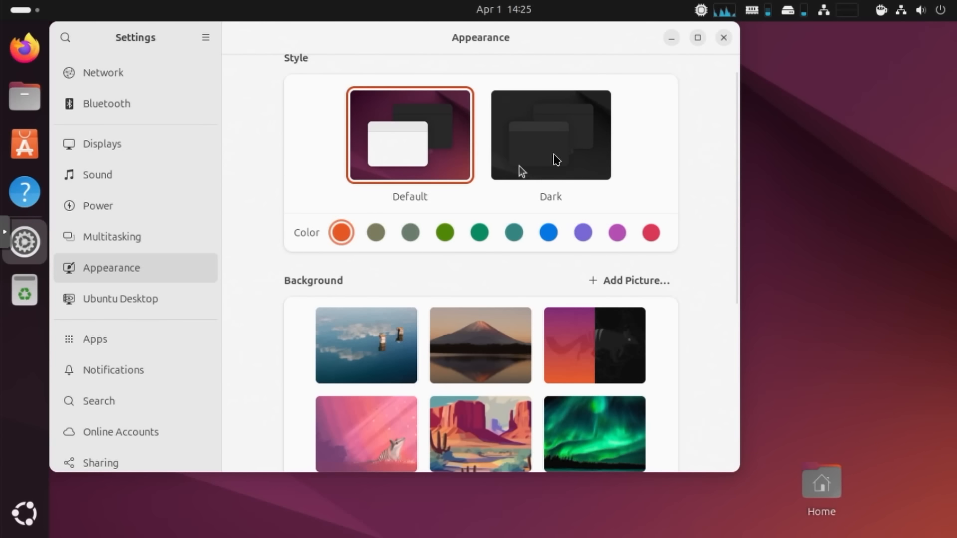
mouse_move(534, 239)
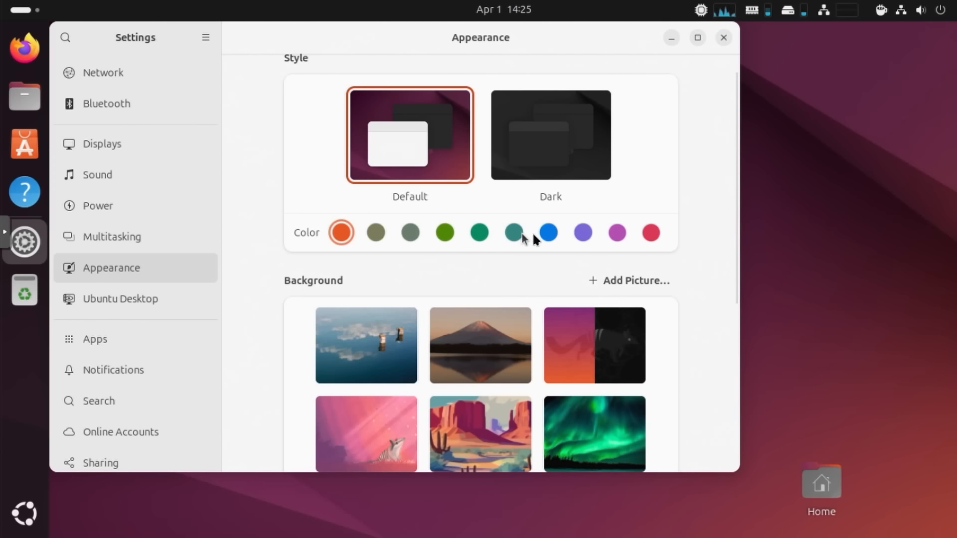
left_click(547, 233)
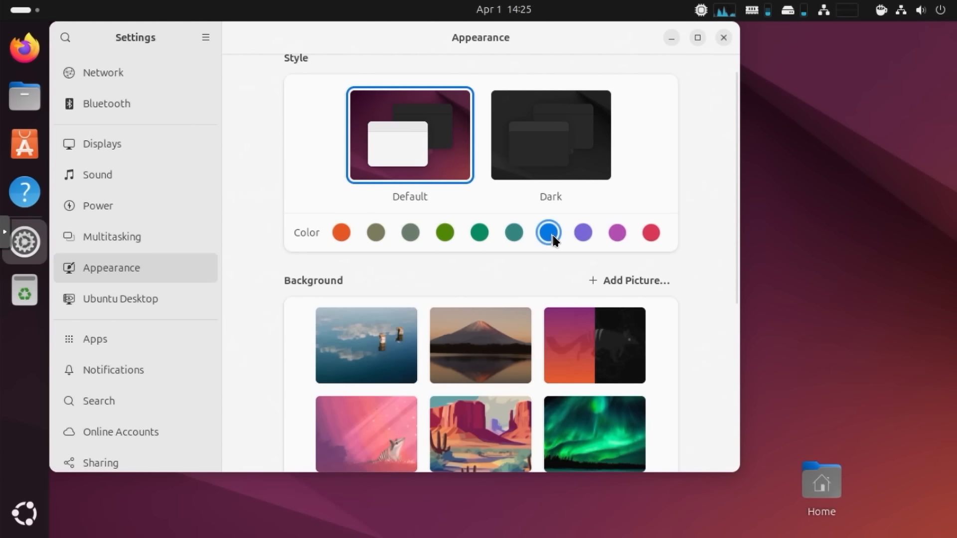
mouse_move(391, 256)
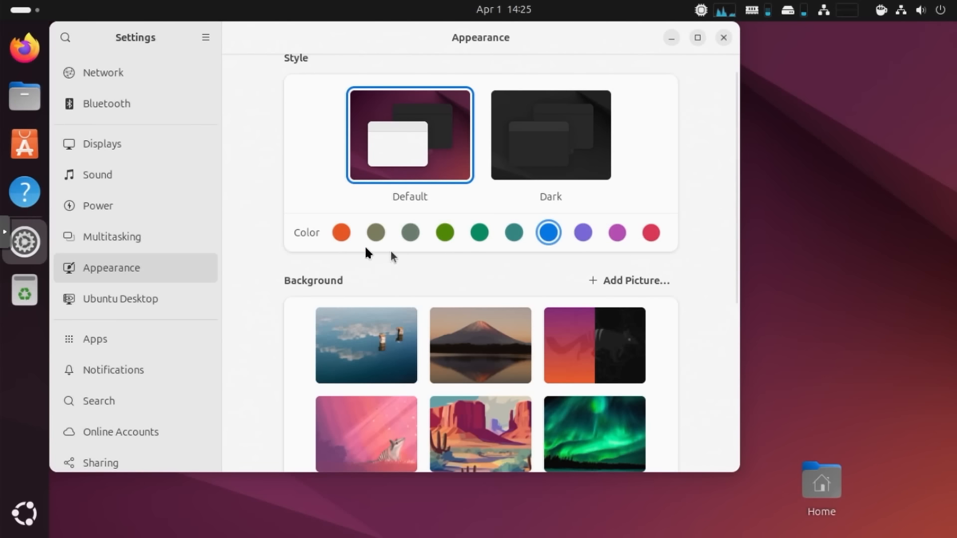
left_click(340, 233)
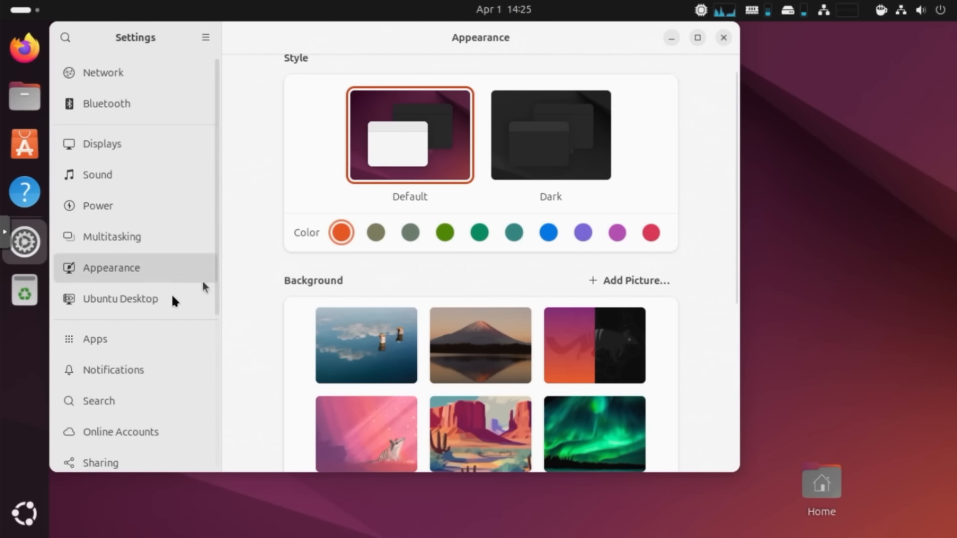
left_click(120, 299)
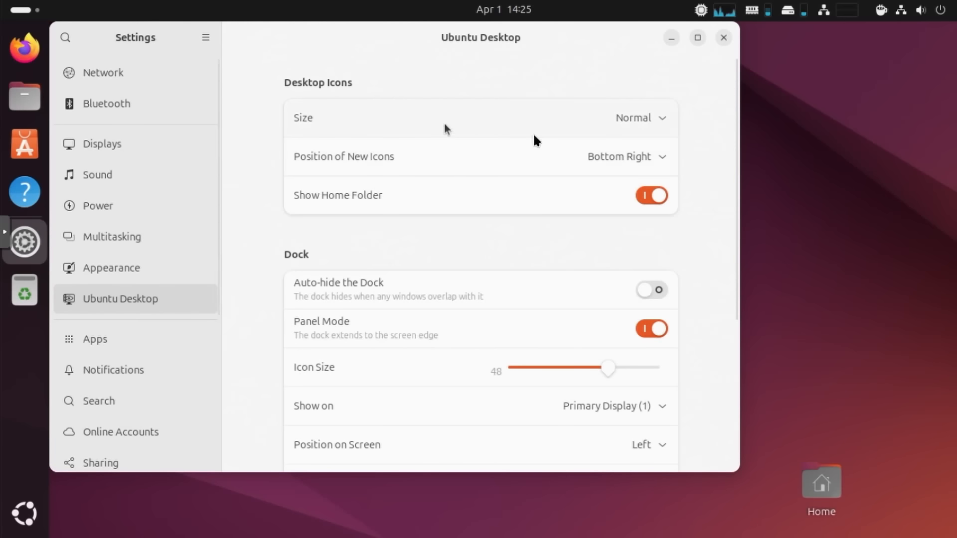
mouse_move(579, 144)
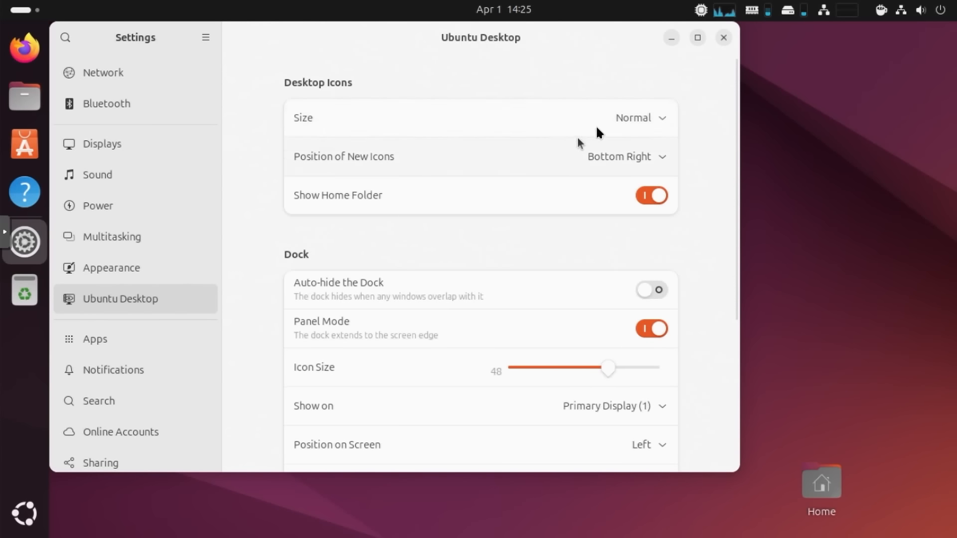
mouse_move(492, 174)
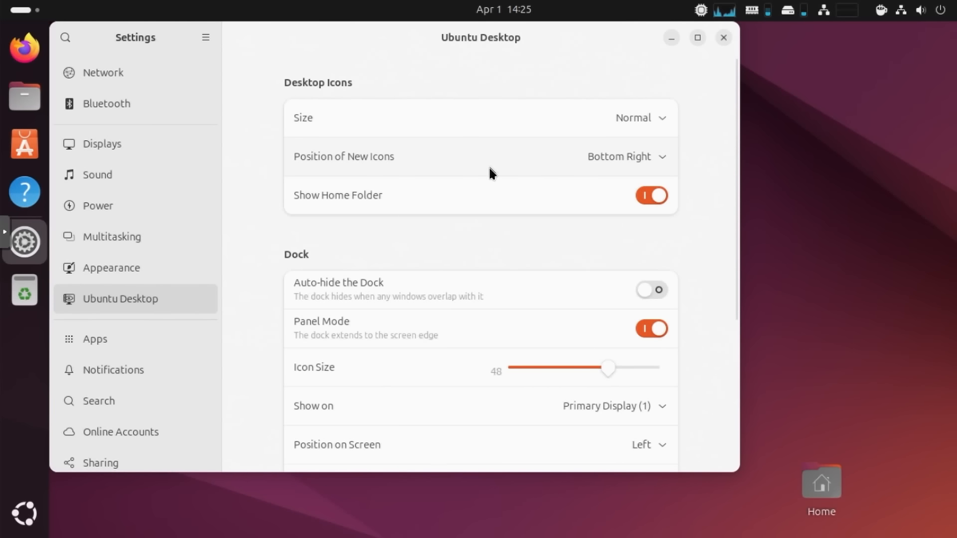
Review the Ubuntu Desktop icon, dock and tiling options, then go to Apps.
scroll("down", 3)
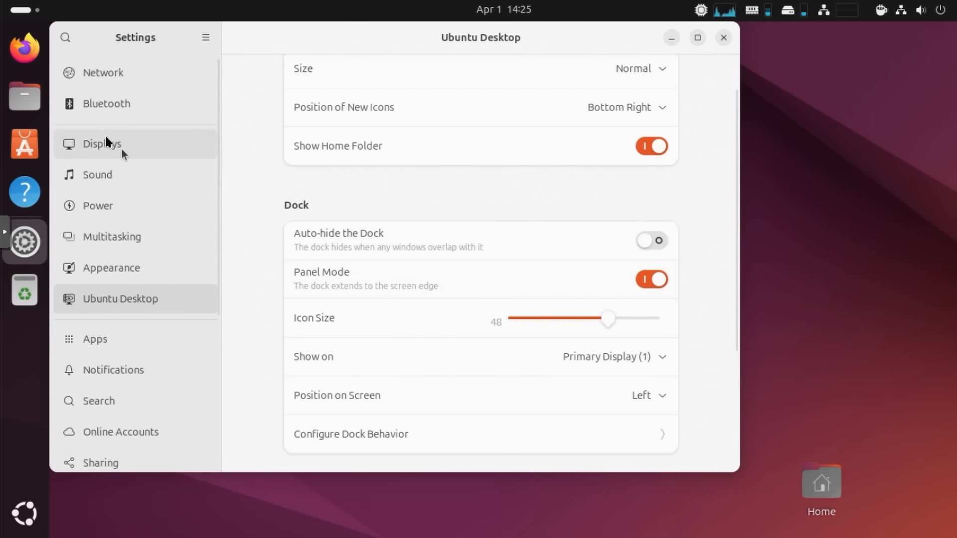
scroll("down", 3)
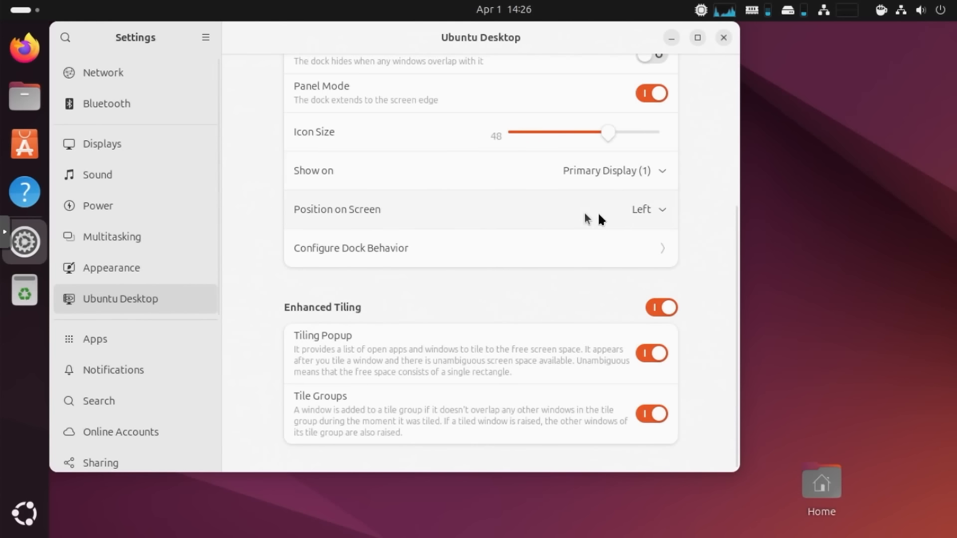
left_click(648, 209)
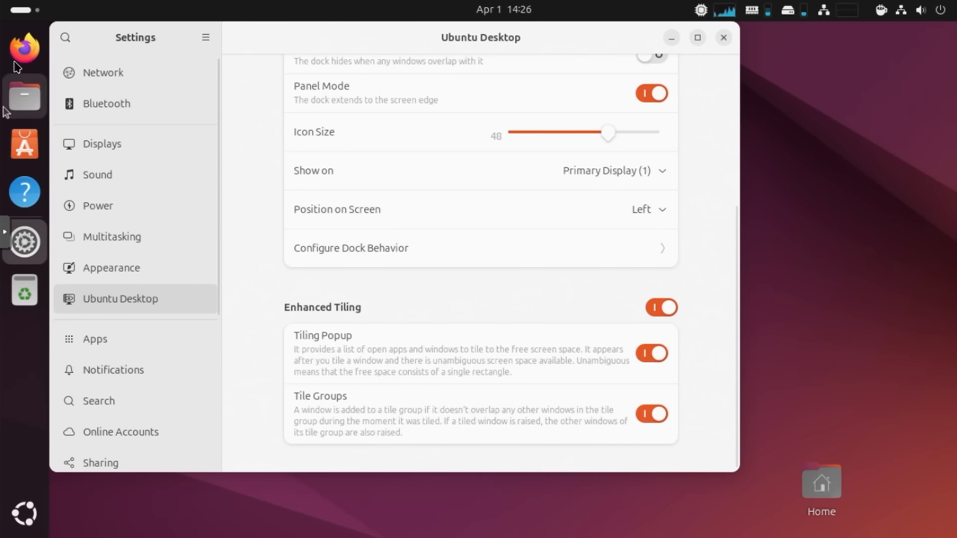
scroll("down", 3)
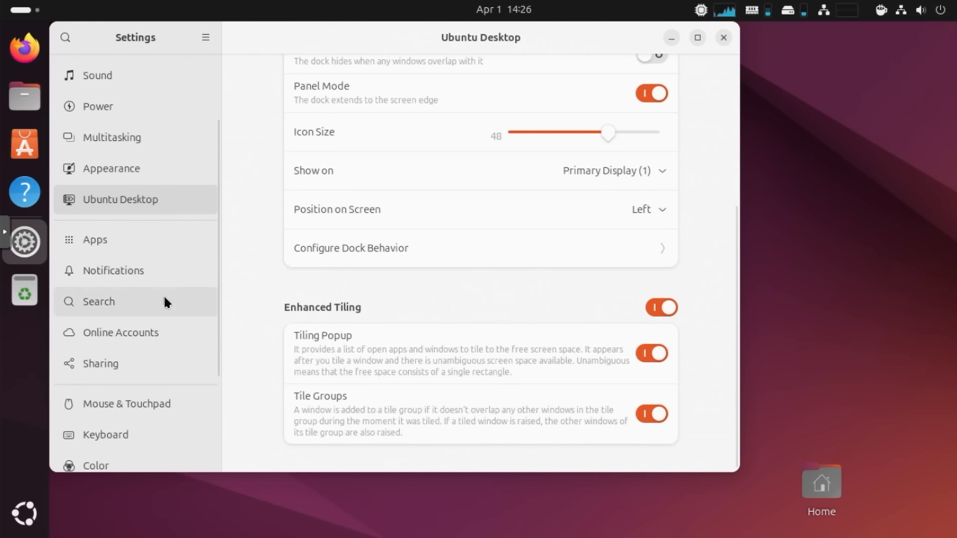
left_click(95, 239)
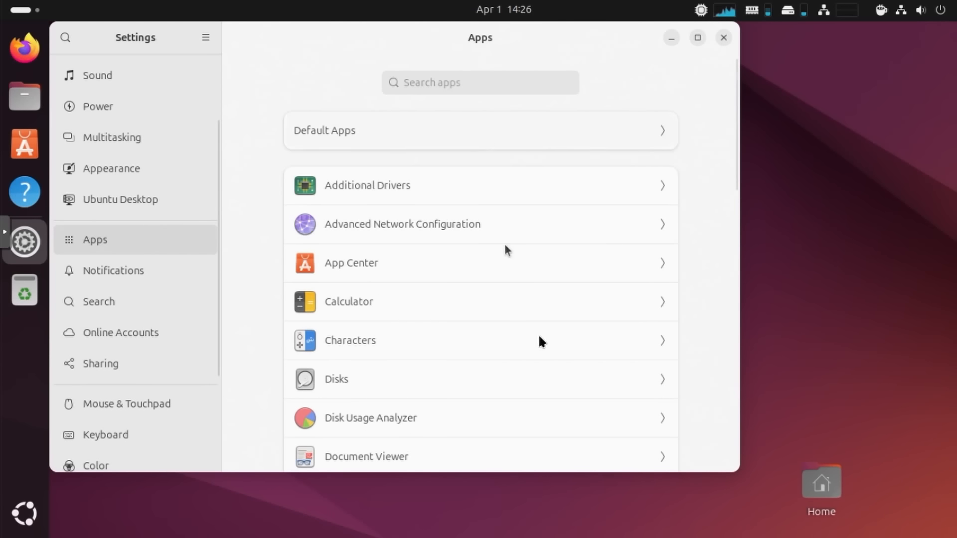
Check Default Apps for web, calendar and photos, then switch to Notifications.
scroll("down", 3)
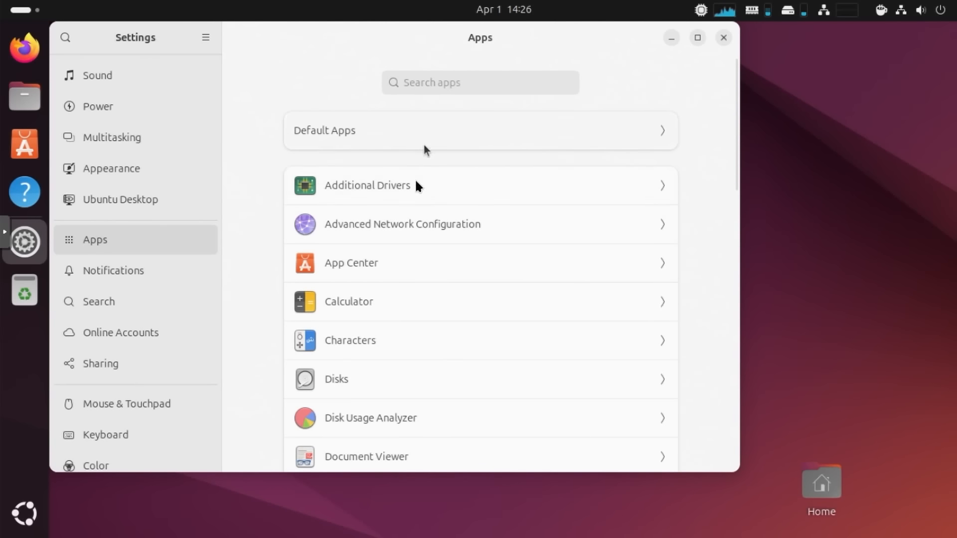
left_click(479, 130)
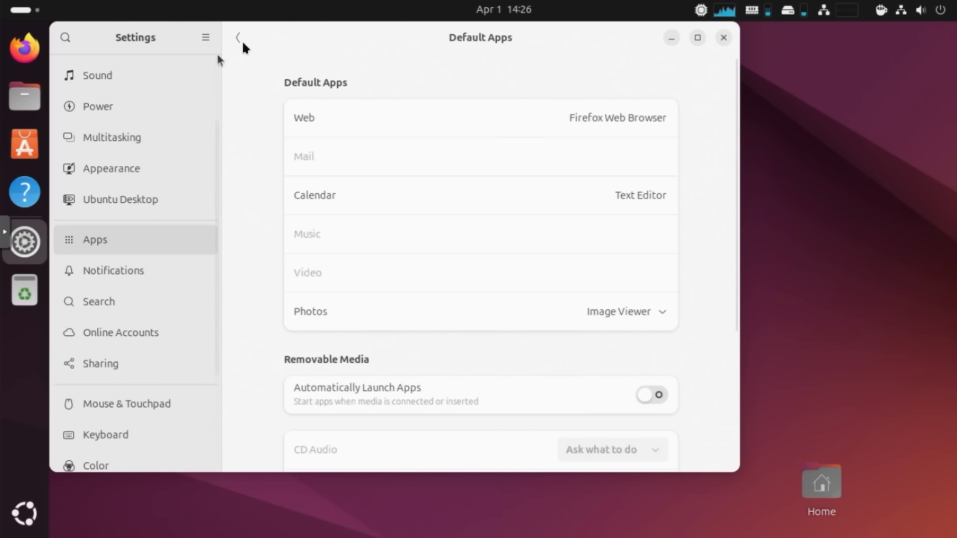
left_click(238, 37)
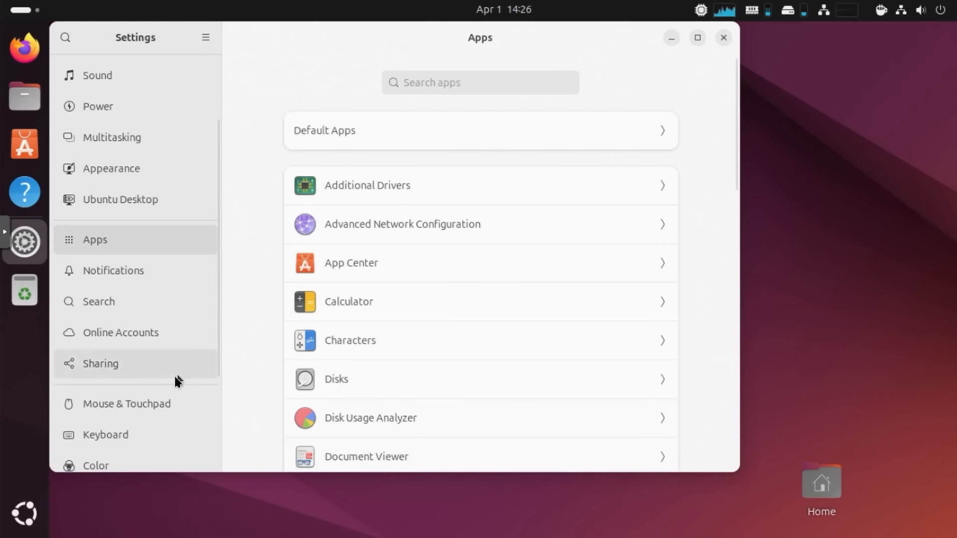
left_click(114, 270)
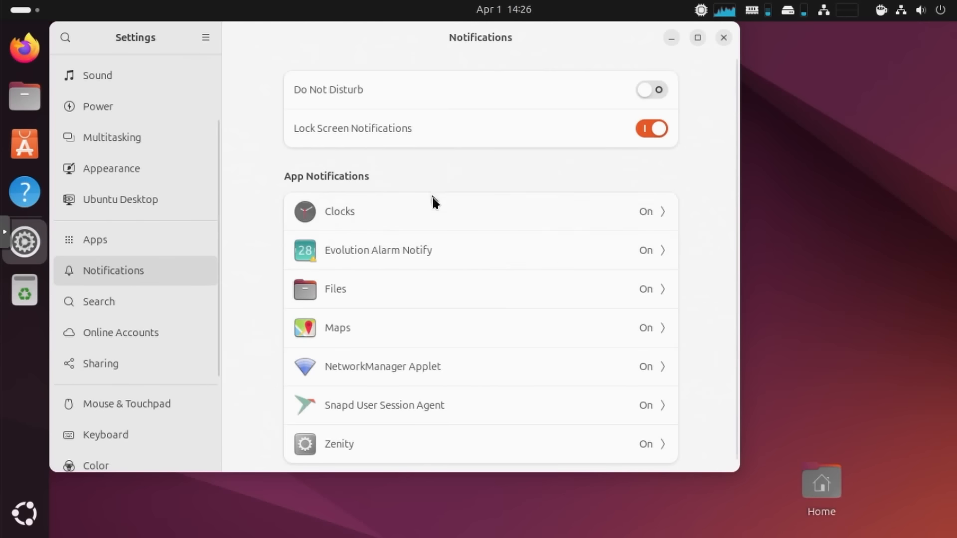
Browse Search and Online Accounts, then show the Sharing page with device name ubu24.
left_click(98, 301)
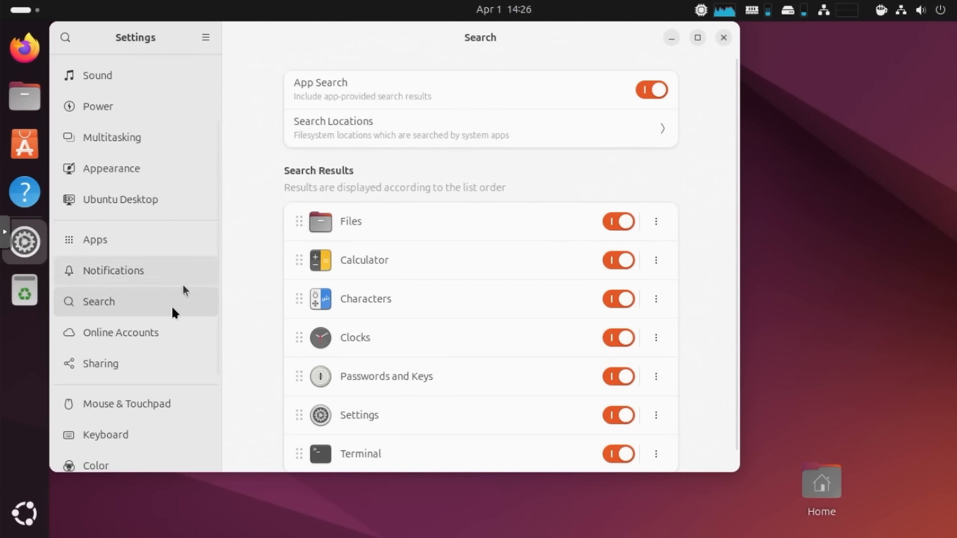
left_click(120, 332)
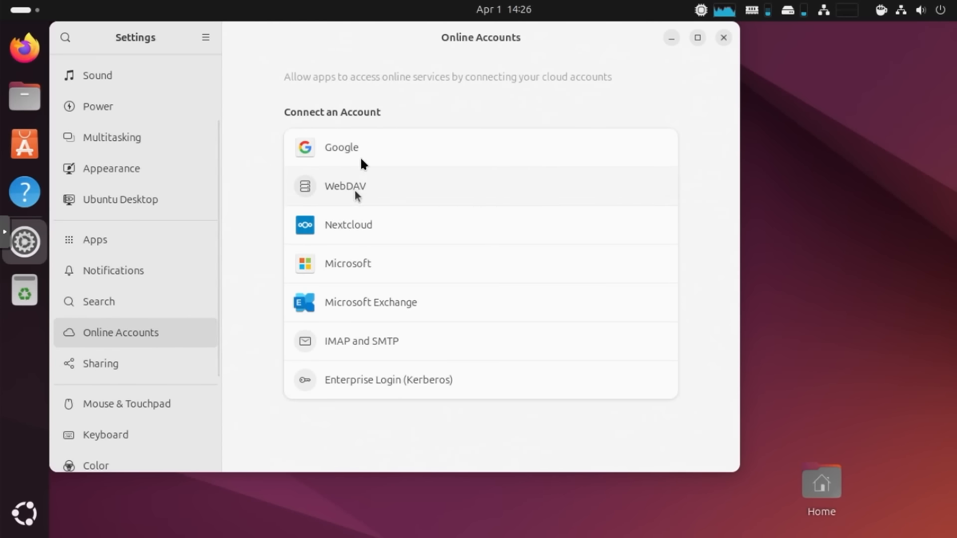
mouse_move(392, 379)
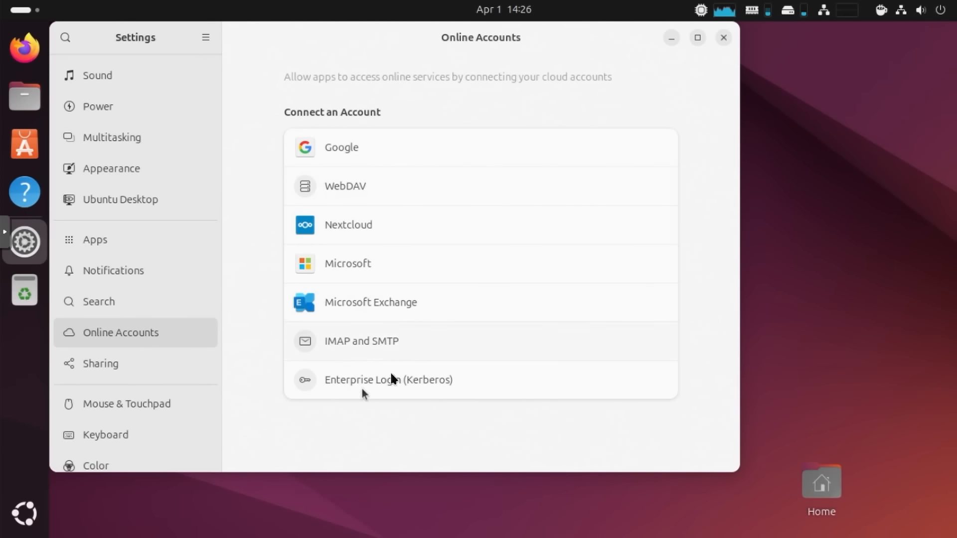
mouse_move(315, 333)
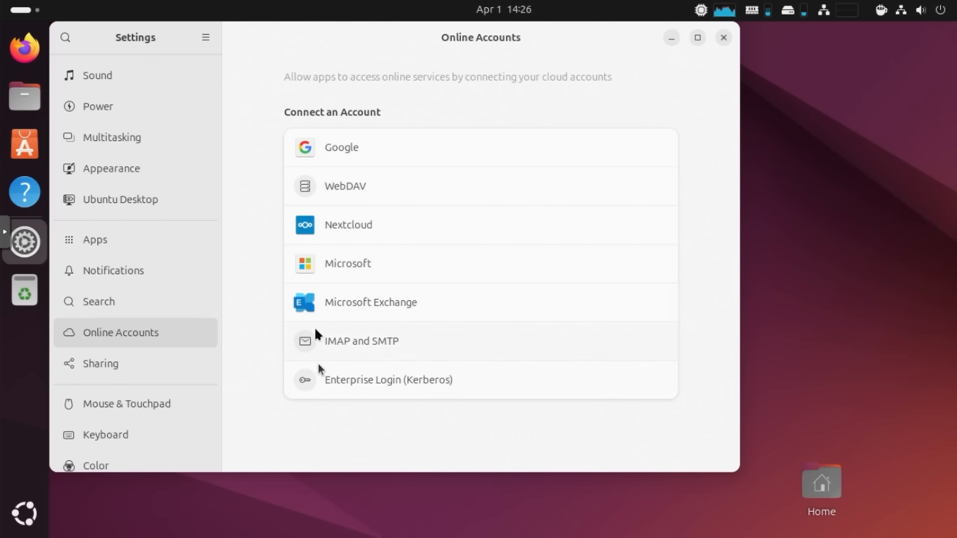
mouse_move(375, 152)
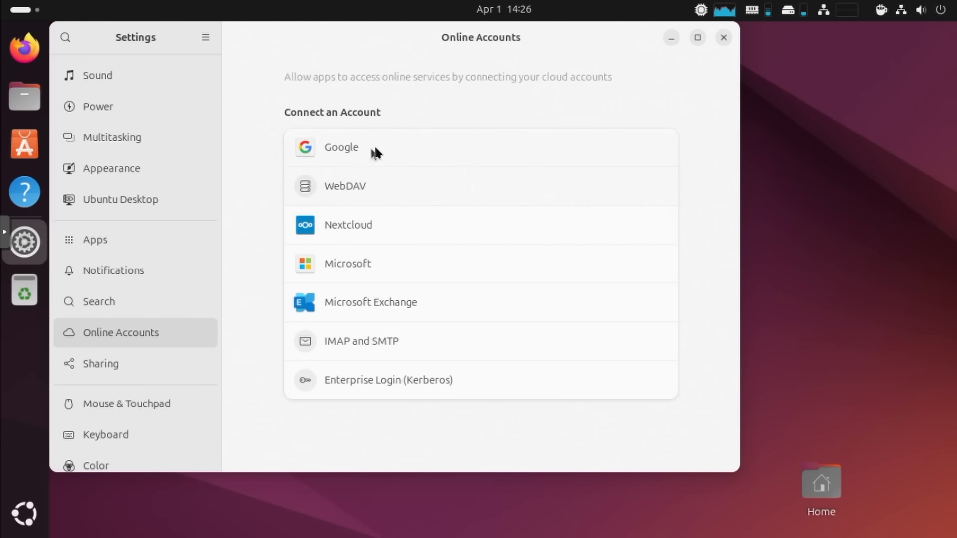
mouse_move(368, 343)
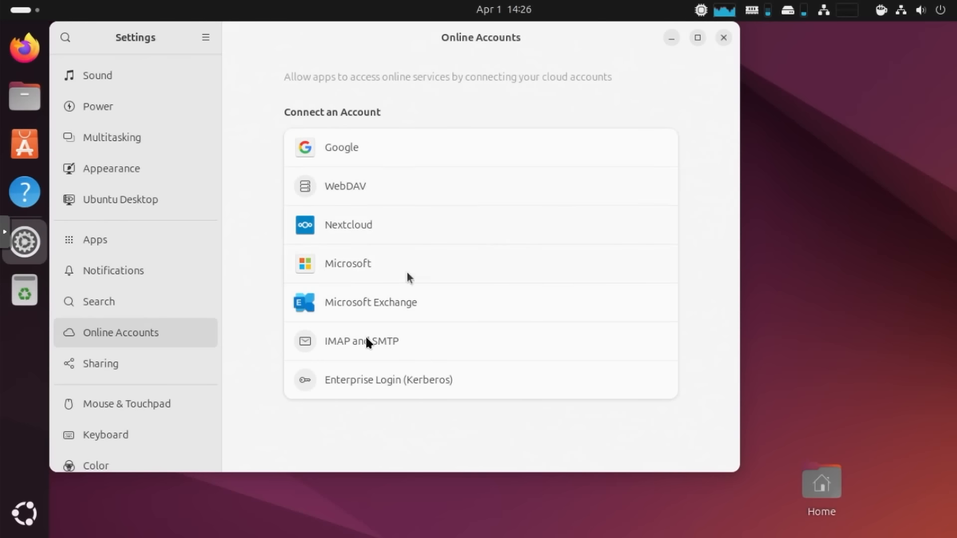
mouse_move(392, 345)
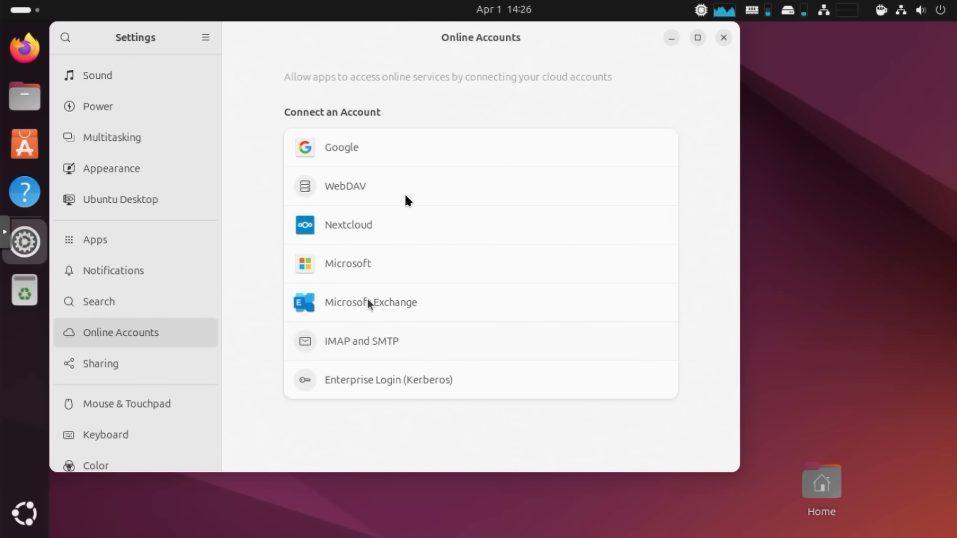
mouse_move(146, 334)
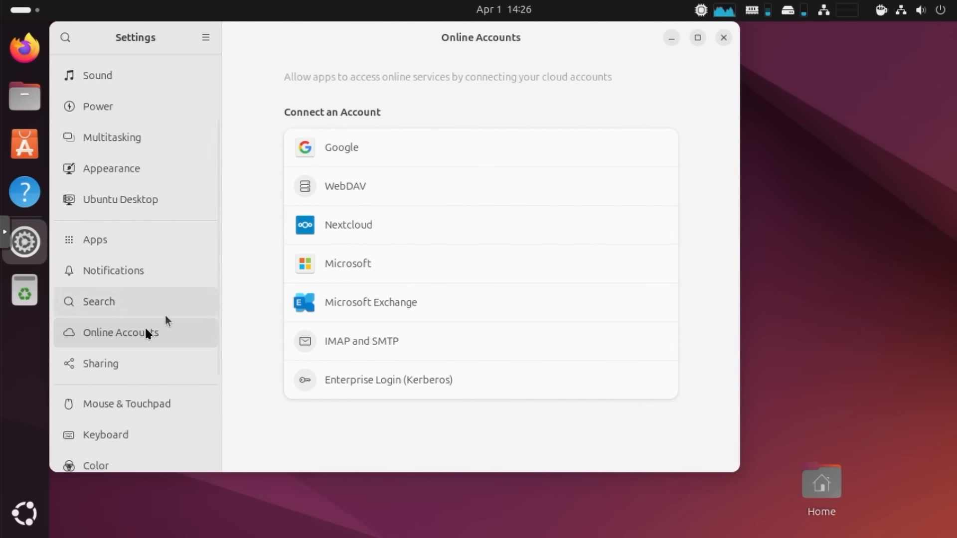
mouse_move(356, 278)
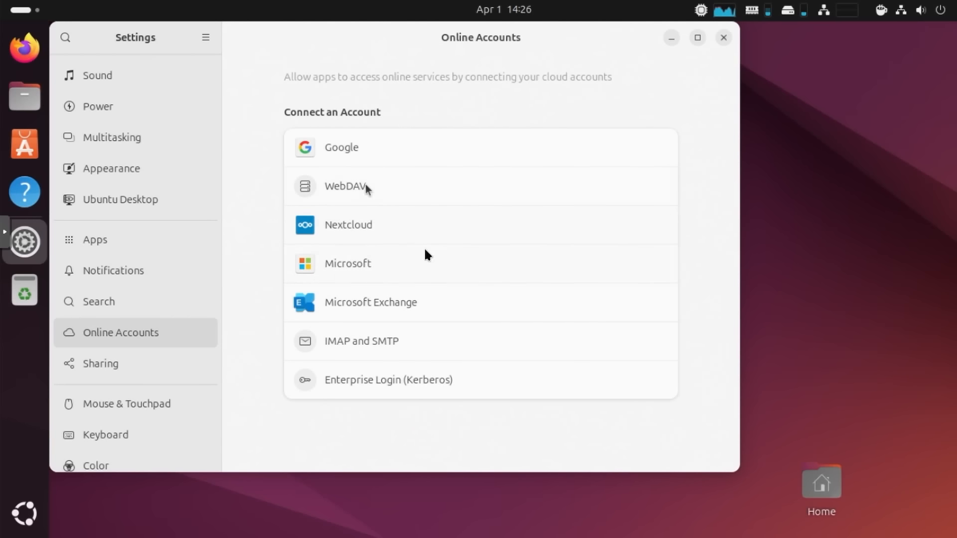
left_click(100, 363)
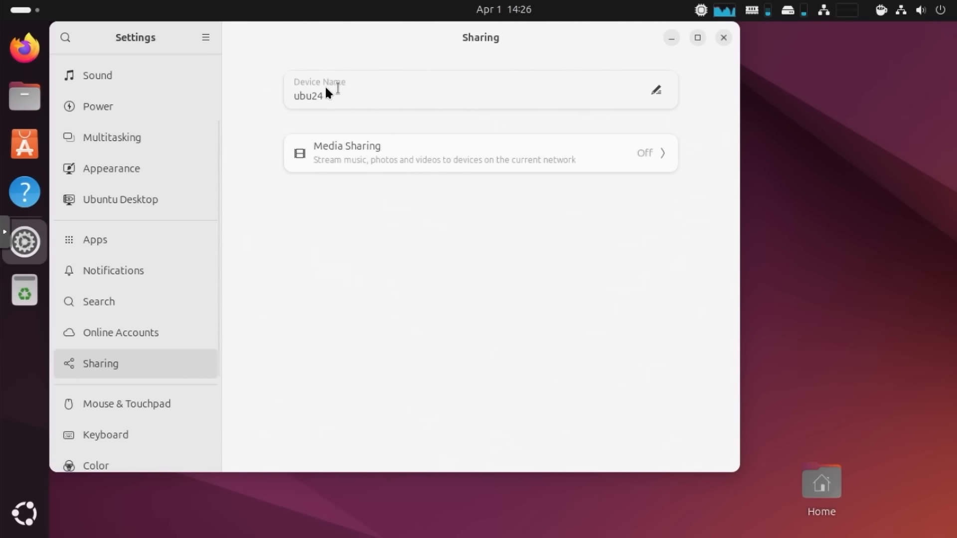
mouse_move(635, 163)
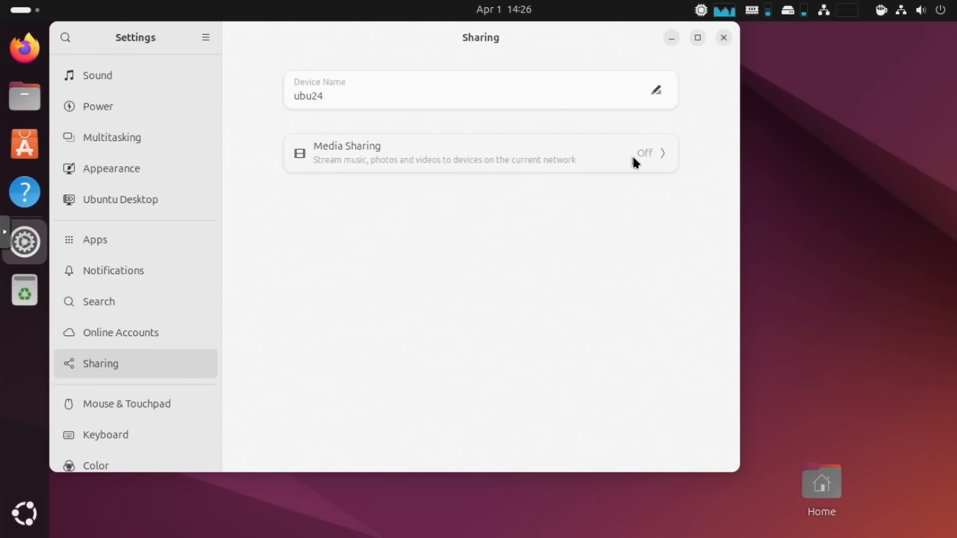
View the Media Sharing folders dialog and dismiss it, leaving sharing off.
left_click(481, 152)
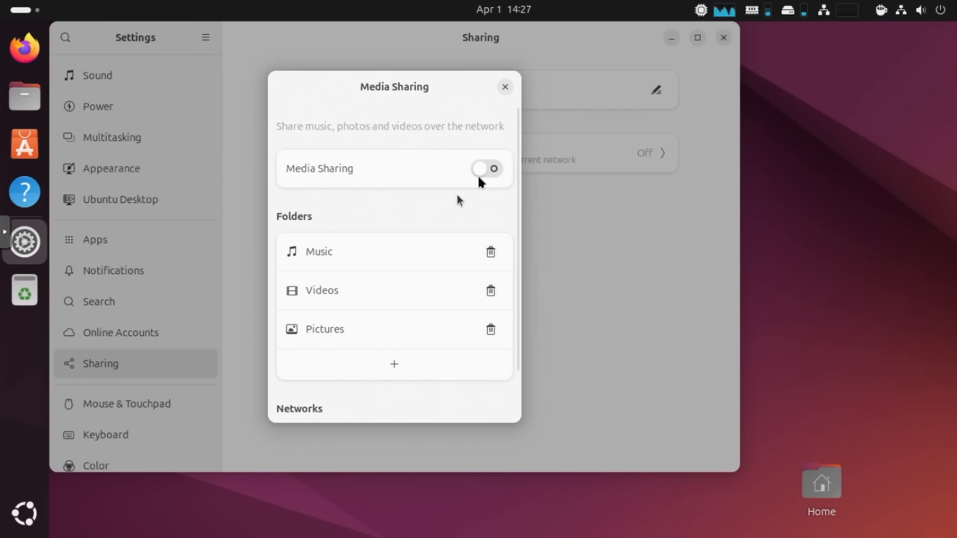
left_click(126, 256)
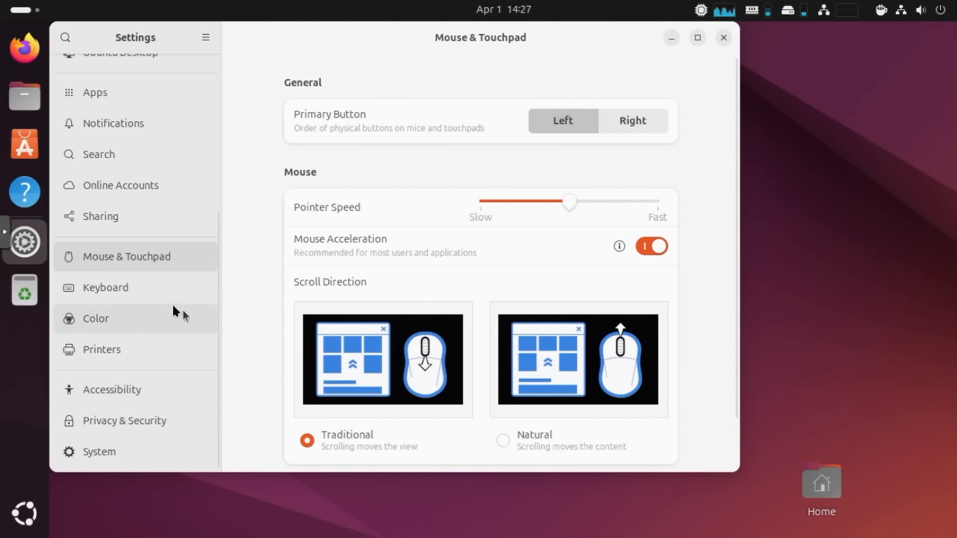
Browse Keyboard, Color and Printers settings, ending on Accessibility.
left_click(106, 287)
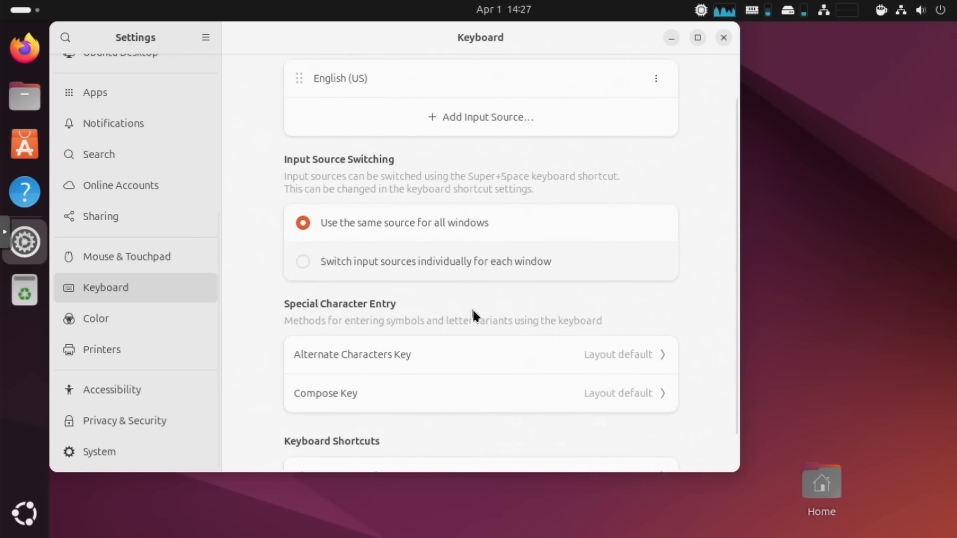
scroll("down", 3)
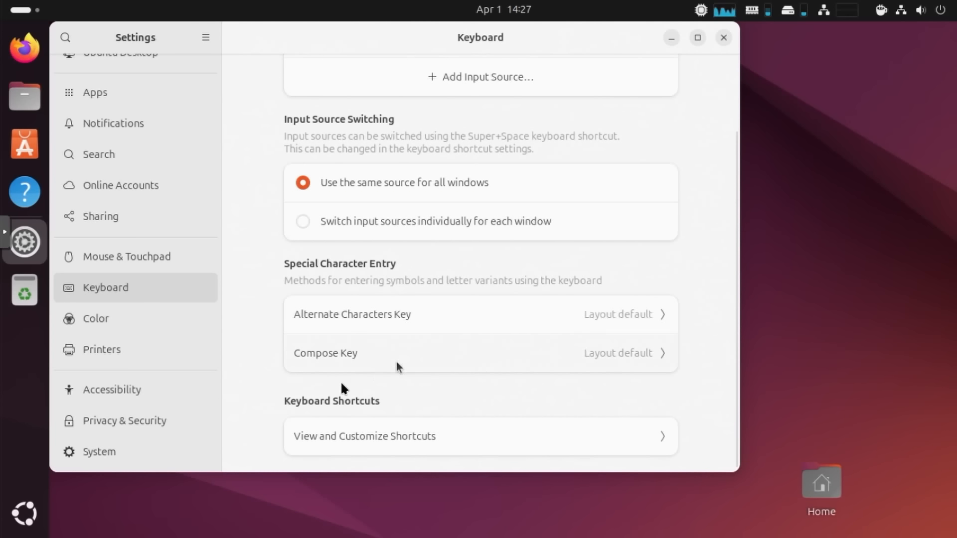
left_click(95, 318)
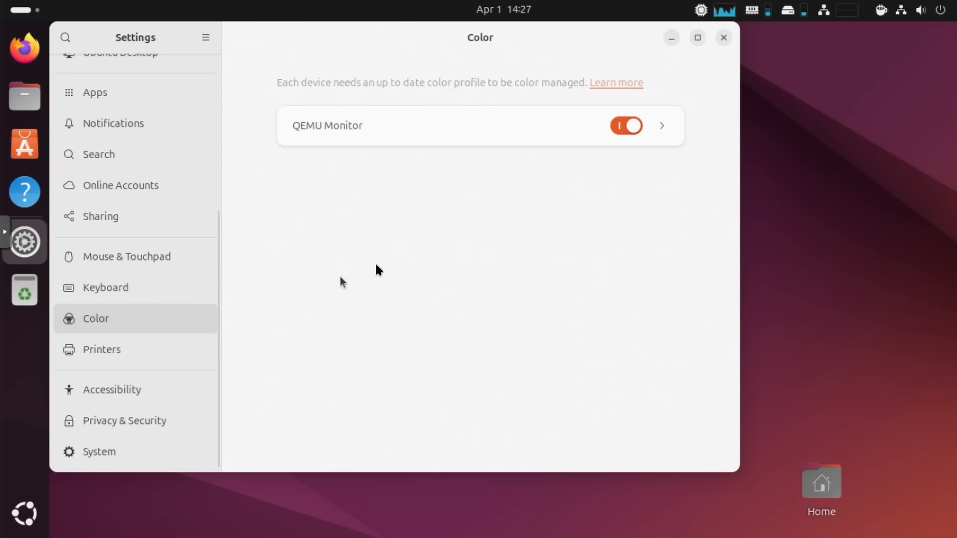
mouse_move(161, 348)
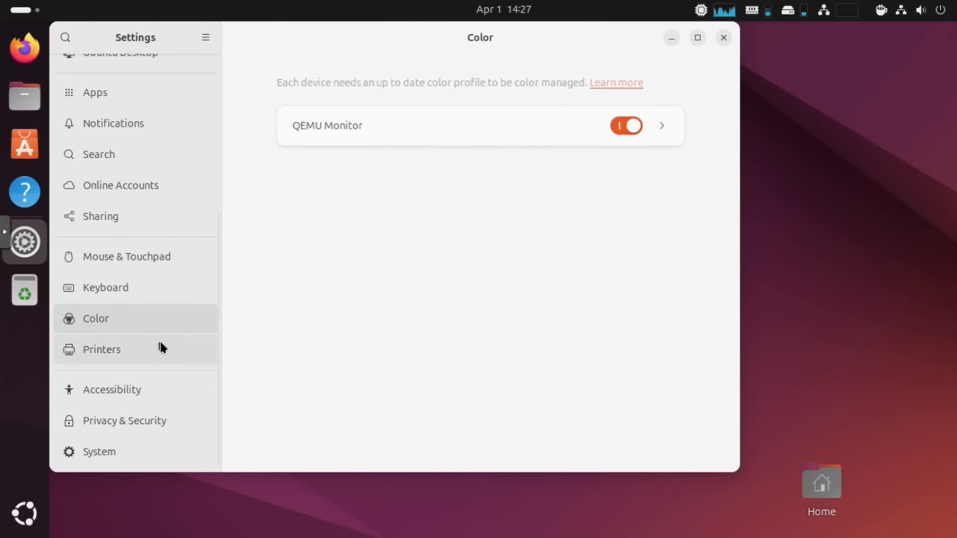
left_click(101, 349)
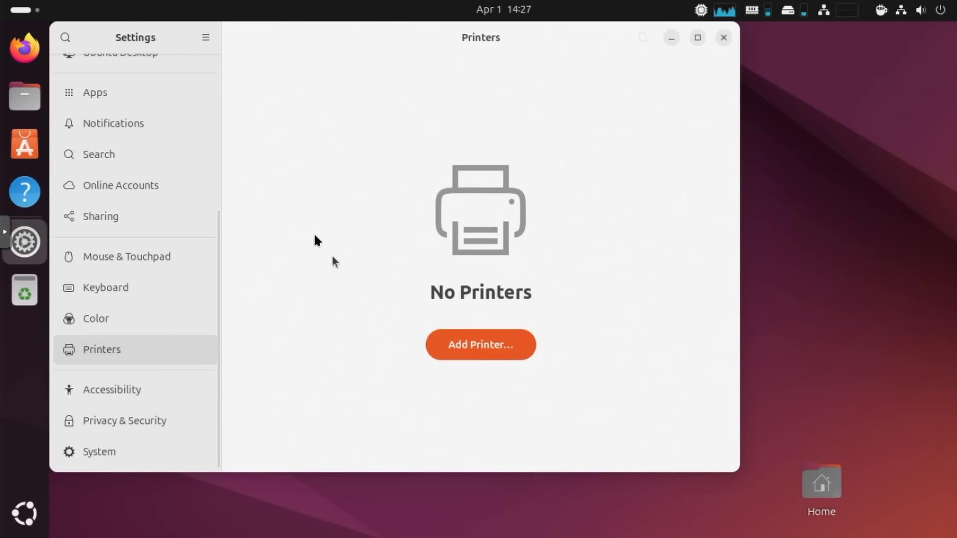
left_click(111, 389)
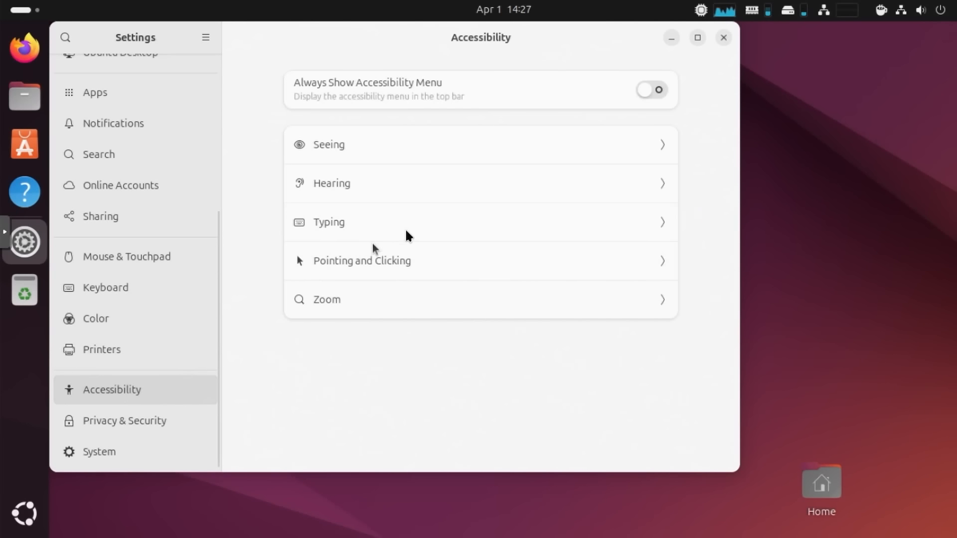
mouse_move(454, 190)
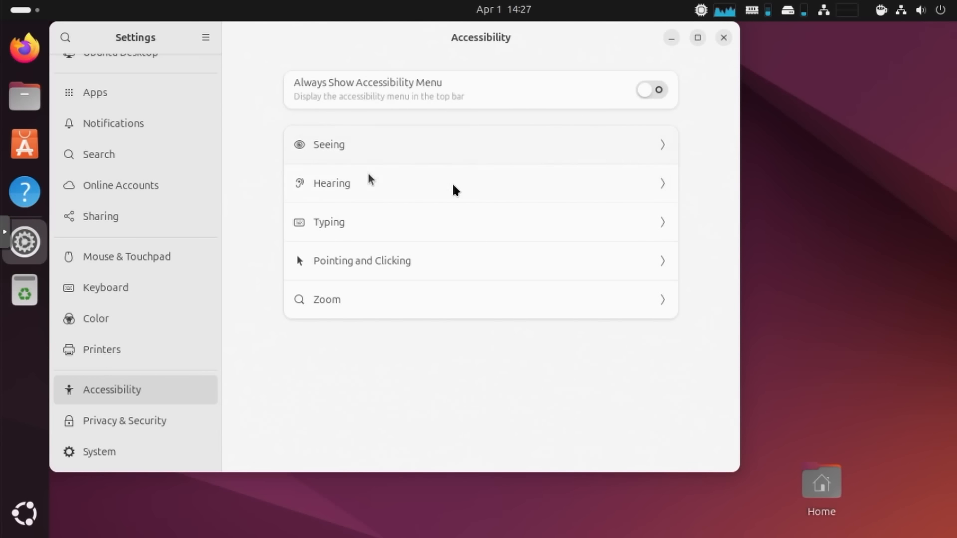
mouse_move(502, 226)
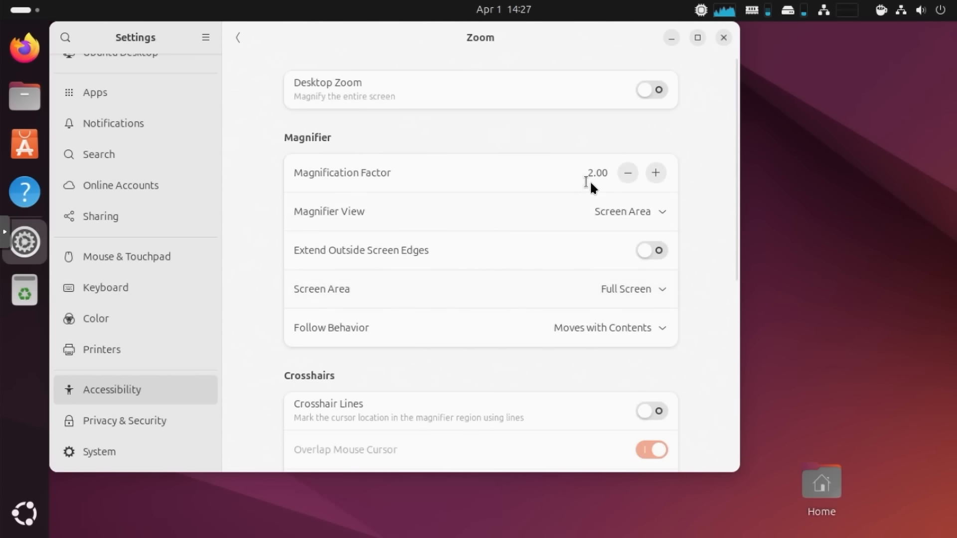
mouse_move(152, 422)
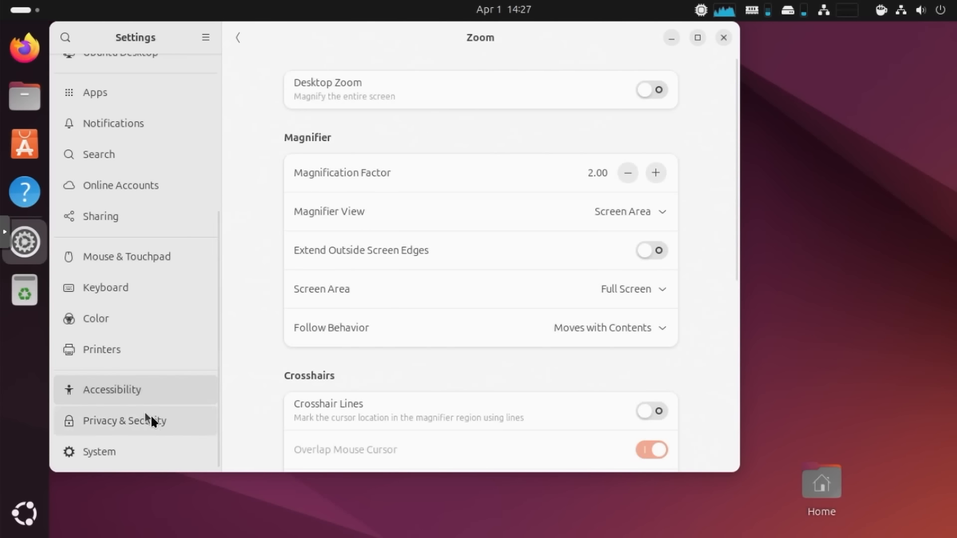
Leave the Zoom magnifier options for the Privacy & Security page.
left_click(124, 421)
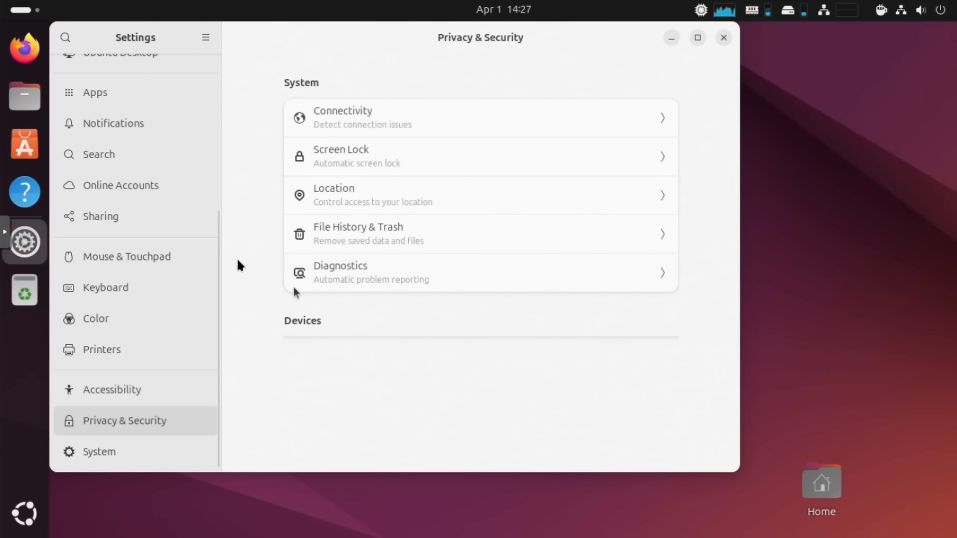
mouse_move(139, 378)
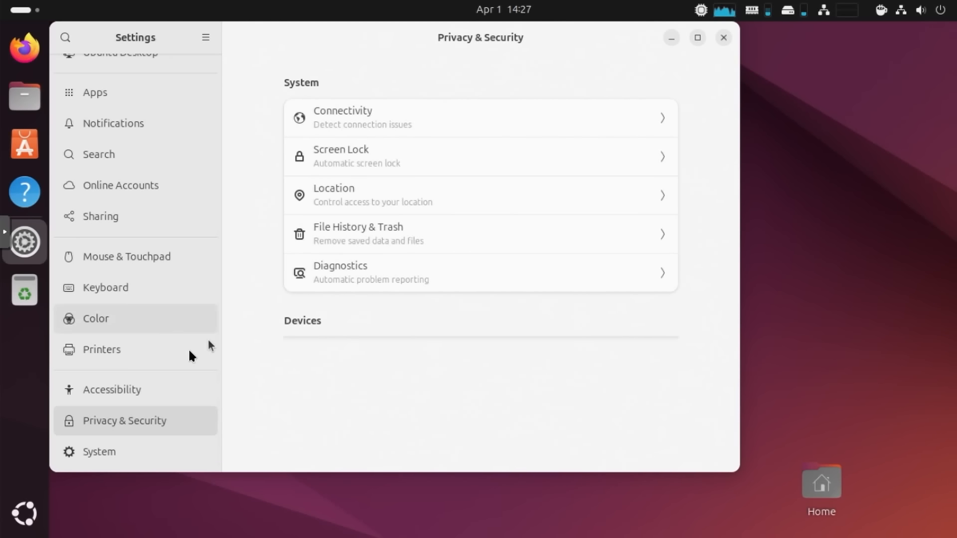
mouse_move(128, 390)
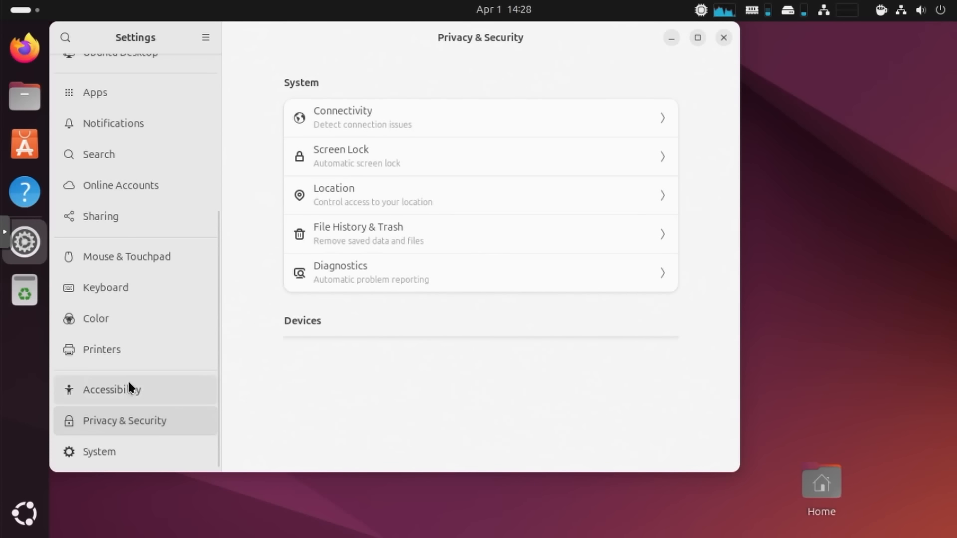
mouse_move(139, 159)
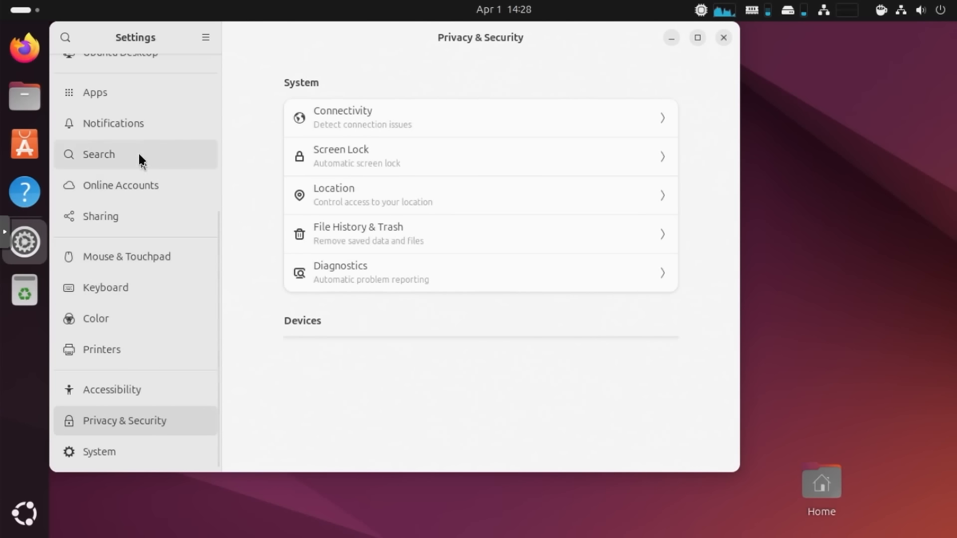
mouse_move(329, 174)
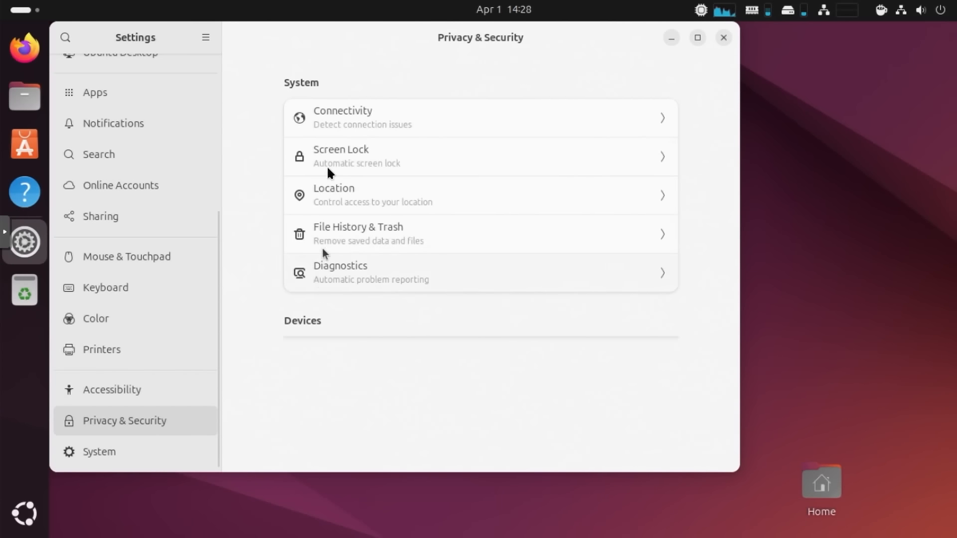
mouse_move(423, 219)
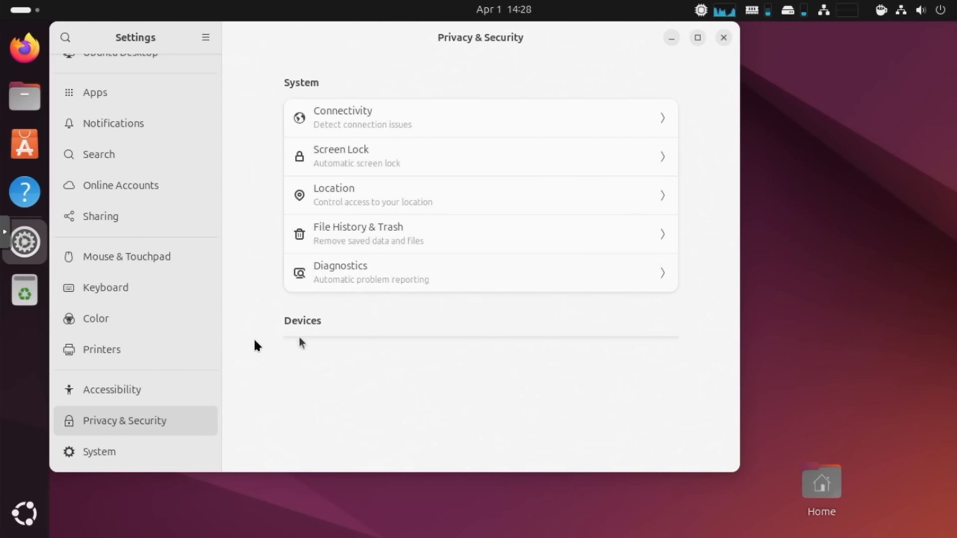
mouse_move(141, 311)
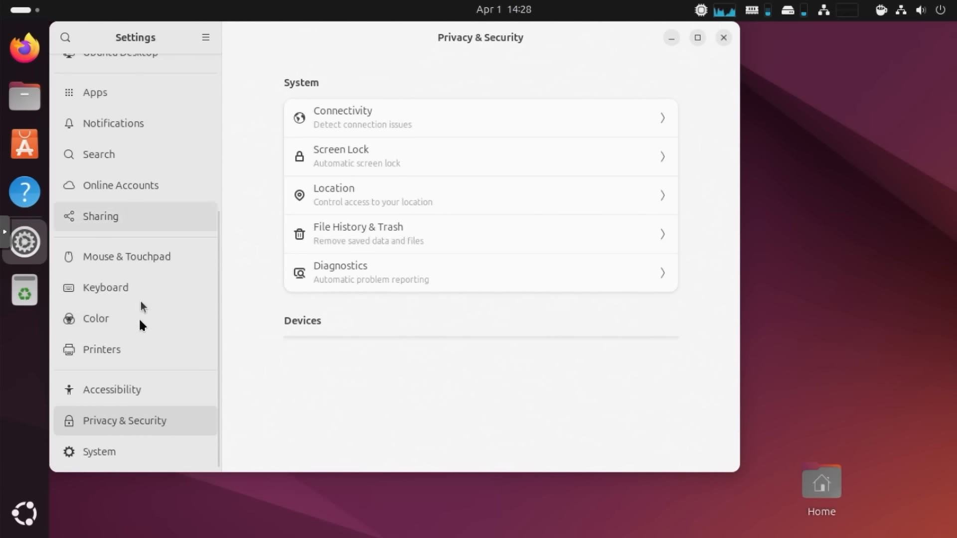
mouse_move(99, 452)
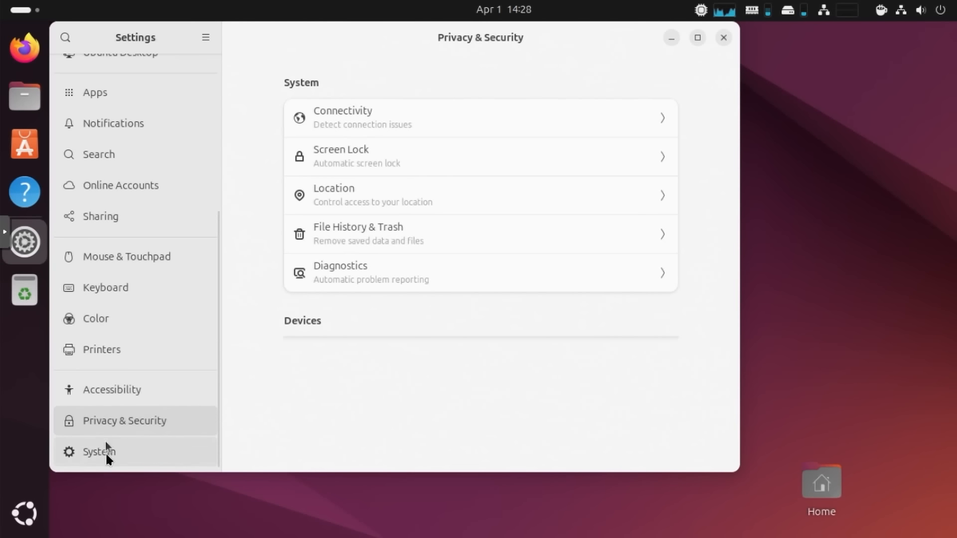
Switch from Privacy & Security to the System settings page.
left_click(98, 452)
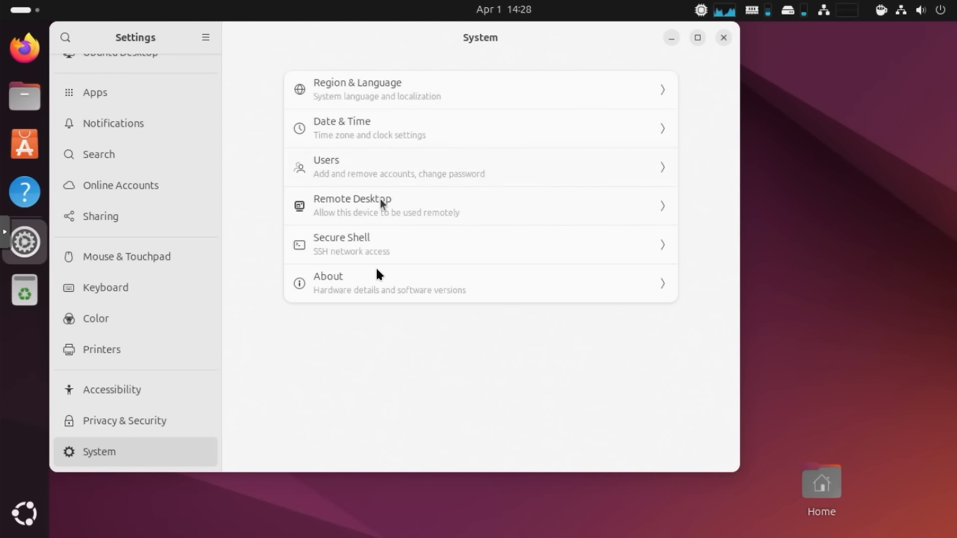
mouse_move(365, 246)
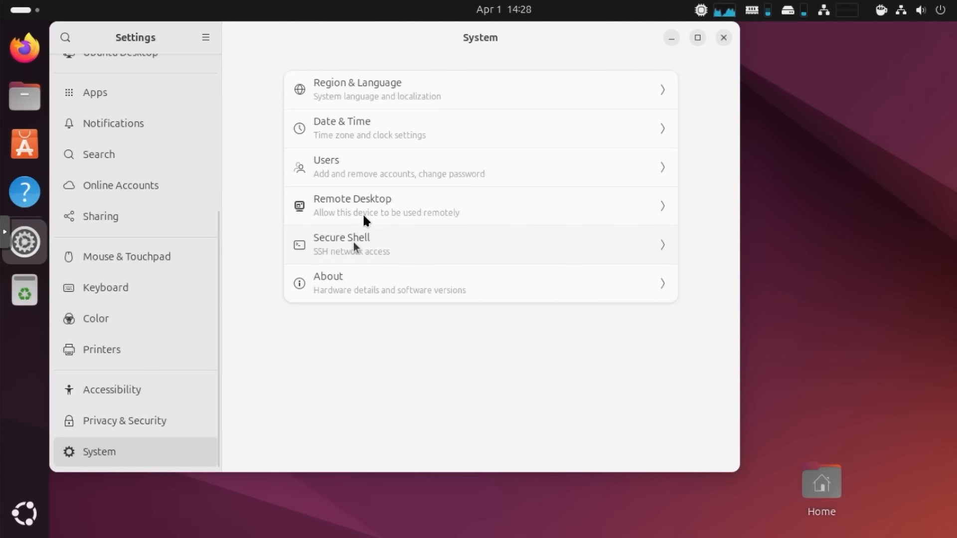
mouse_move(365, 281)
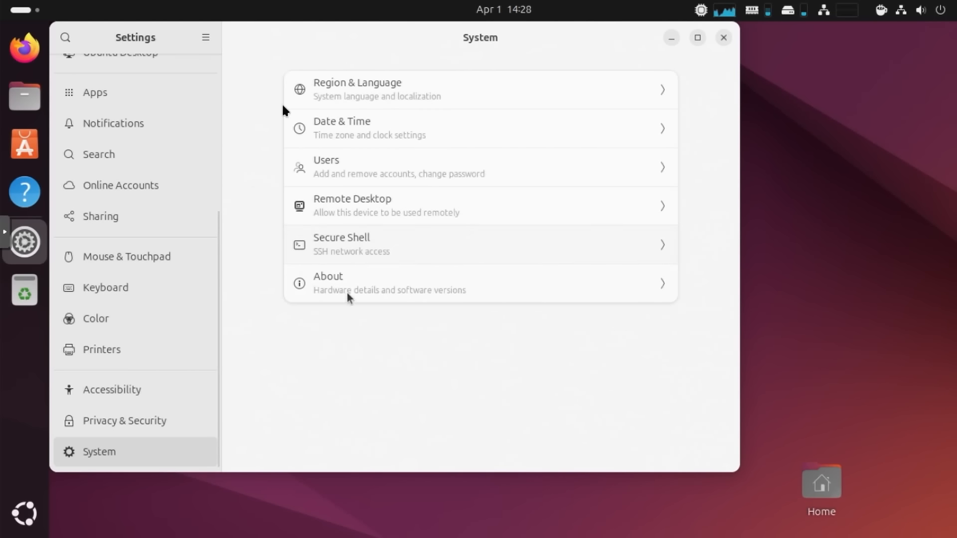
mouse_move(519, 75)
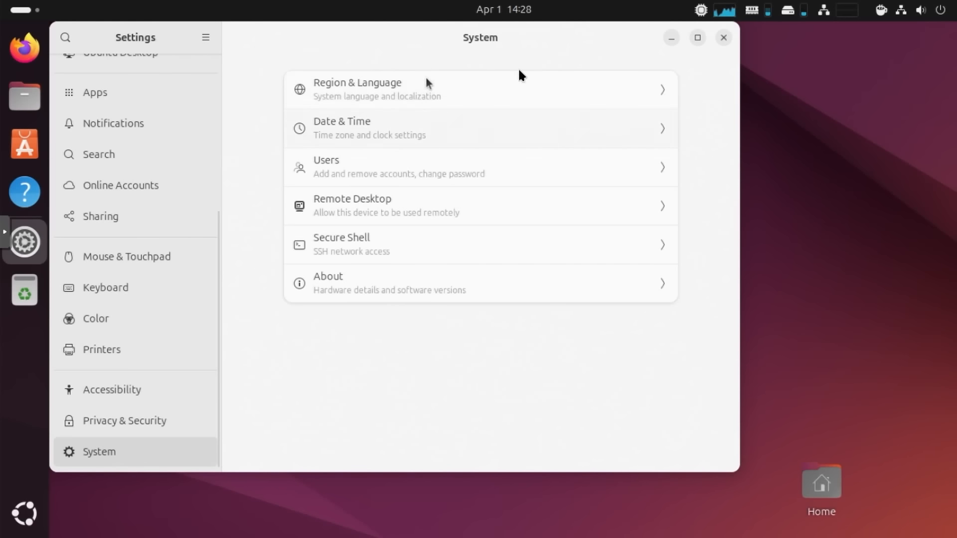
mouse_move(429, 218)
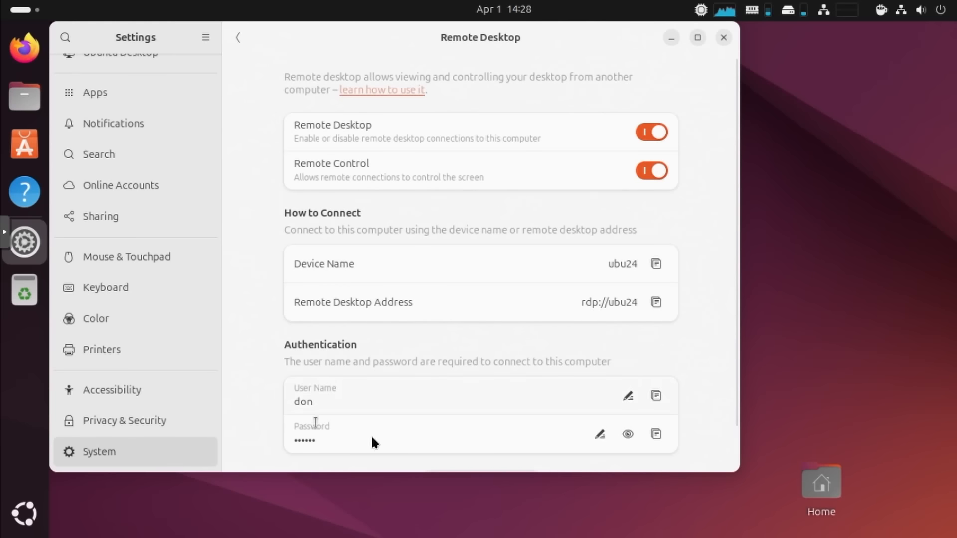
mouse_move(238, 126)
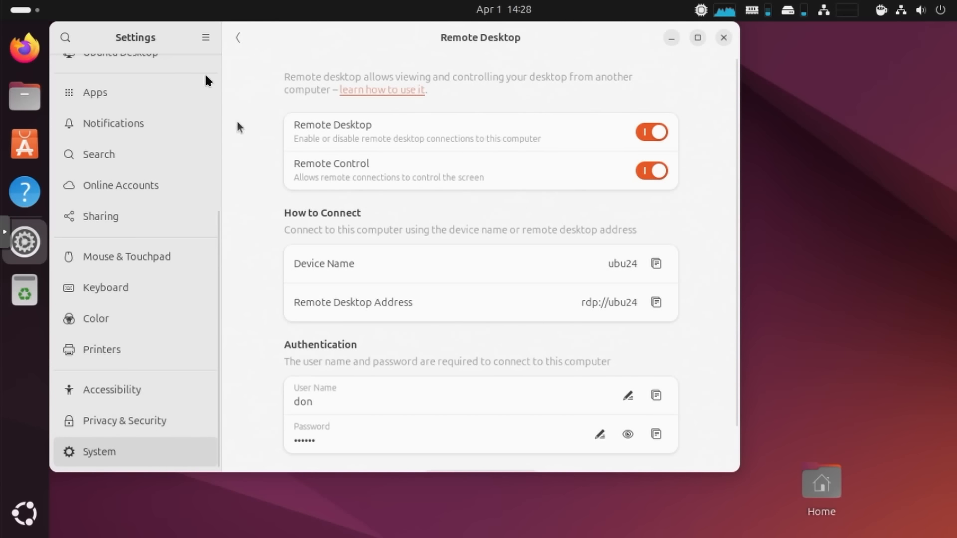
mouse_move(46, 3)
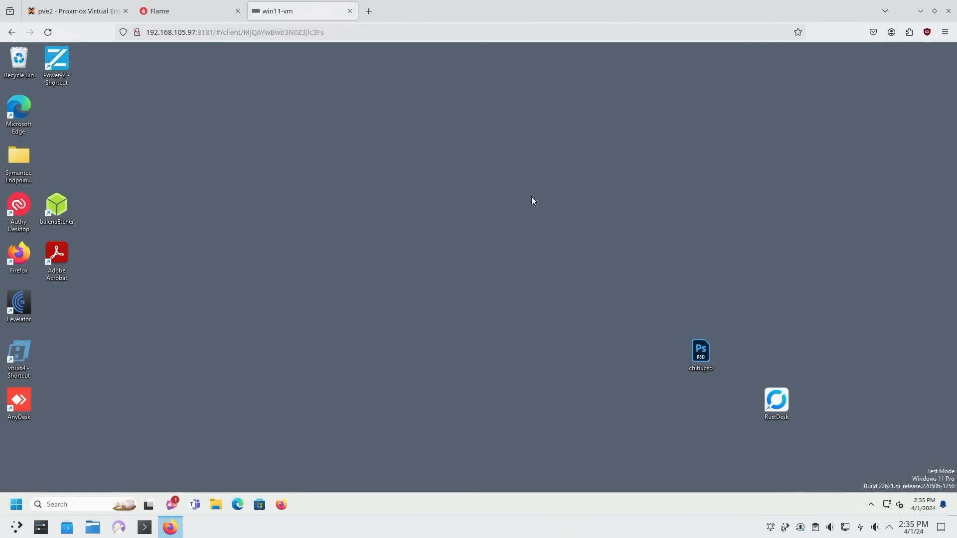
mouse_move(119, 67)
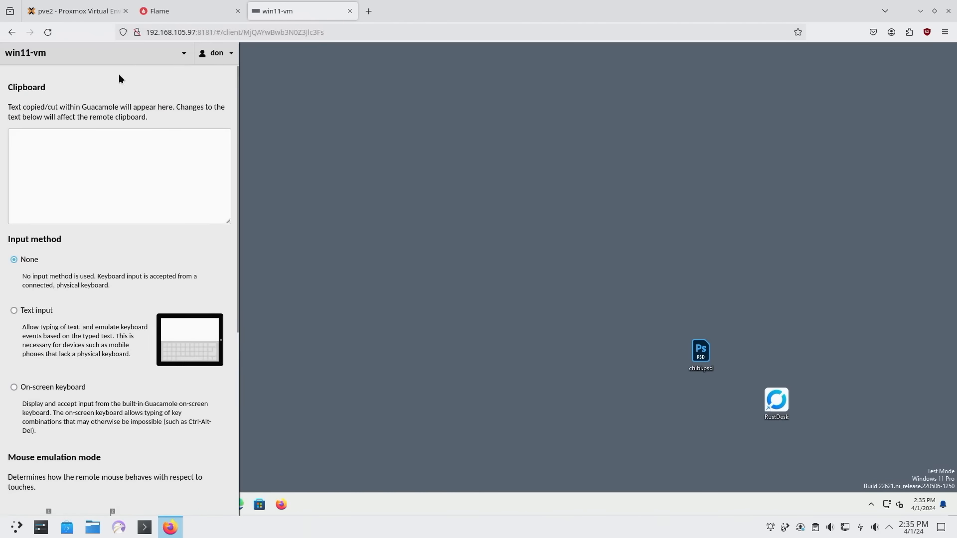
Connect from Windows via Remote Desktop to Ubuntu at 192.168.105.206, shown in a window.
left_click(216, 52)
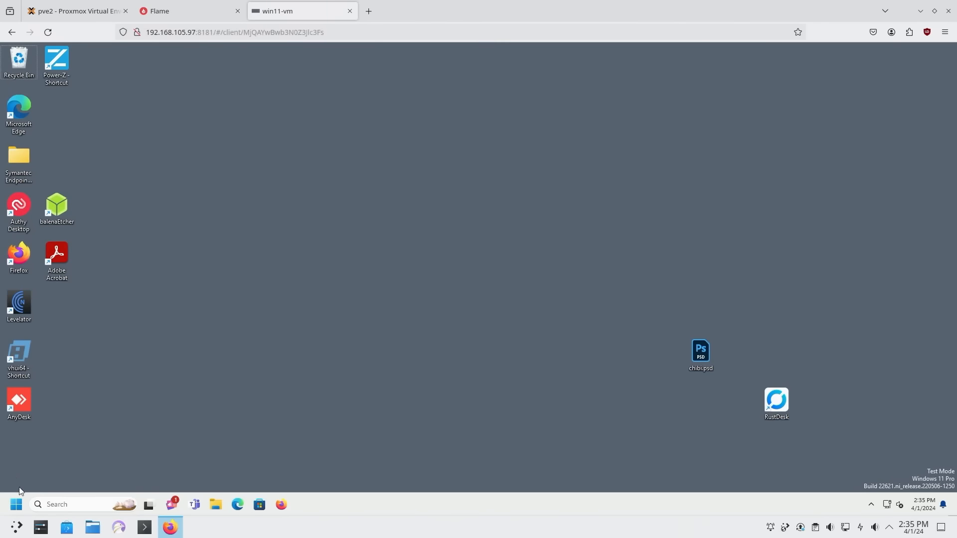
type("re")
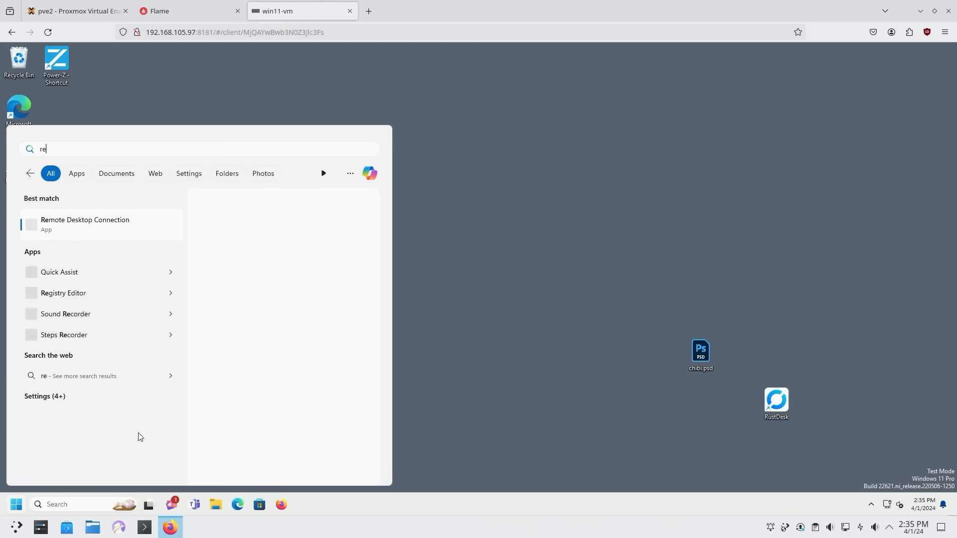
left_click(85, 224)
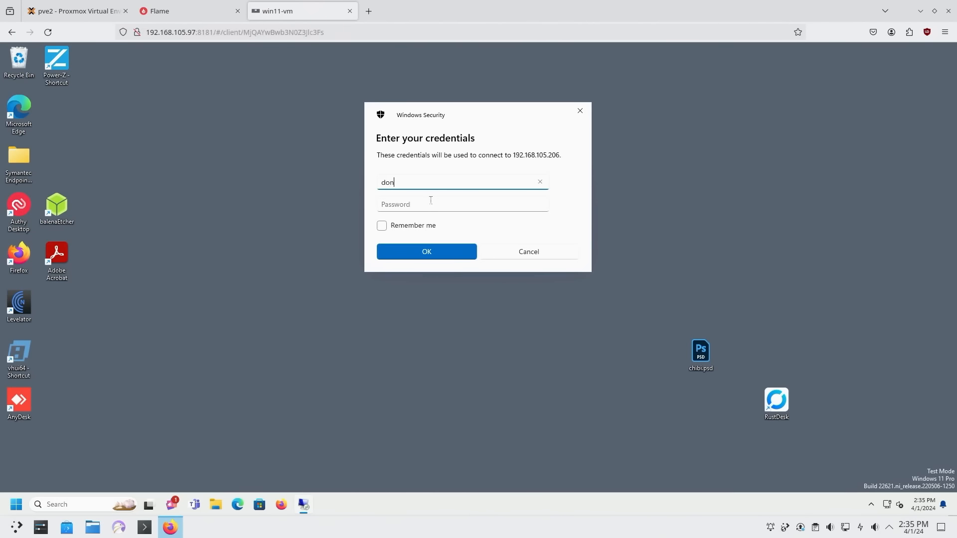
left_click(426, 251)
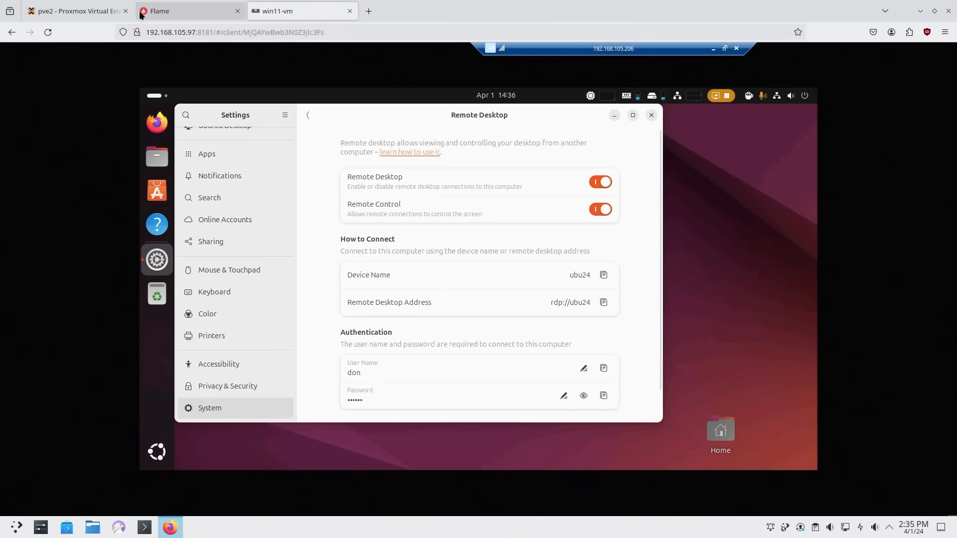
left_click(74, 11)
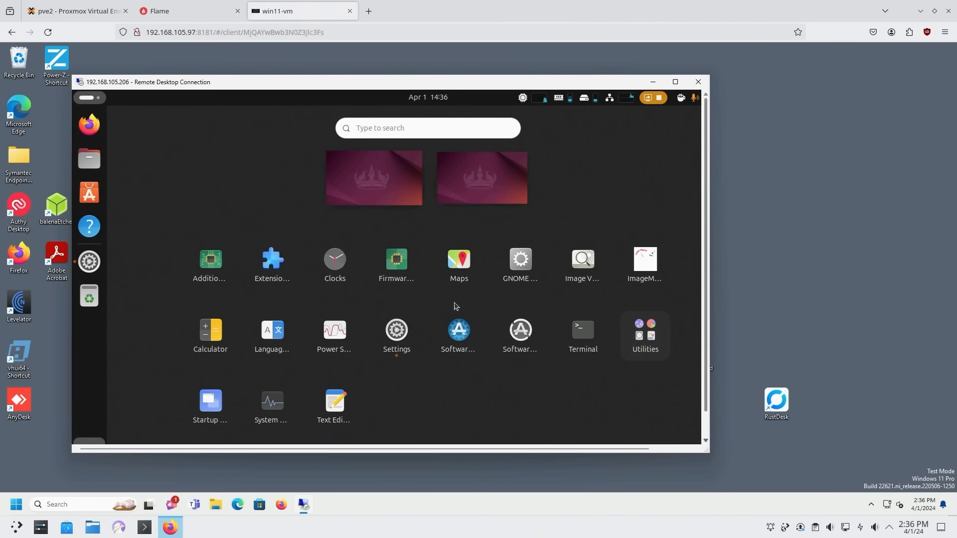
mouse_move(350, 11)
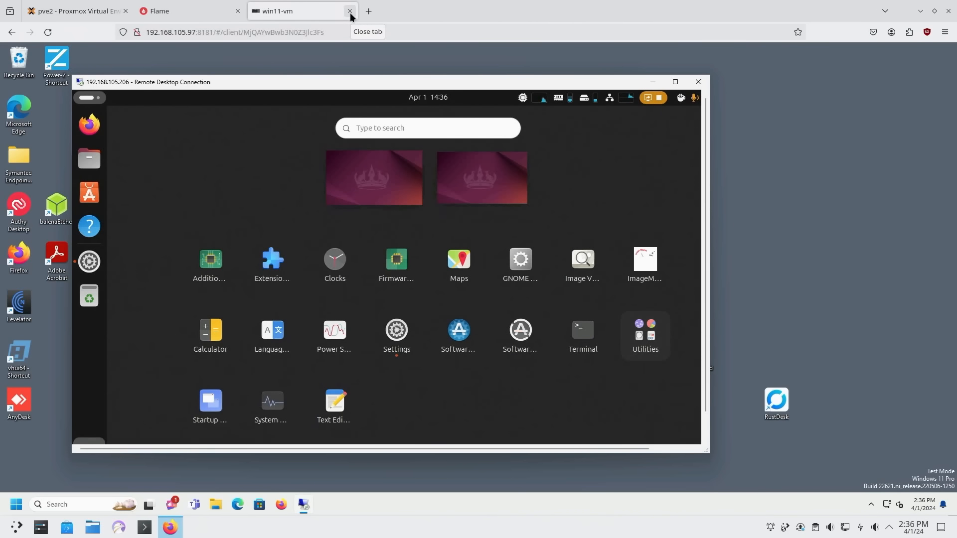
Back on the Proxmox console, view System > About hardware and software details.
left_click(73, 11)
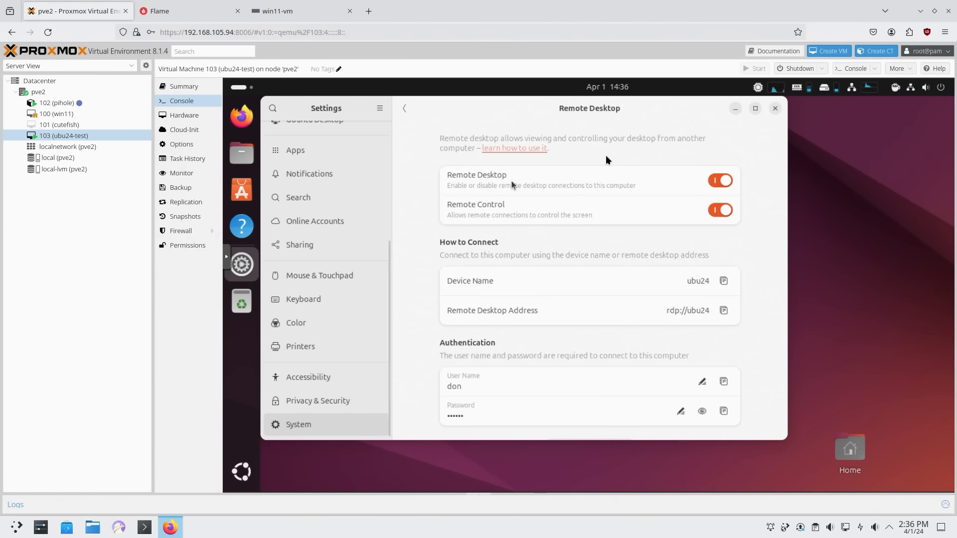
left_click(405, 108)
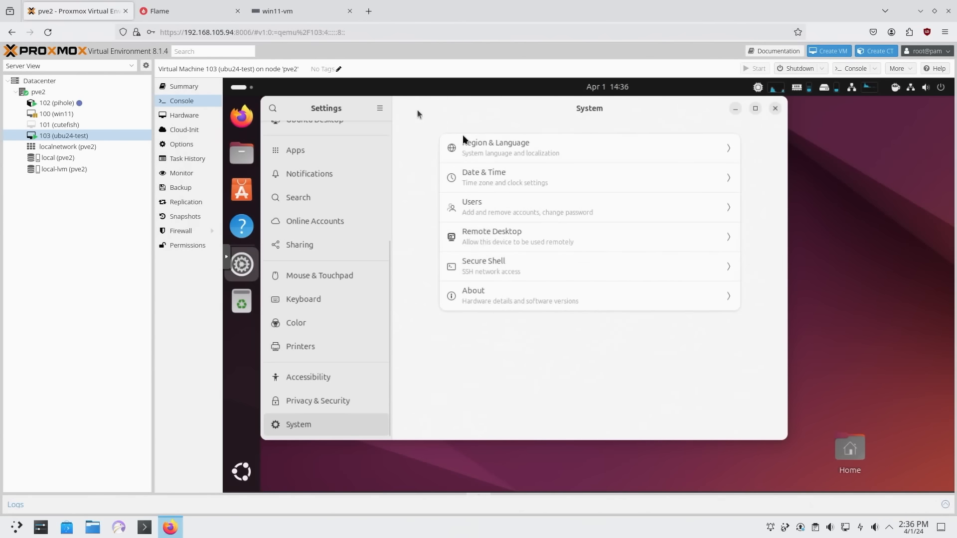
mouse_move(517, 296)
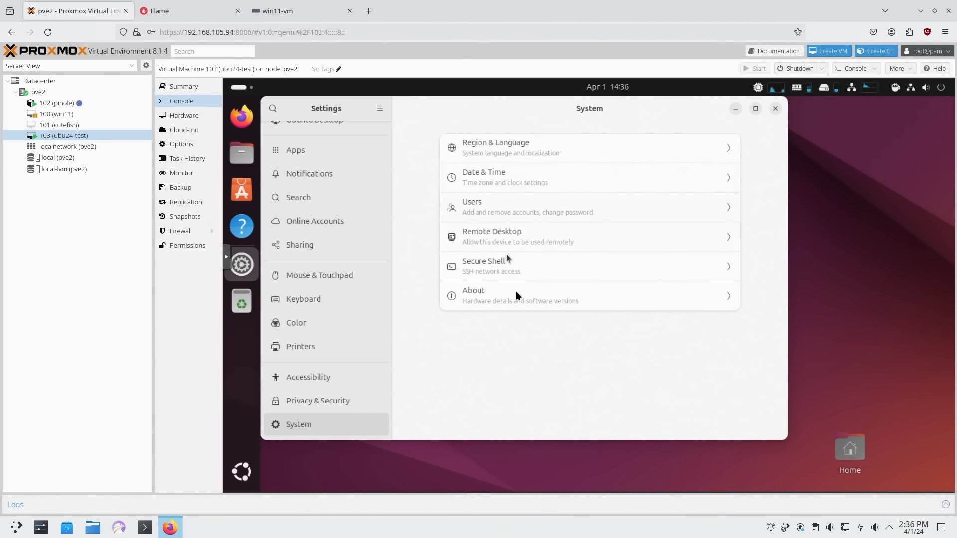
left_click(520, 296)
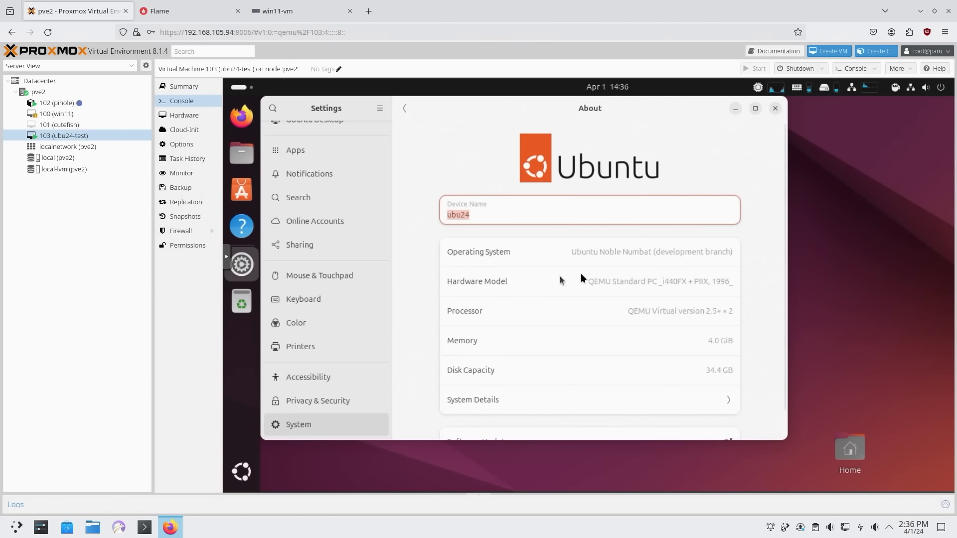
mouse_move(743, 347)
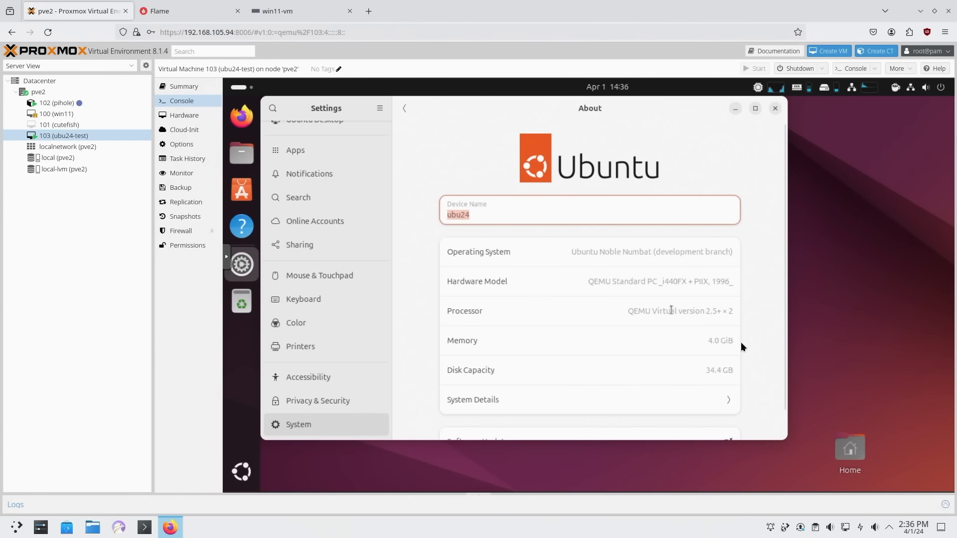
mouse_move(566, 264)
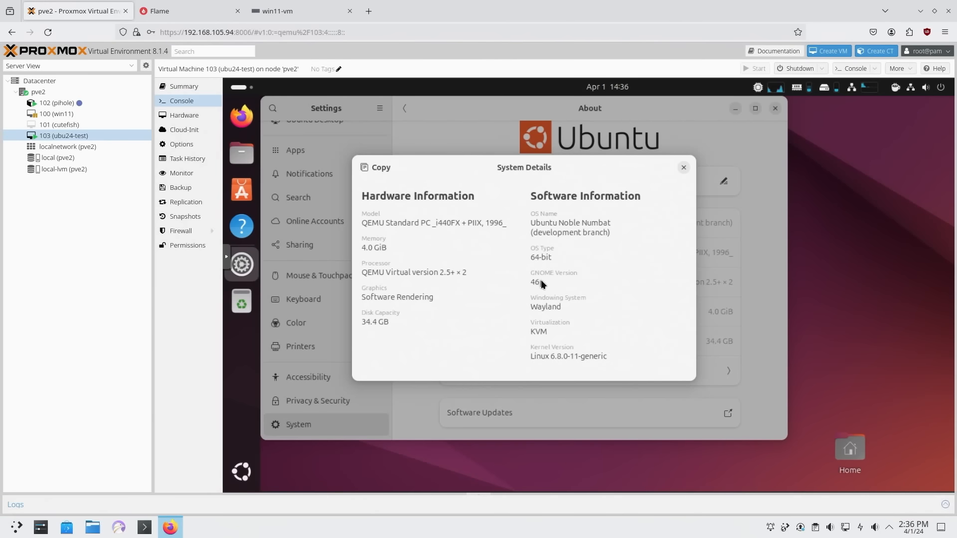
mouse_move(549, 306)
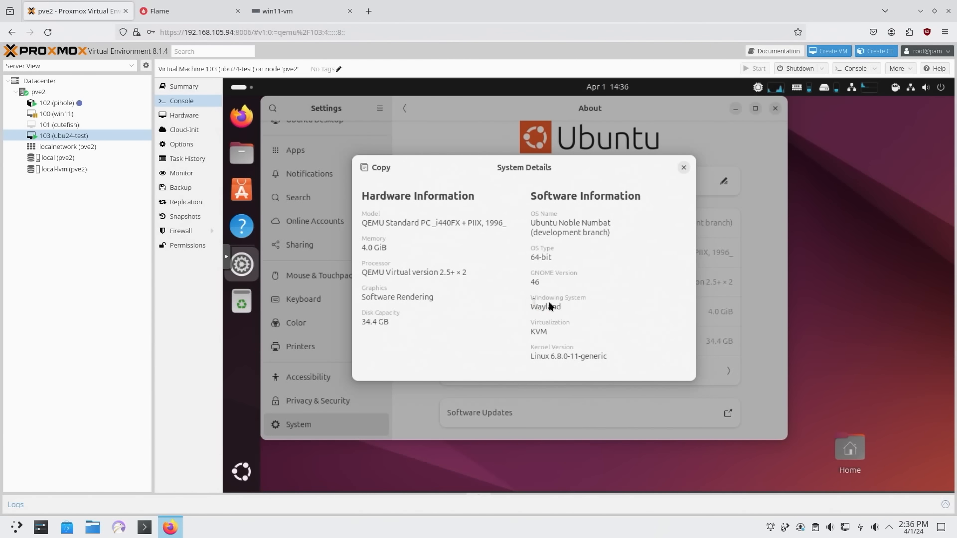
mouse_move(555, 359)
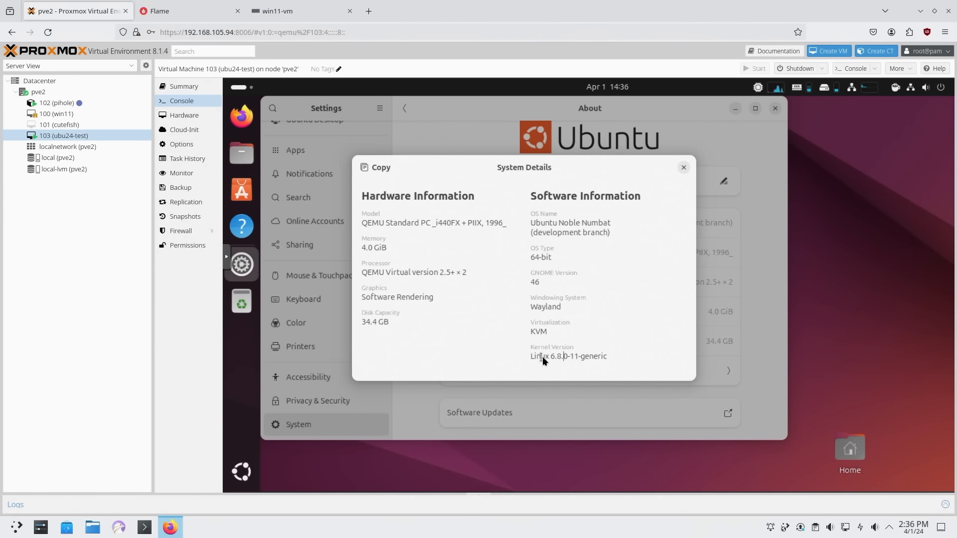
mouse_move(656, 221)
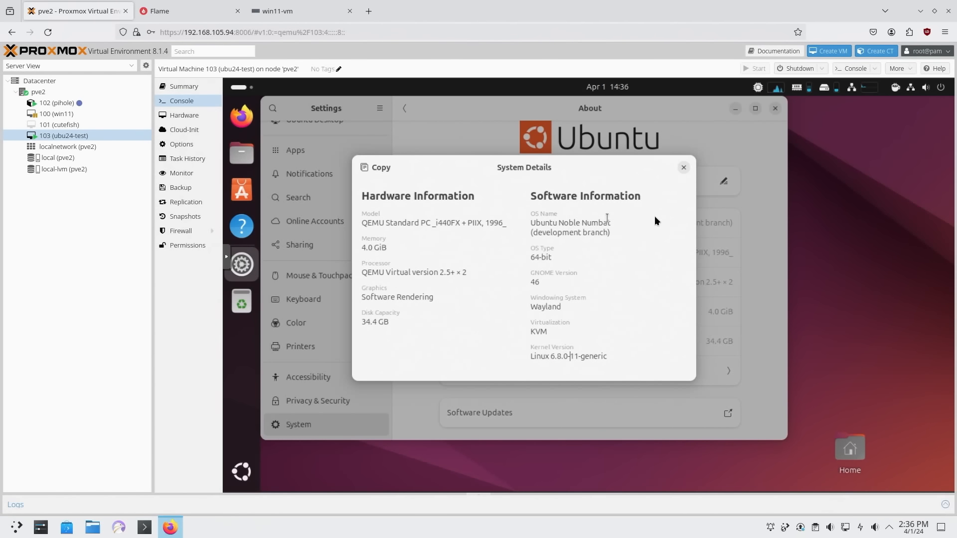
mouse_move(542, 364)
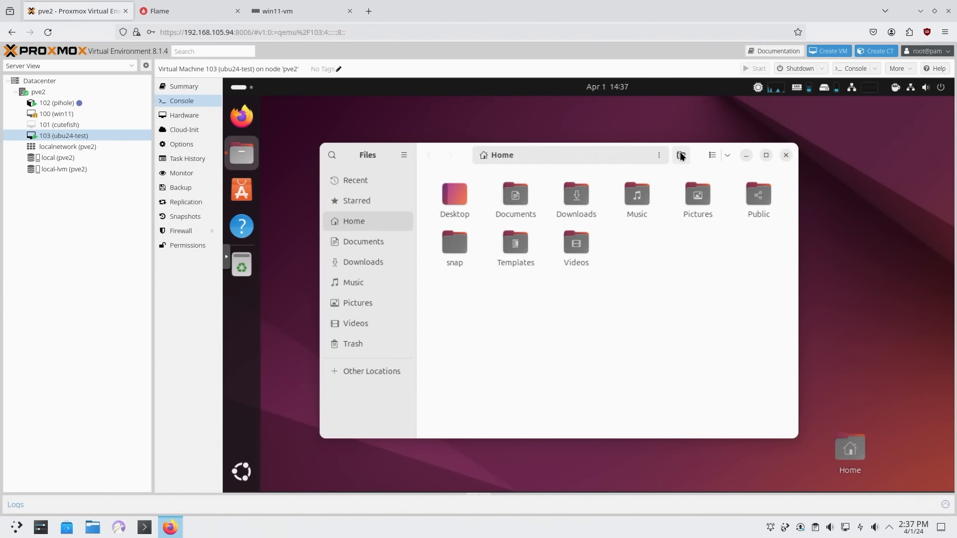
Launch Files on Home, try search and list view, and close Preferences.
left_click(681, 155)
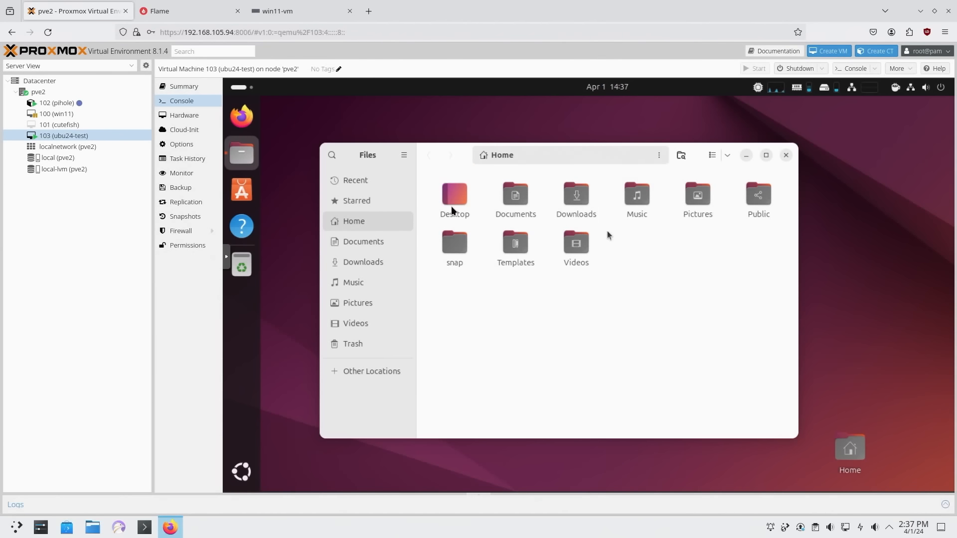
left_click(332, 155)
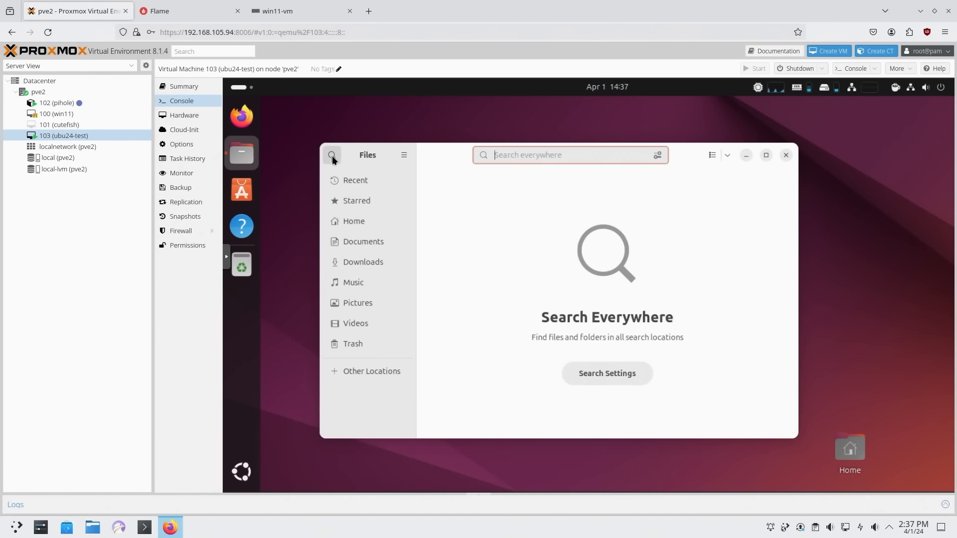
left_click(332, 155)
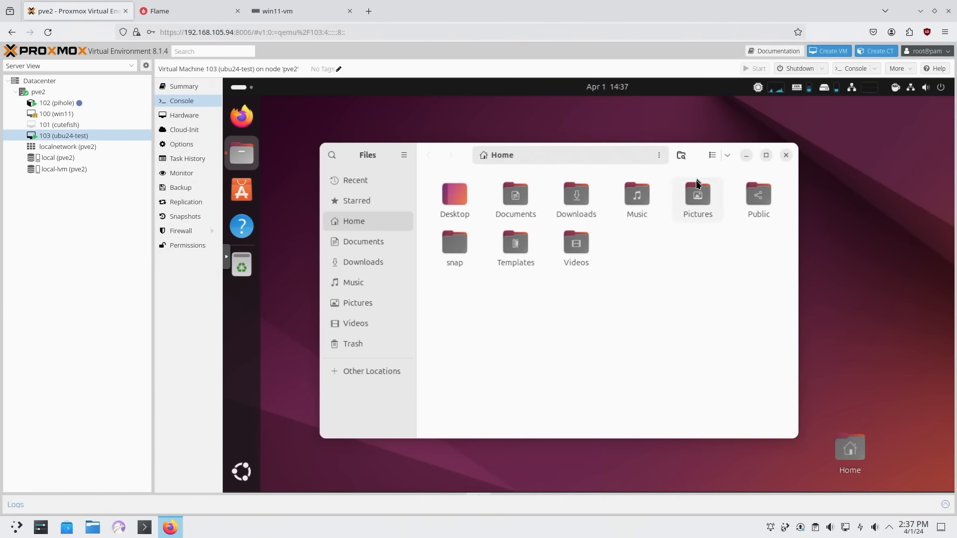
left_click(711, 154)
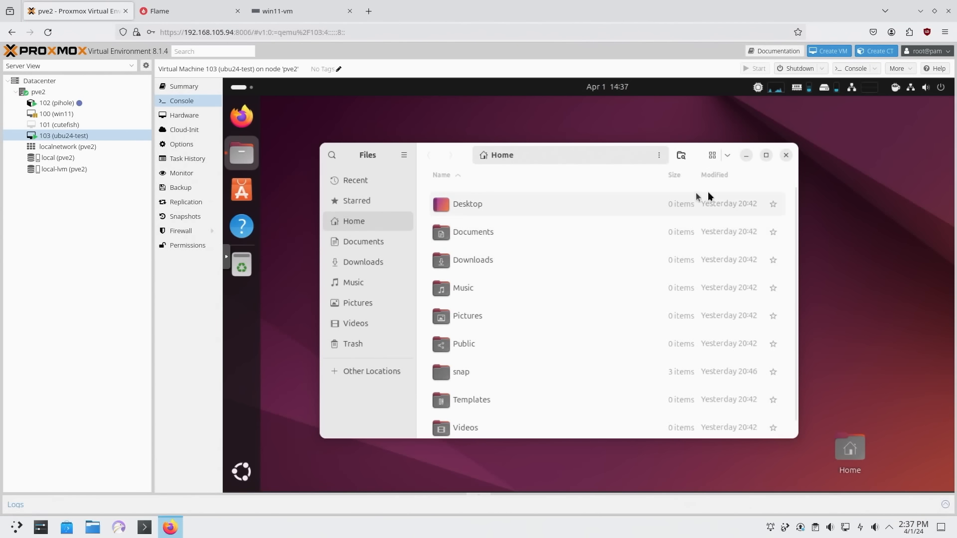
mouse_move(713, 211)
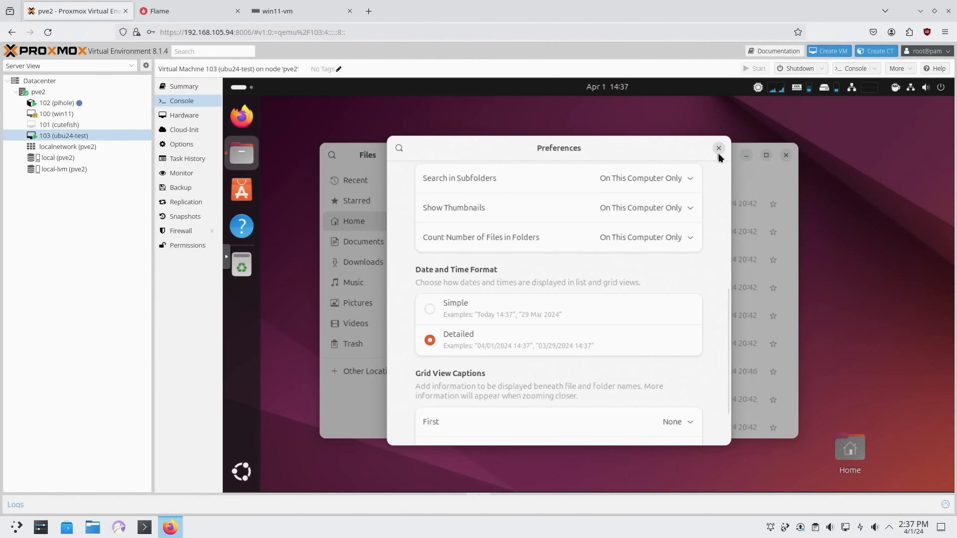
left_click(719, 148)
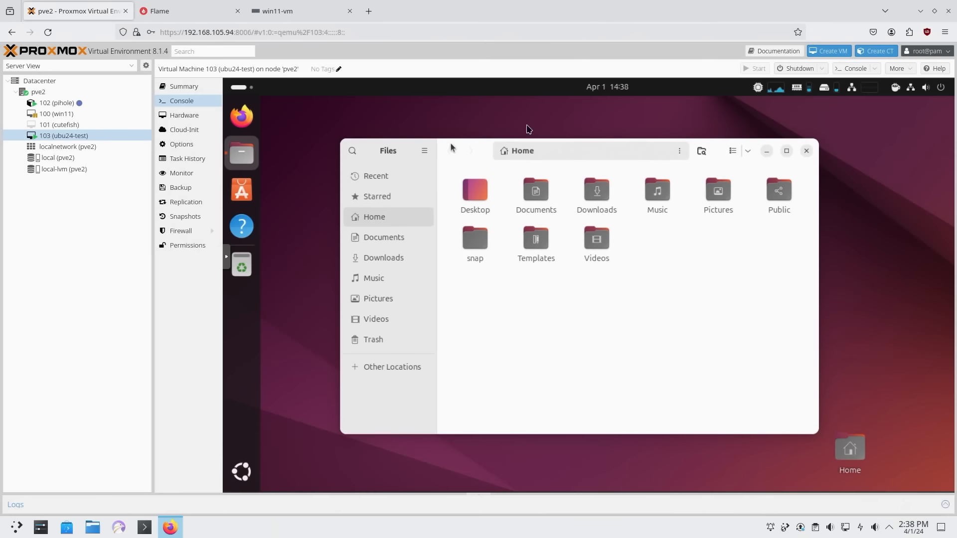
Peek at the notifications panel, capture an area screenshot, and close the Home folder window.
left_click(607, 86)
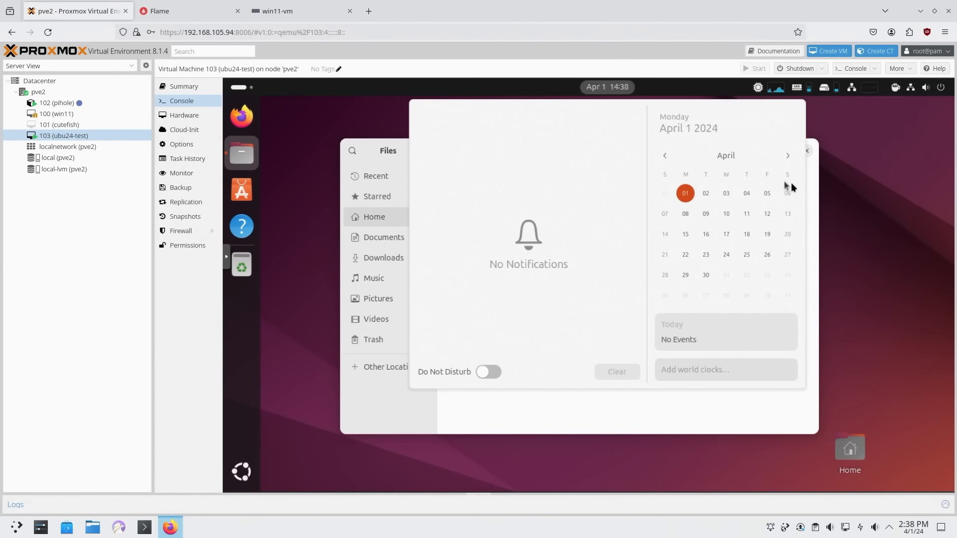
left_click(278, 314)
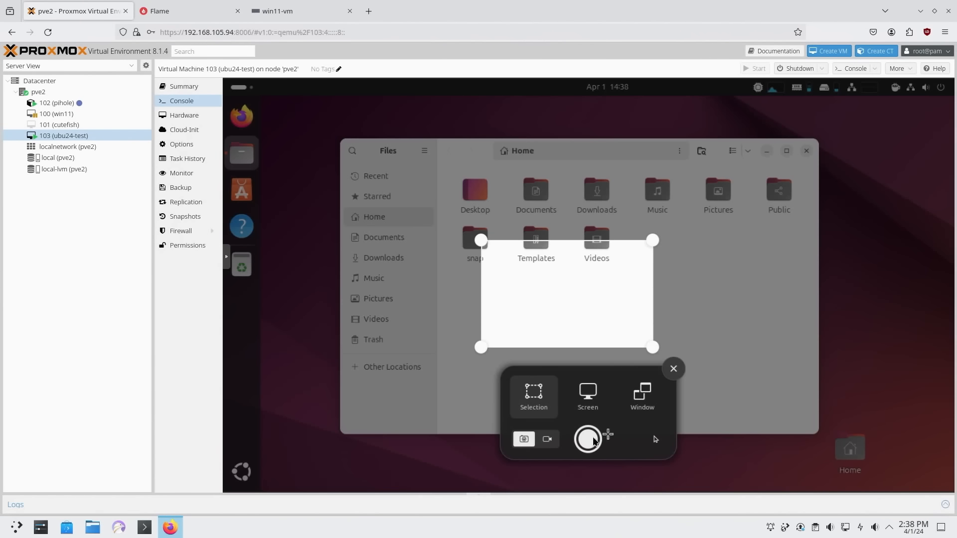
left_click(587, 440)
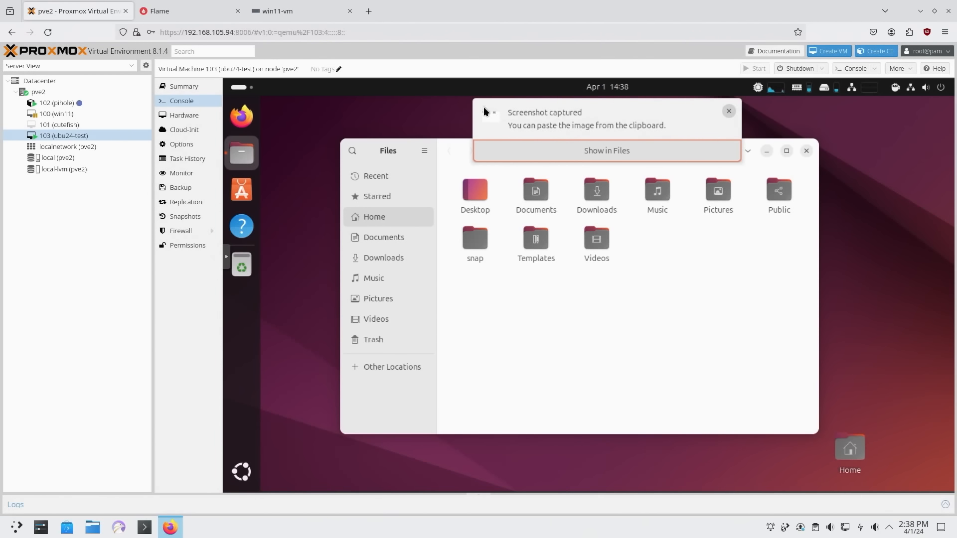
mouse_move(499, 139)
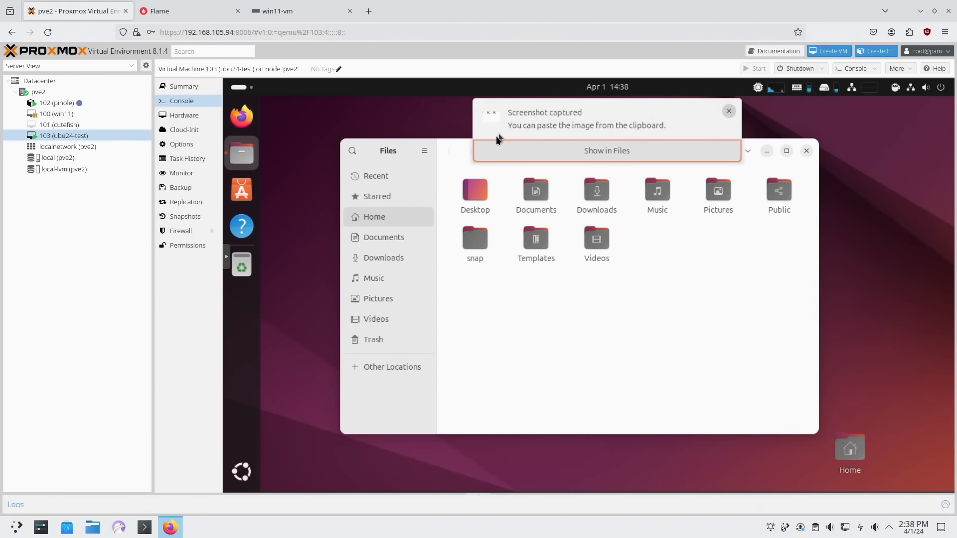
mouse_move(659, 141)
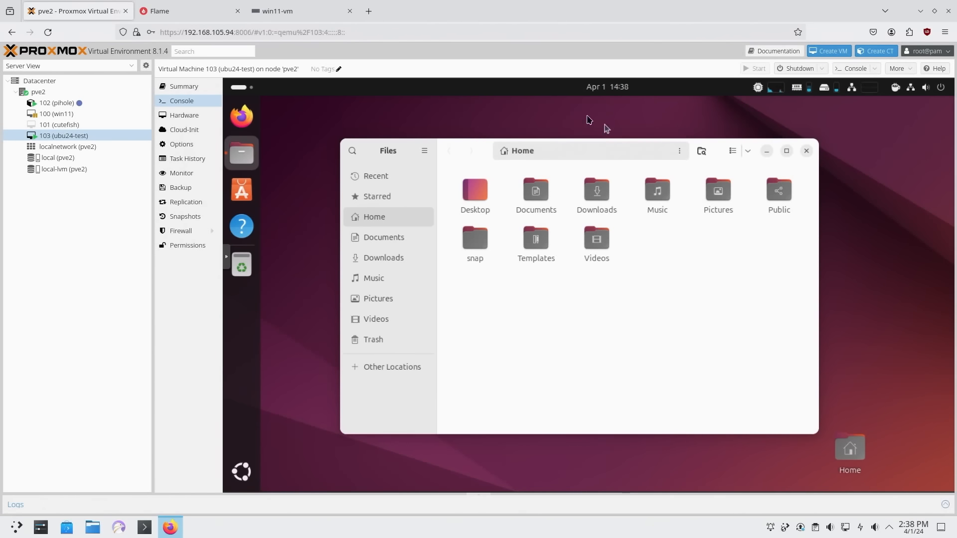
left_click(806, 151)
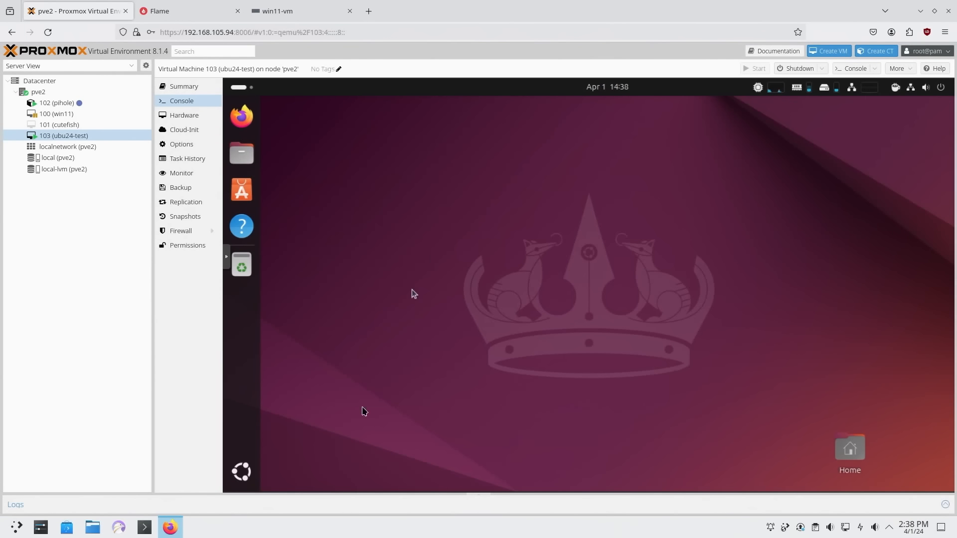
View quick settings, then Astra Monitor's memory/top processes and network traffic/IP details.
left_click(910, 88)
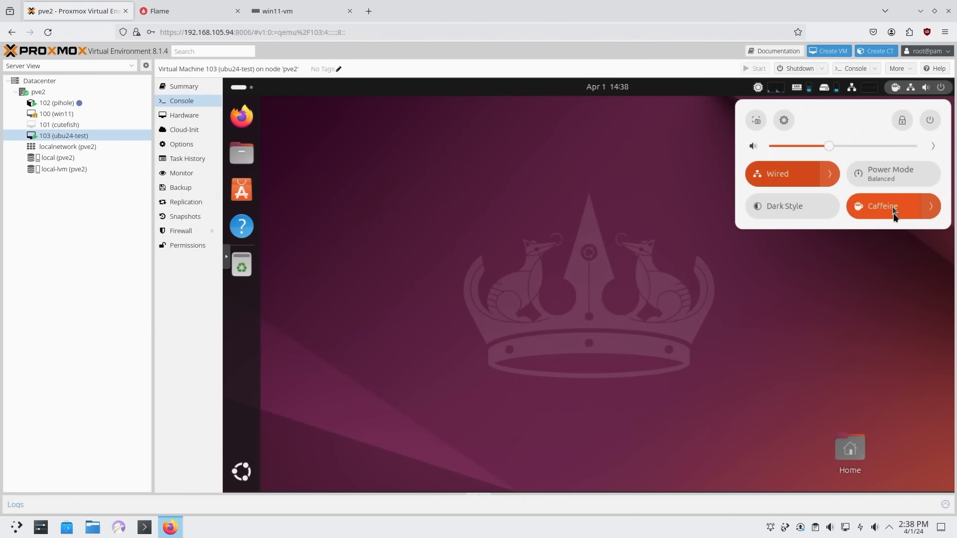
left_click(797, 87)
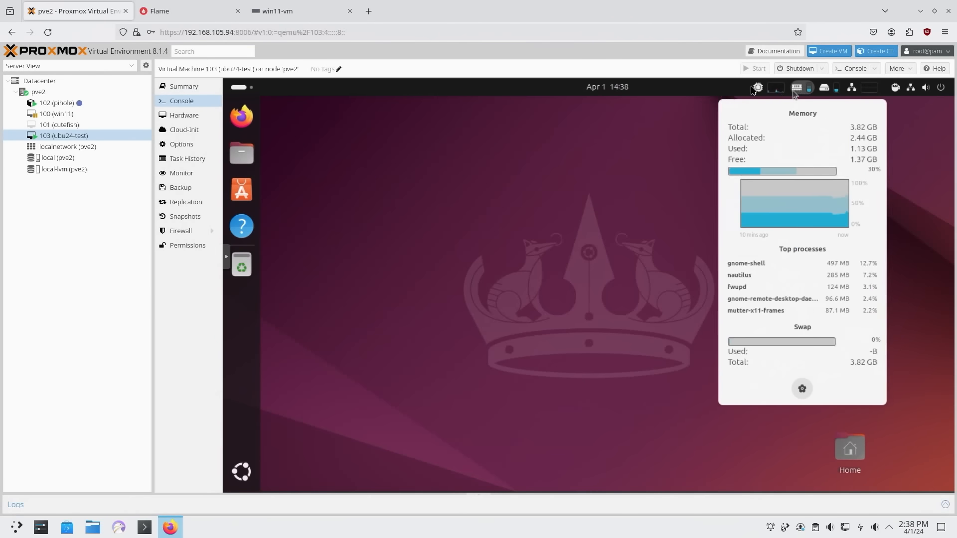
left_click(826, 87)
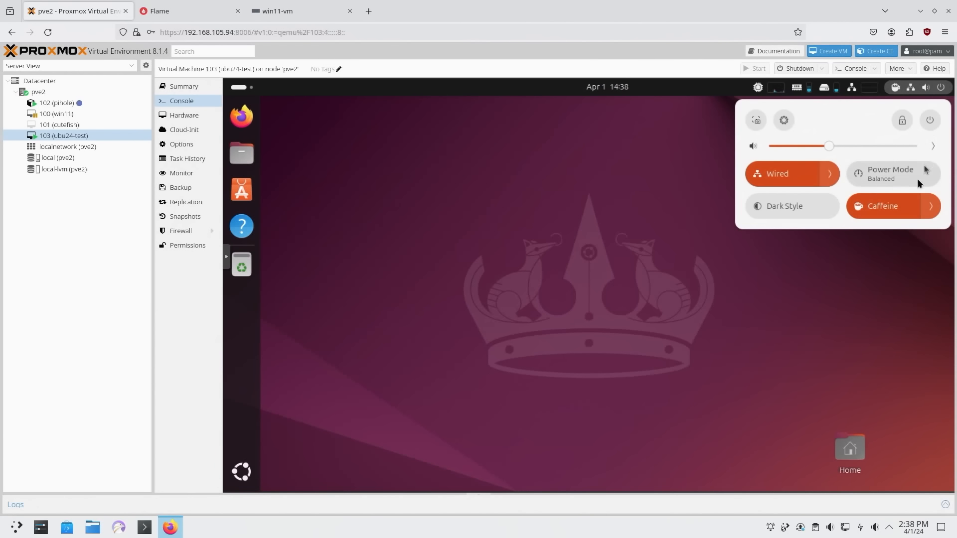
mouse_move(890, 211)
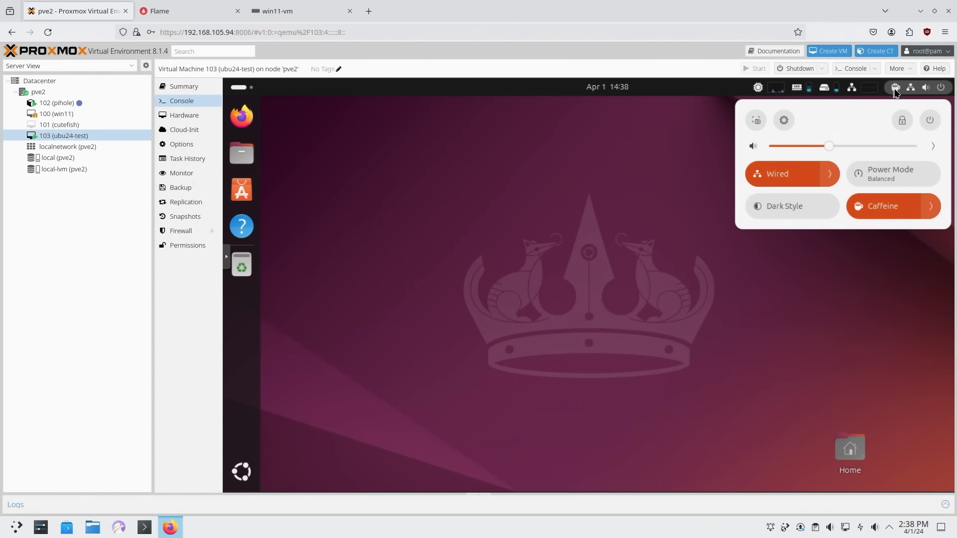
mouse_move(900, 216)
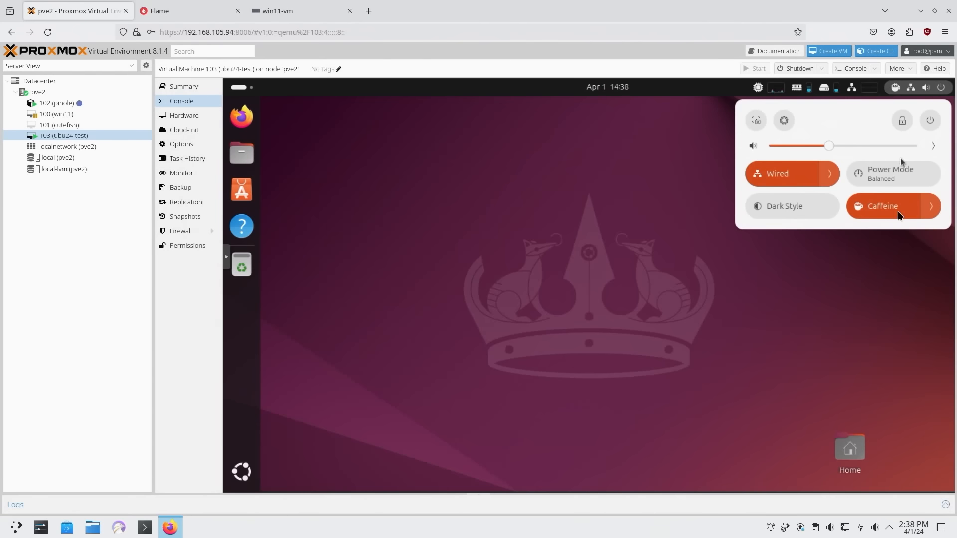
left_click(882, 206)
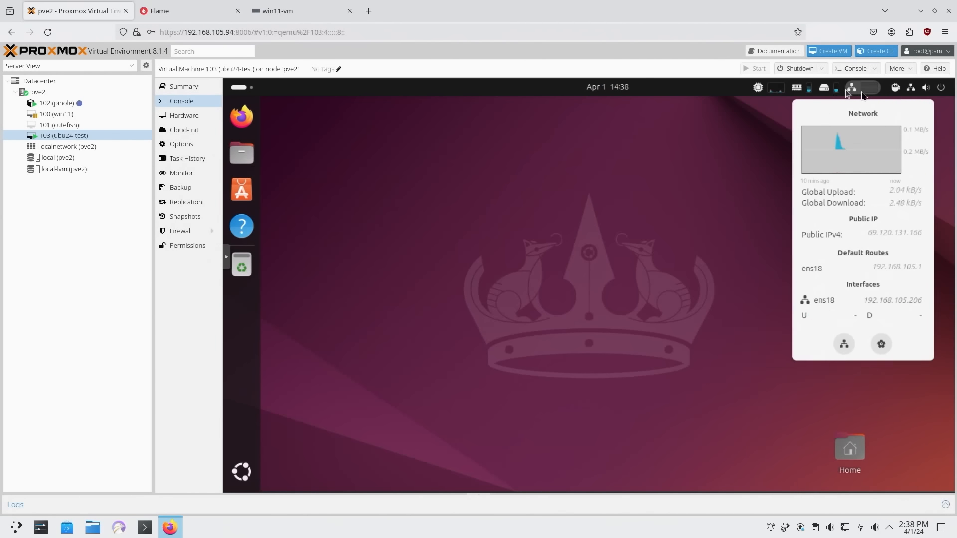
left_click(798, 88)
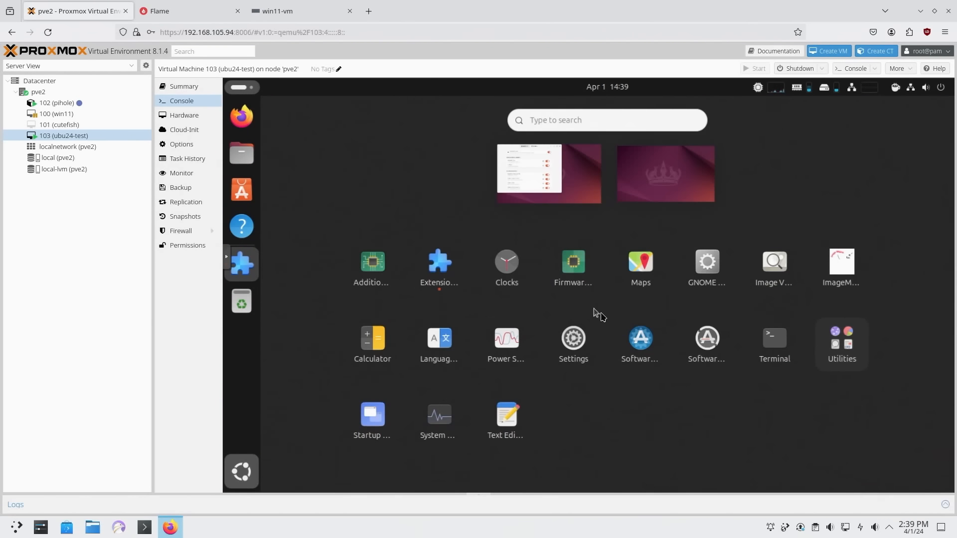
Launch Extension Manager, find its installed listing via an App Center 'extensions' search, and return to it.
left_click(439, 261)
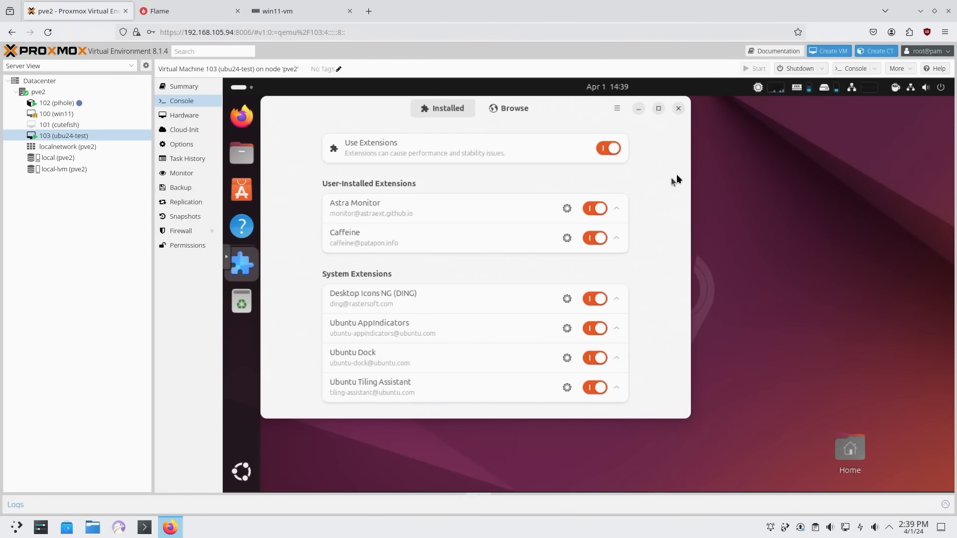
mouse_move(308, 186)
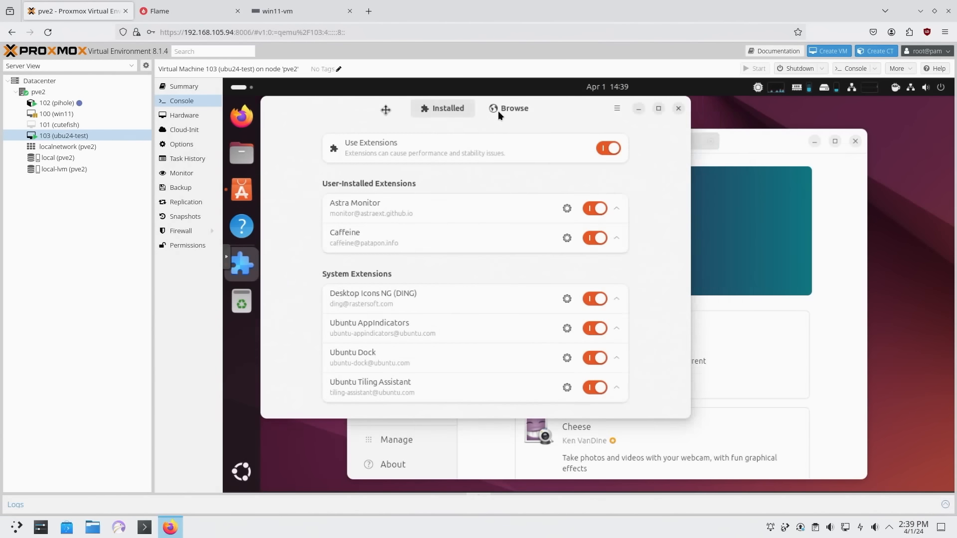
left_click(514, 108)
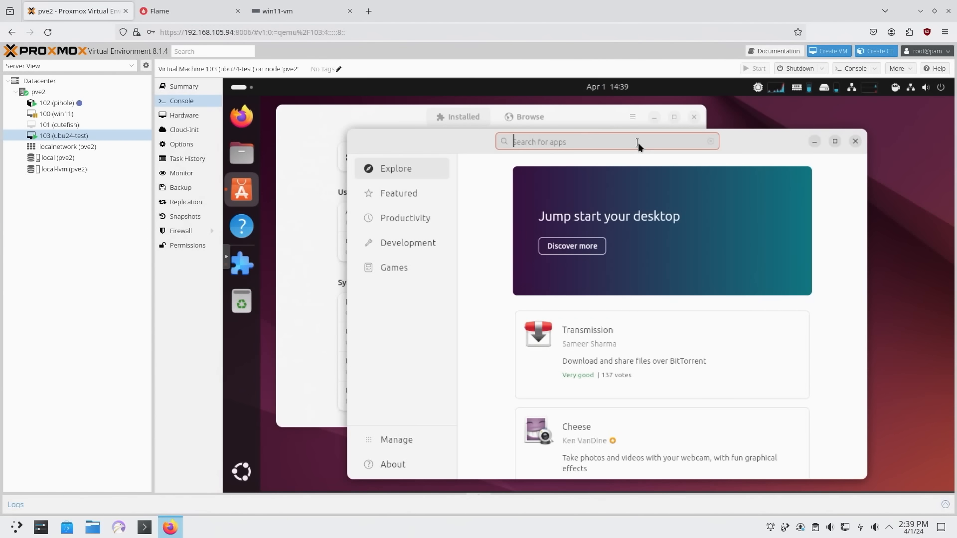
type("e")
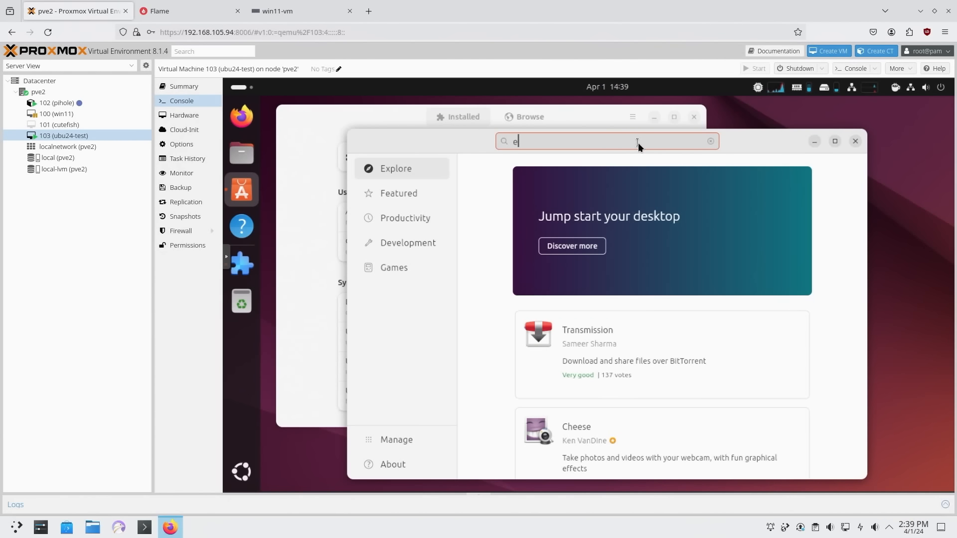
type("xtensions")
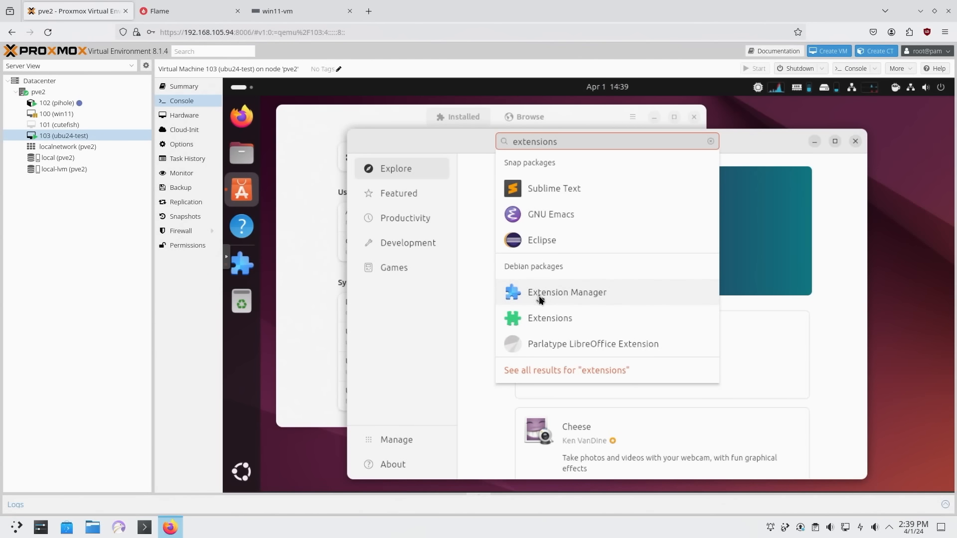
left_click(566, 292)
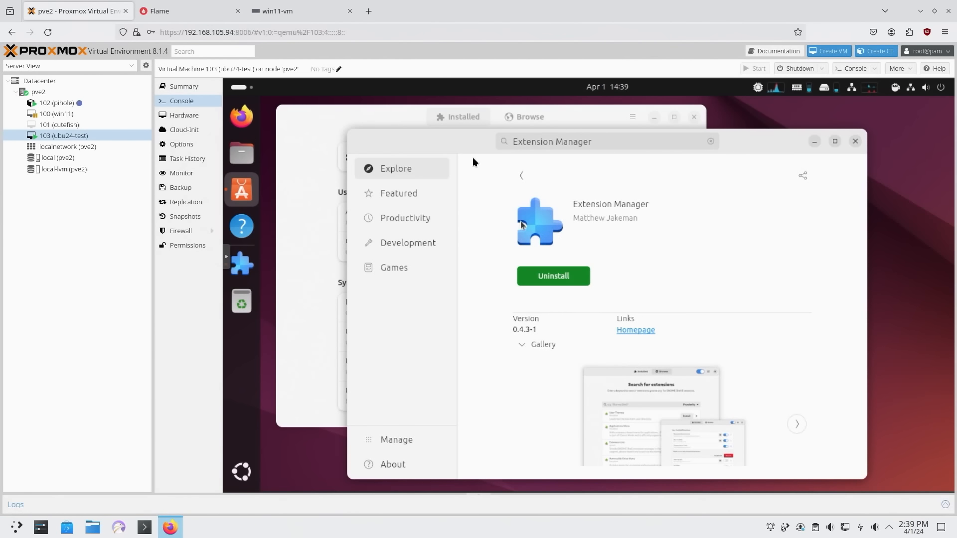
left_click(462, 117)
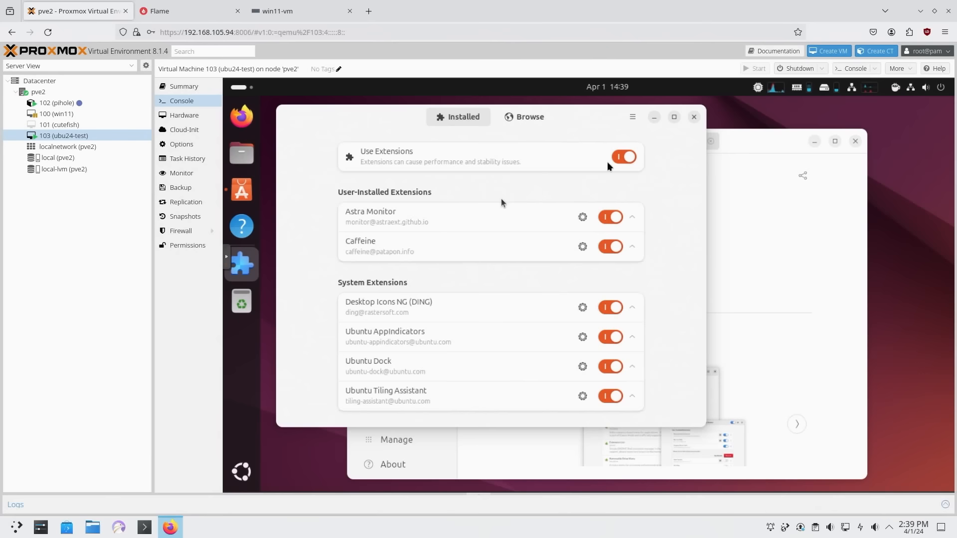
mouse_move(690, 149)
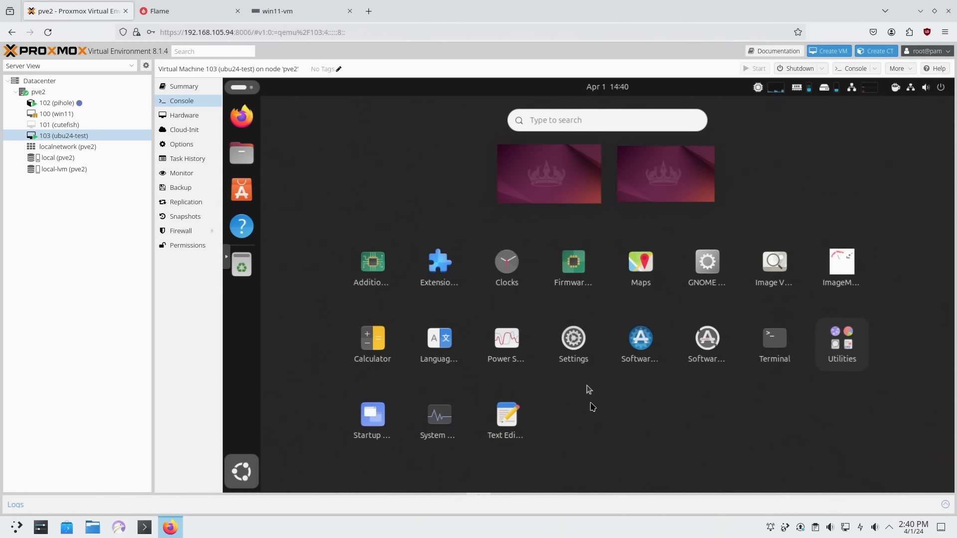
mouse_move(822, 176)
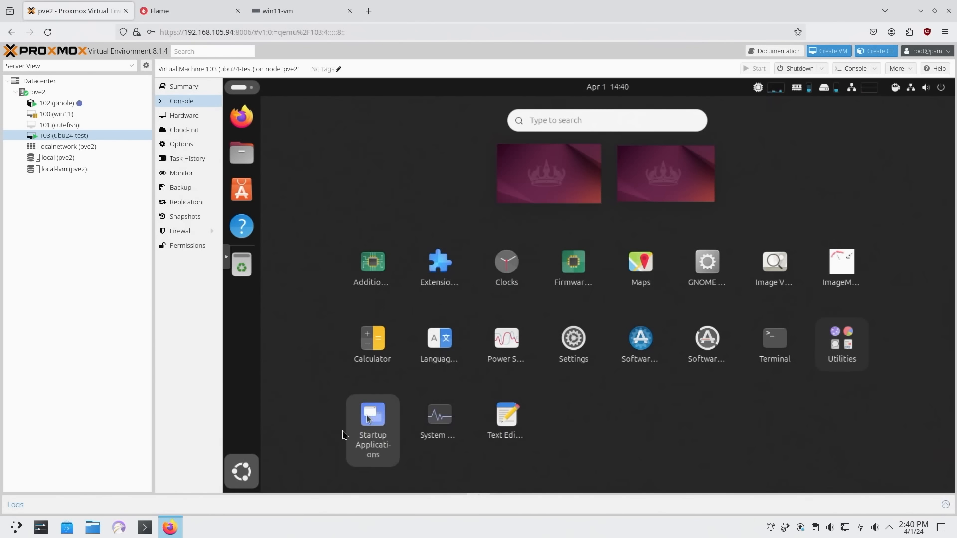
mouse_move(242, 471)
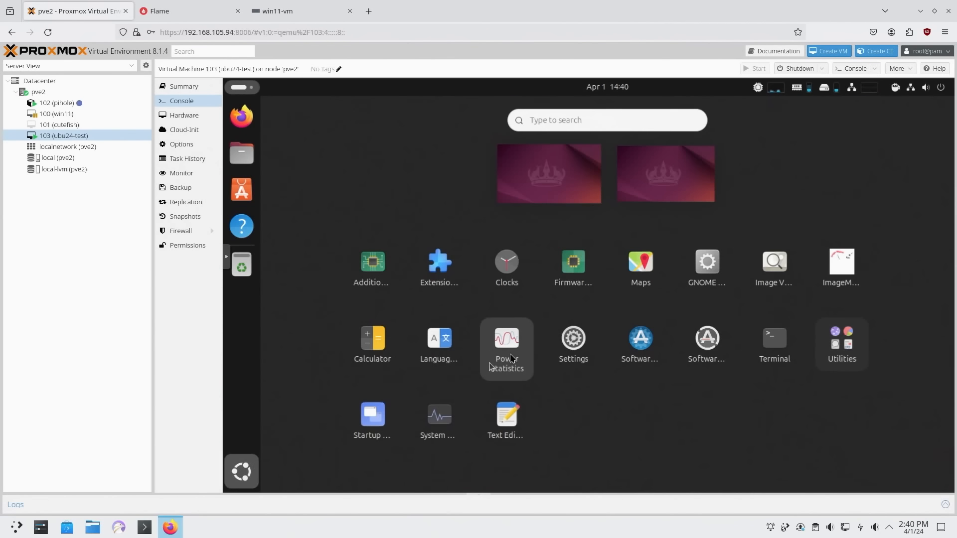
mouse_move(698, 225)
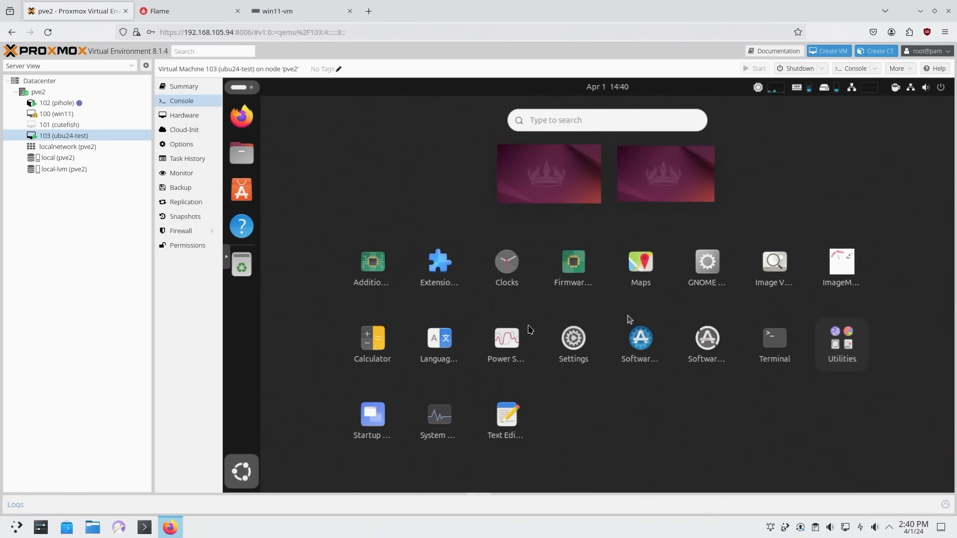
mouse_move(439, 421)
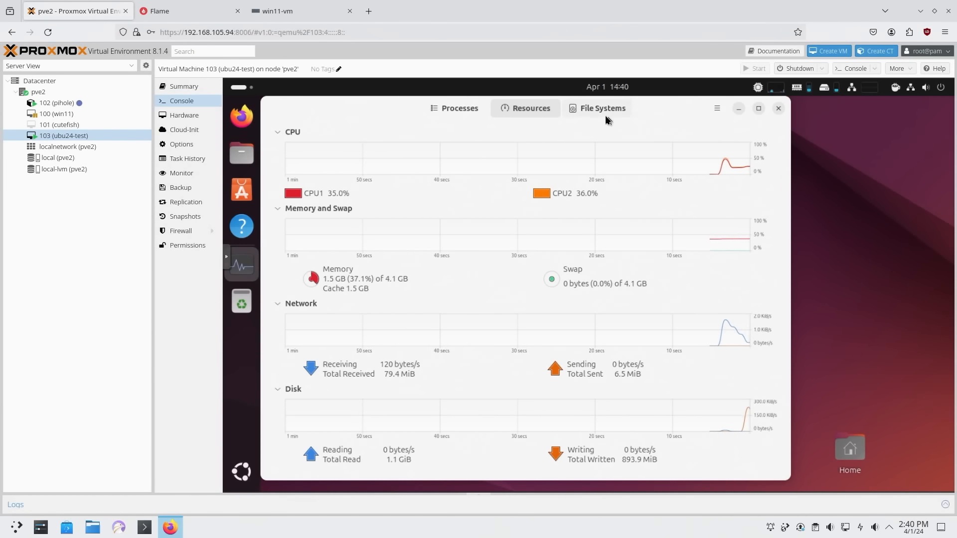
Check disk usage on System Monitor's File Systems tab, showing 29% used.
left_click(601, 108)
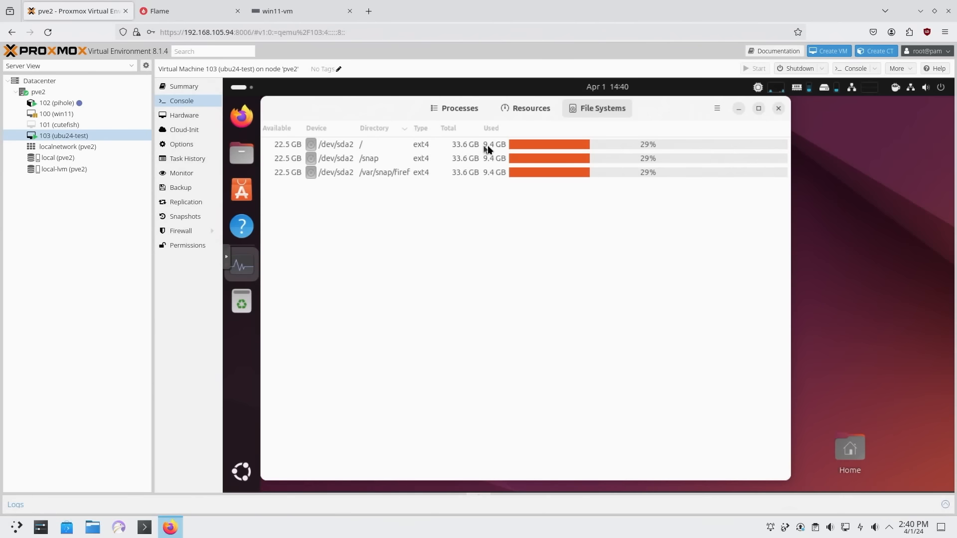
mouse_move(256, 378)
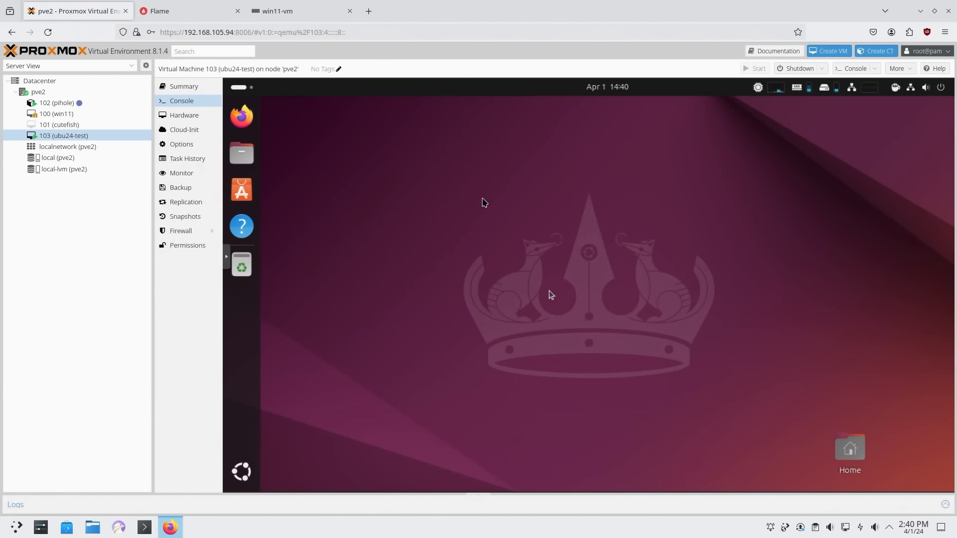
mouse_move(241, 471)
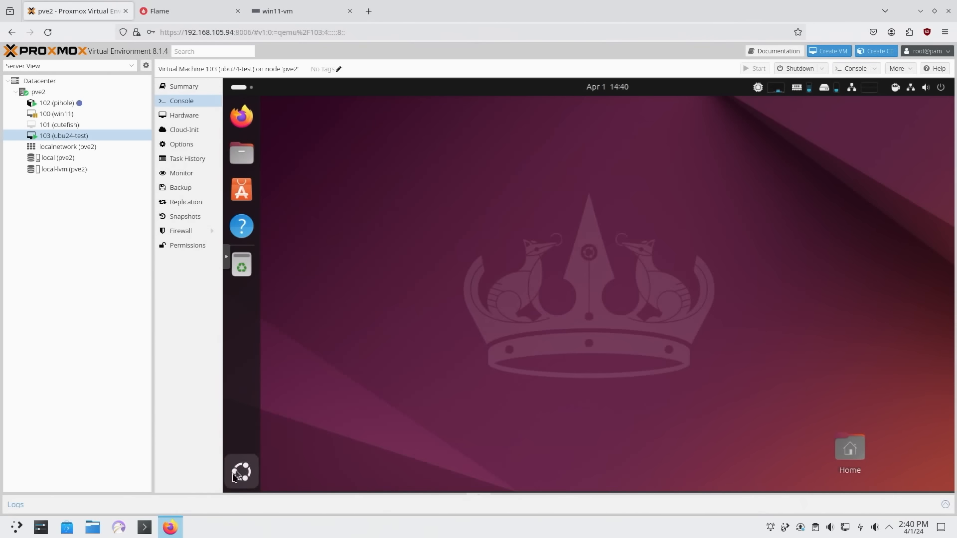
left_click(242, 471)
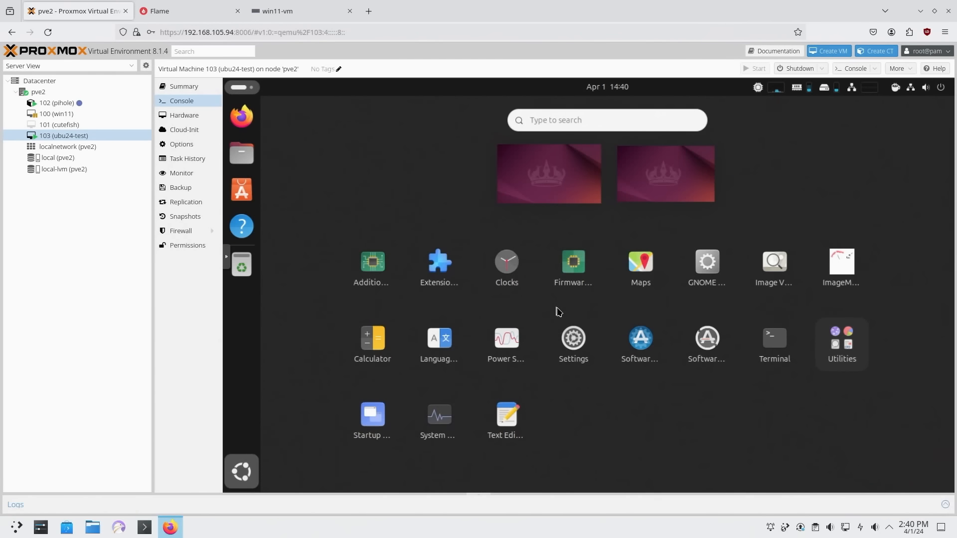
mouse_move(639, 267)
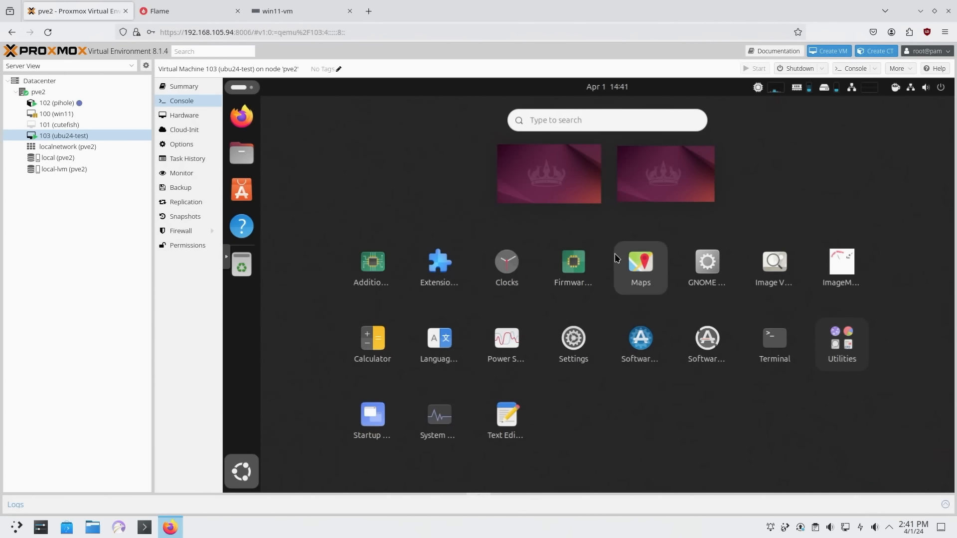
mouse_move(317, 440)
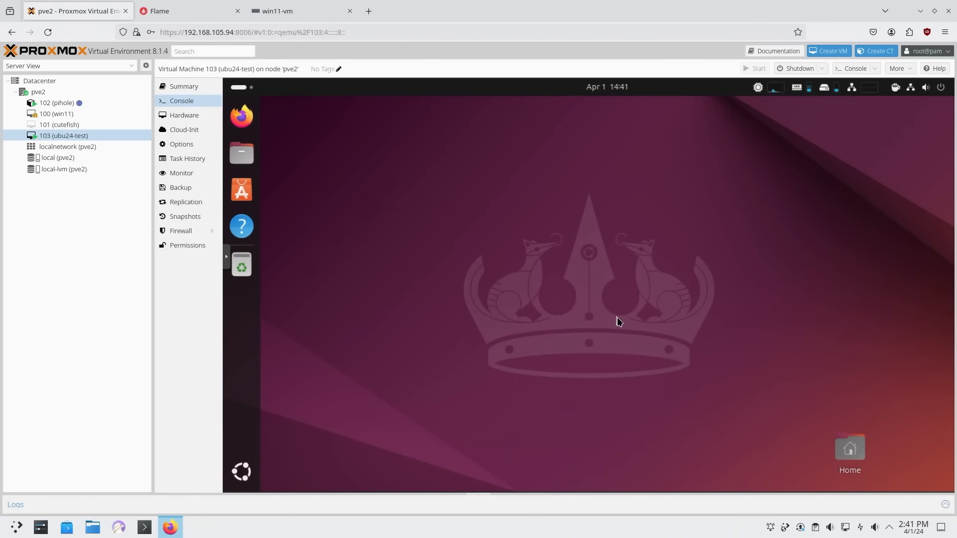
mouse_move(691, 293)
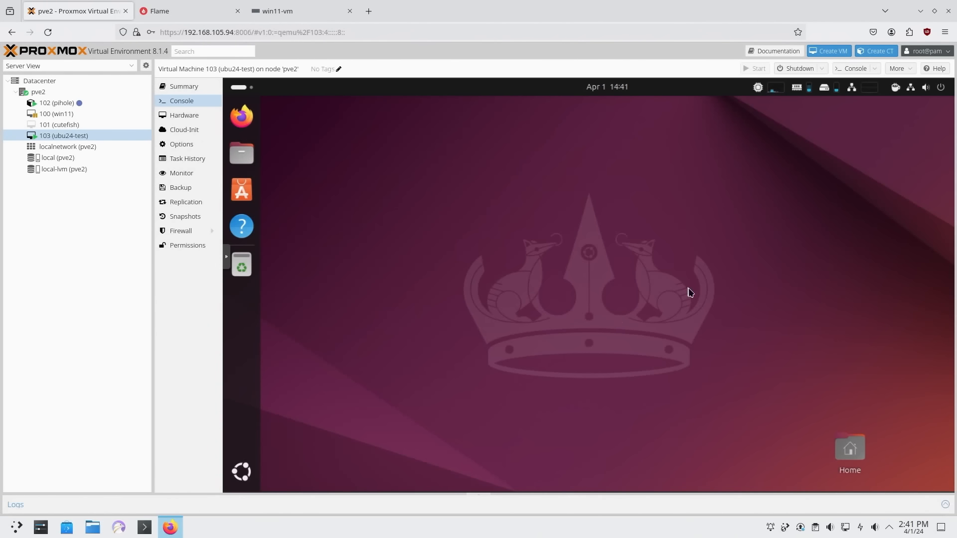